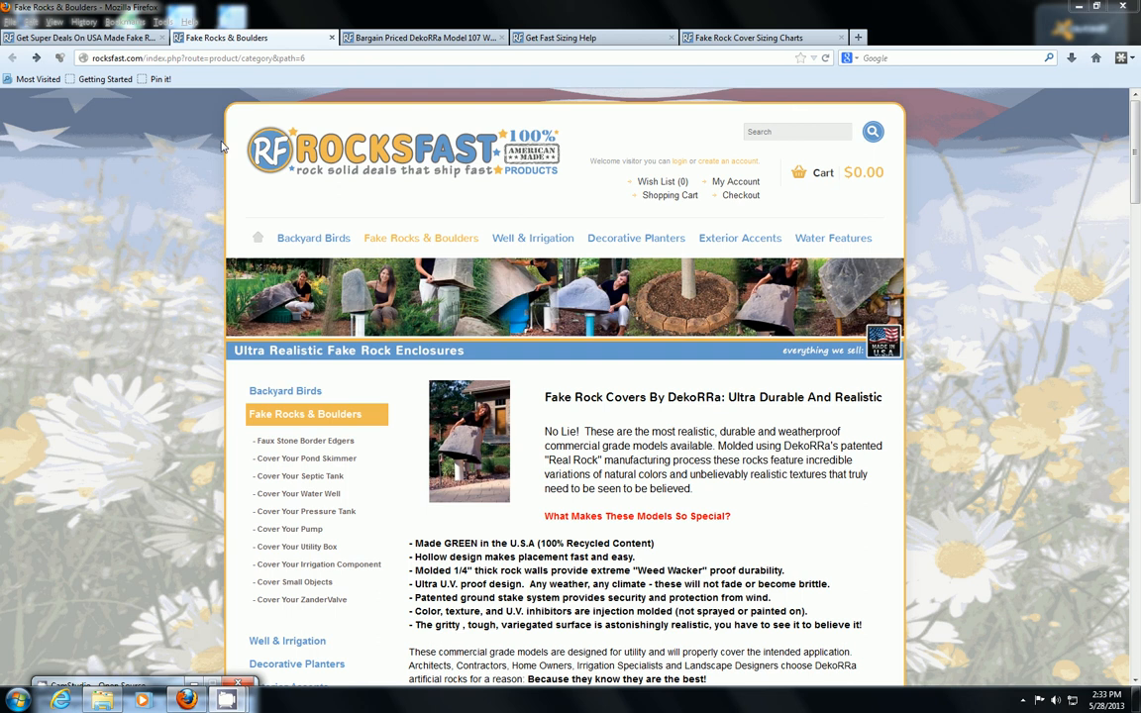
pyautogui.moveTo(458, 94)
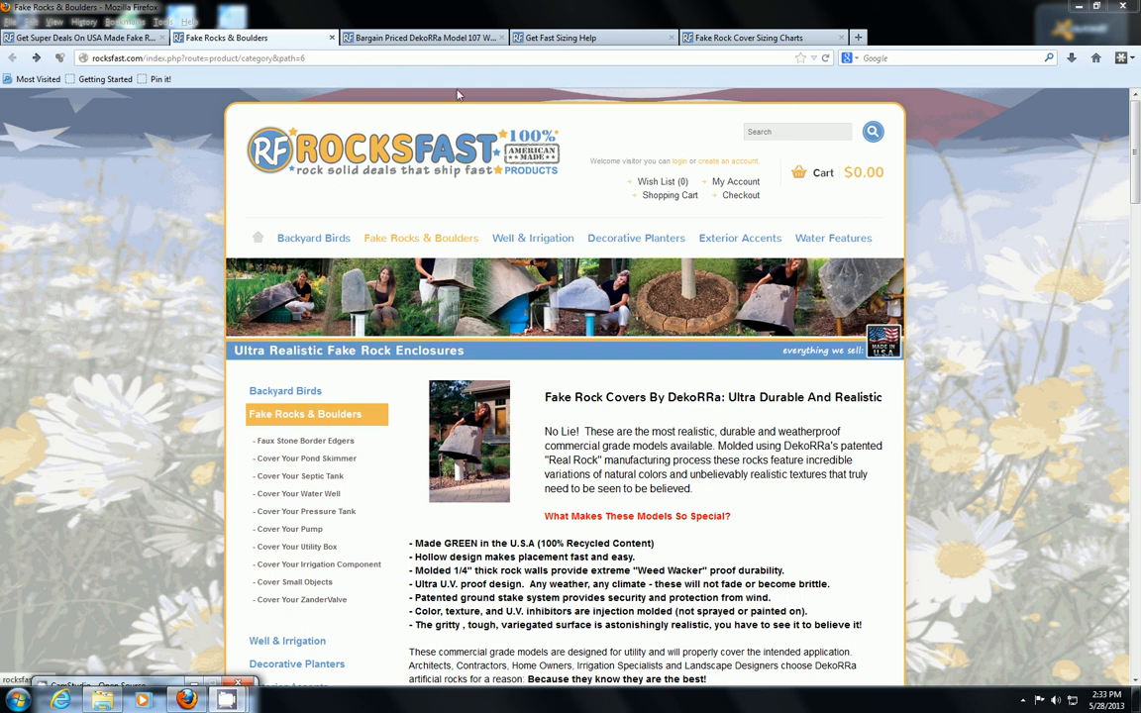
pyautogui.moveTo(735, 161)
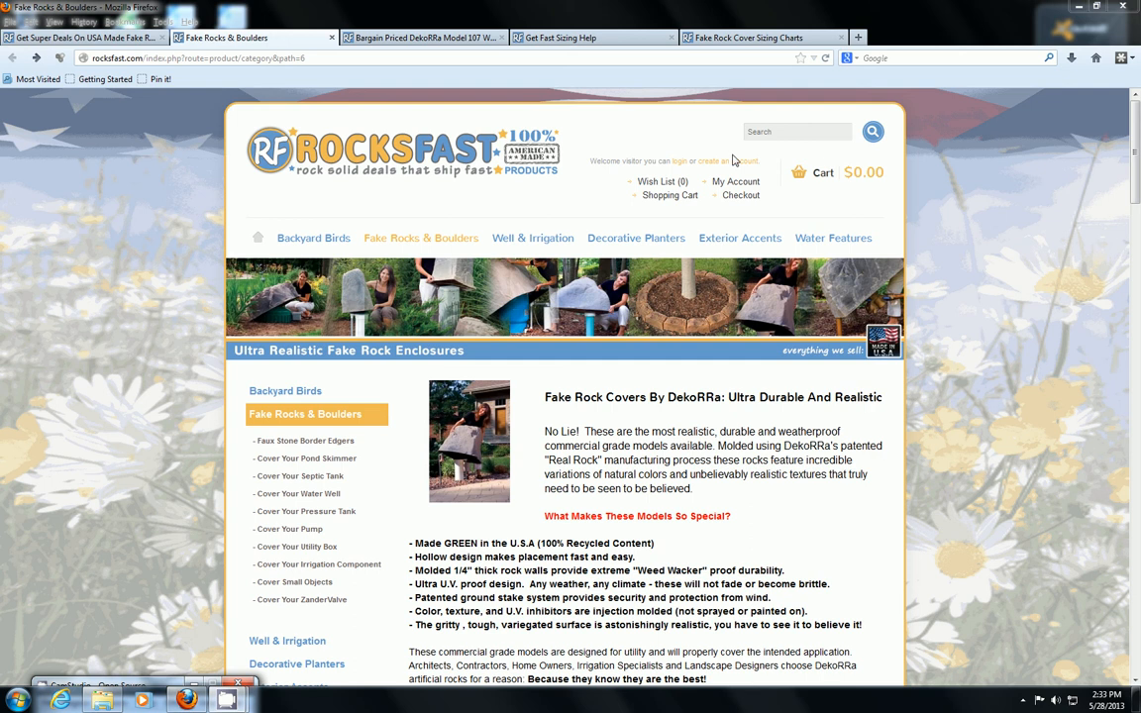
pyautogui.moveTo(755, 288)
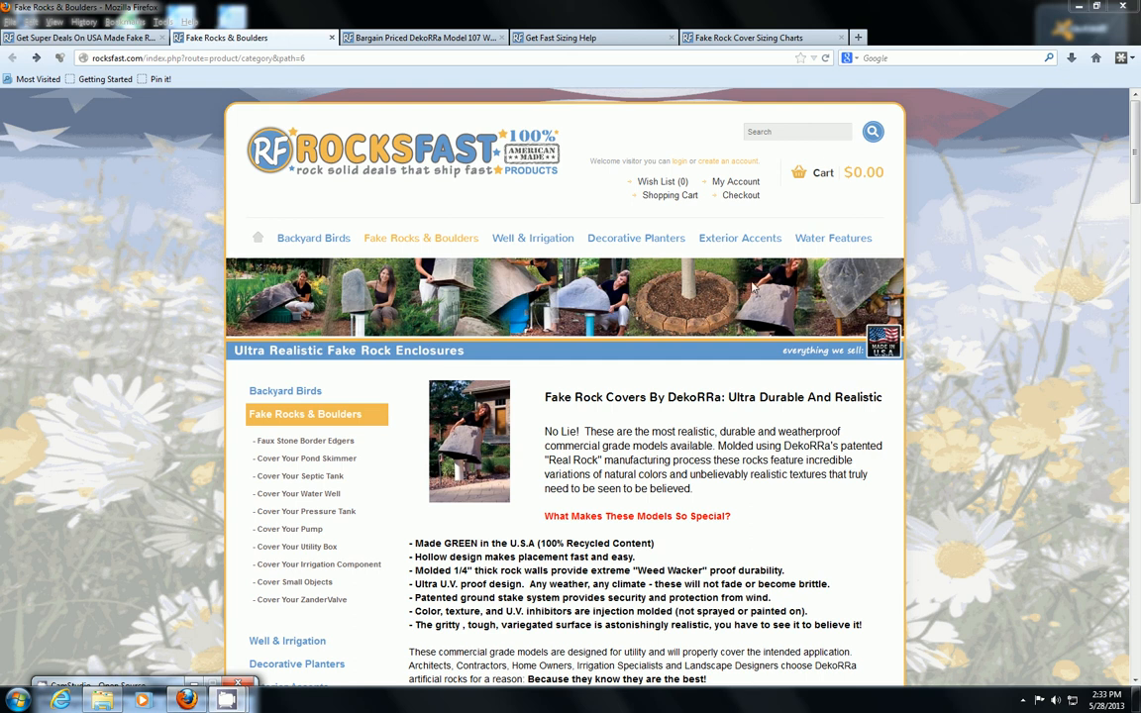
pyautogui.moveTo(880, 358)
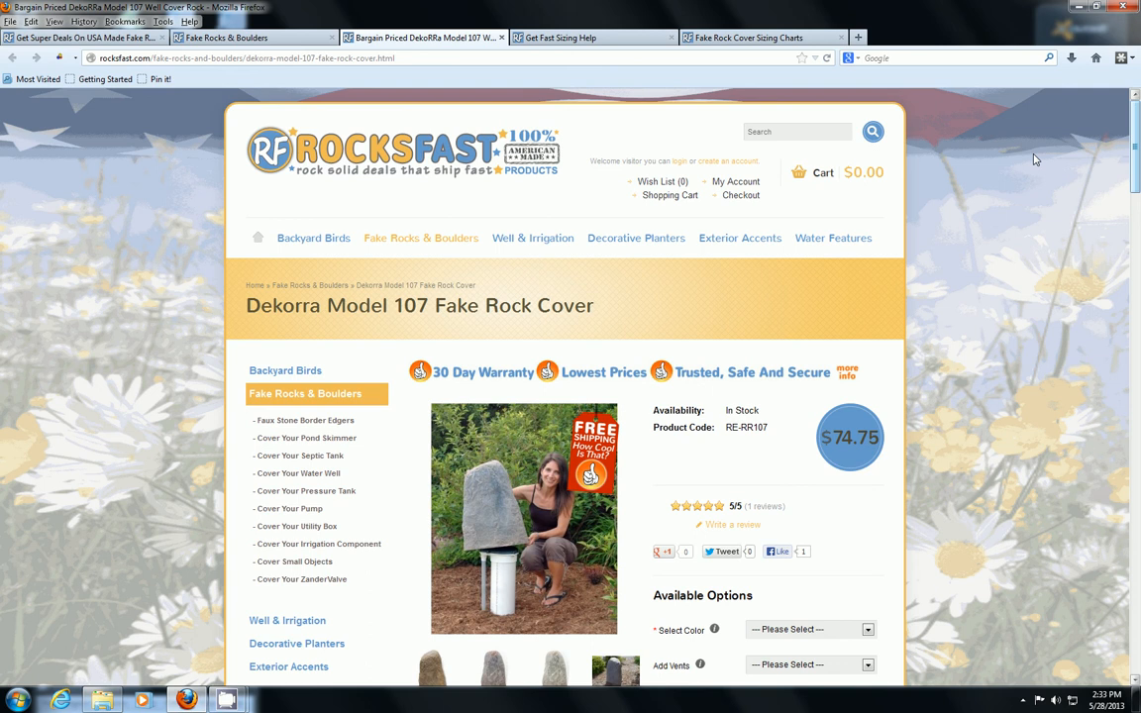
pyautogui.moveTo(988, 231)
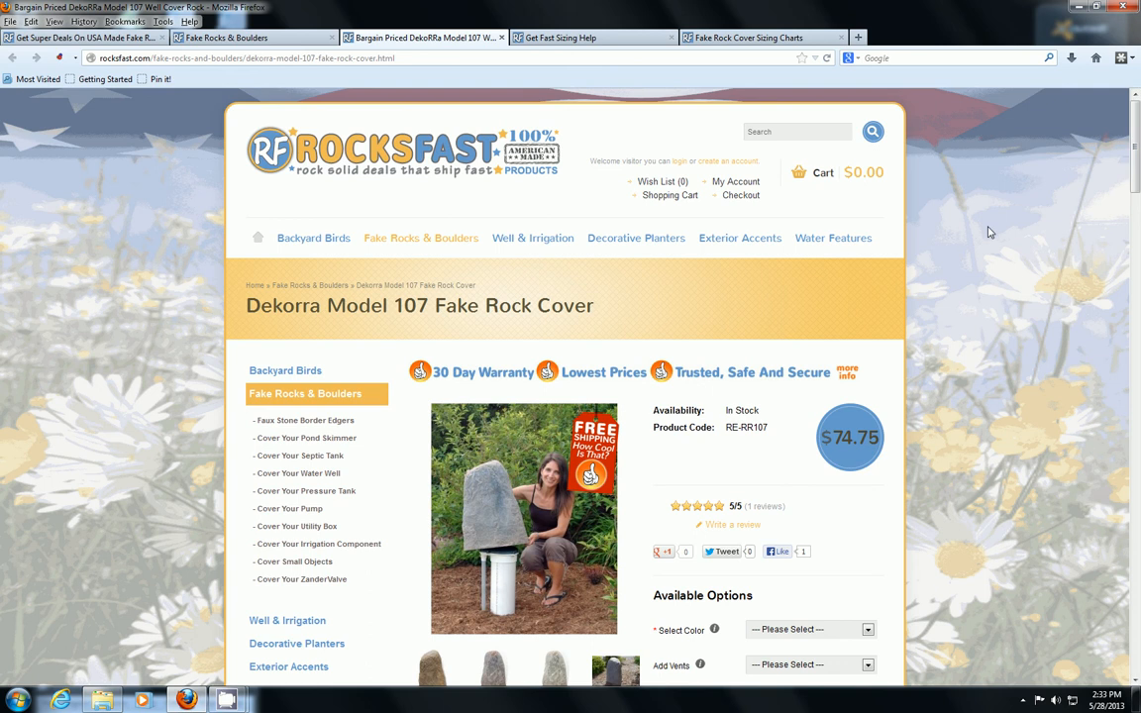
# Scroll the Dekorra Model 107 page down to the color, vent, insulation and heat-source options.
pyautogui.scroll(-3)
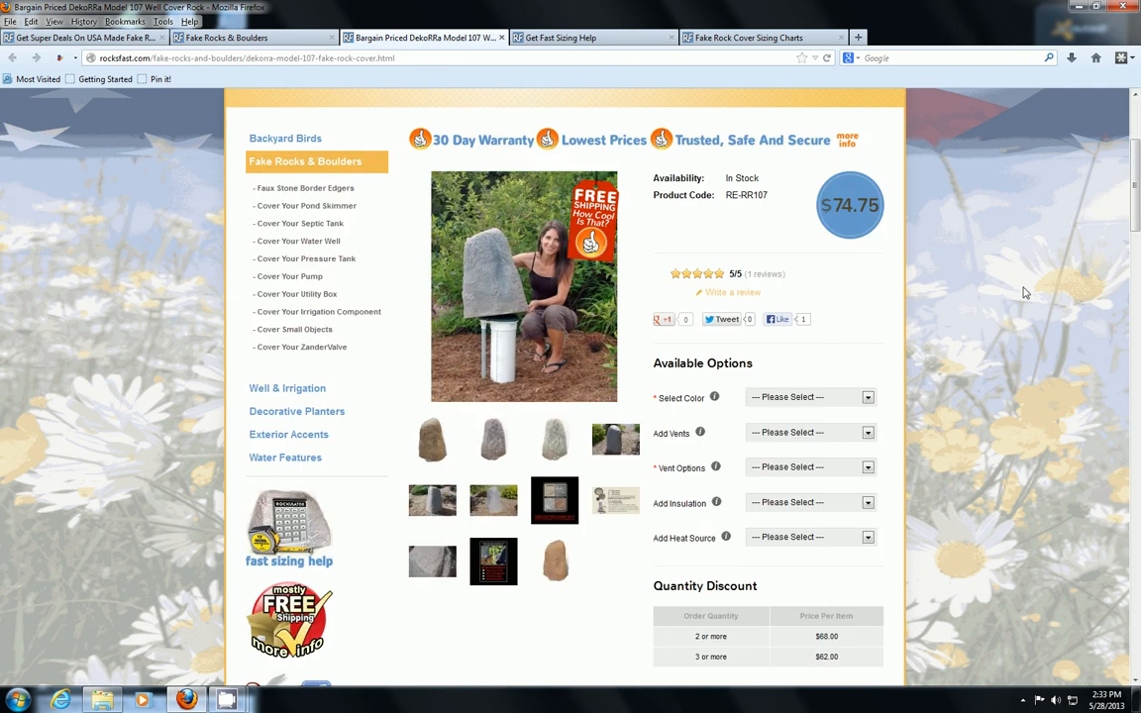
pyautogui.moveTo(1013, 261)
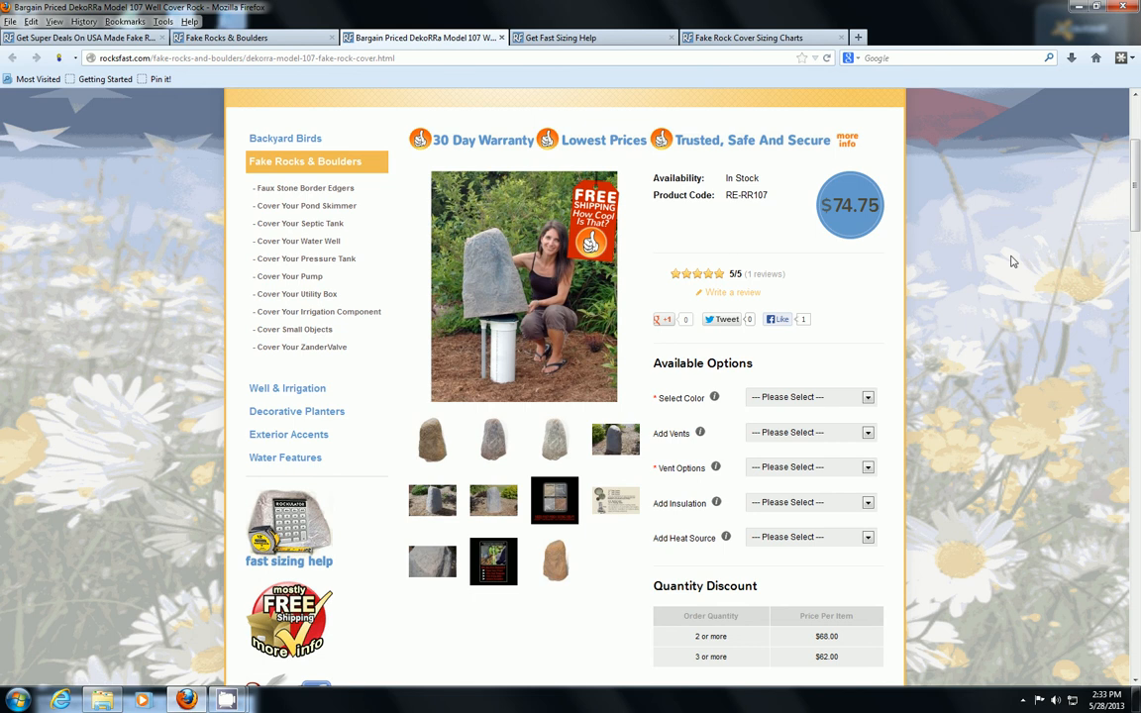
pyautogui.moveTo(1031, 297)
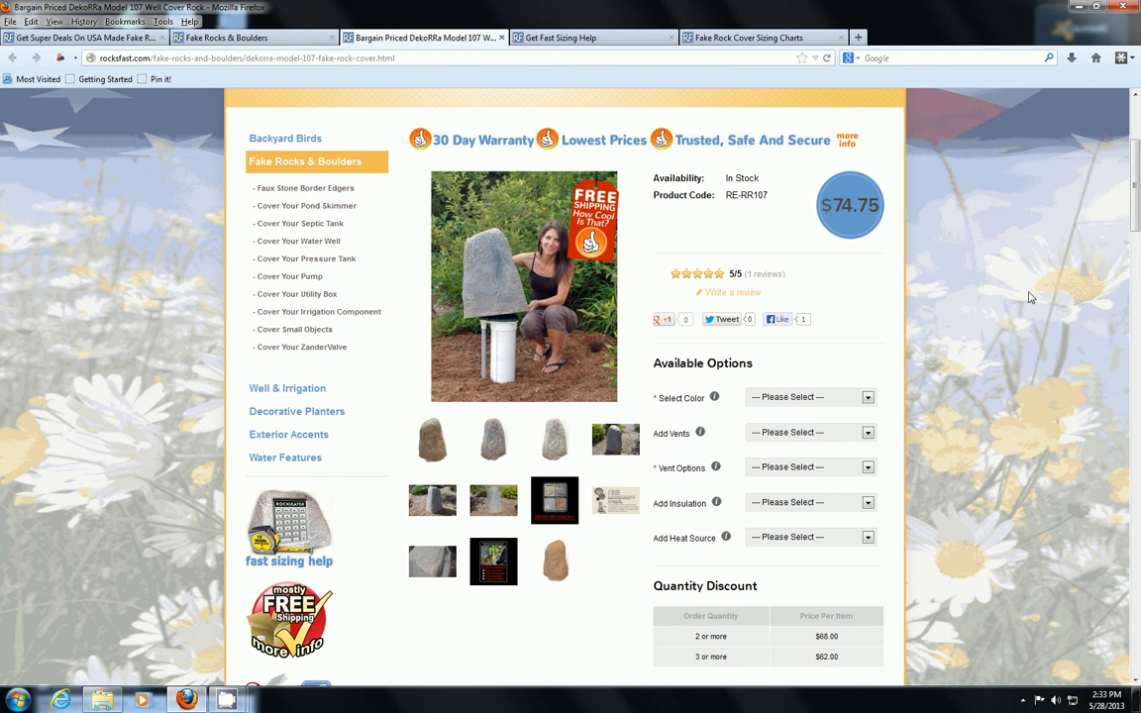
pyautogui.moveTo(1135, 188)
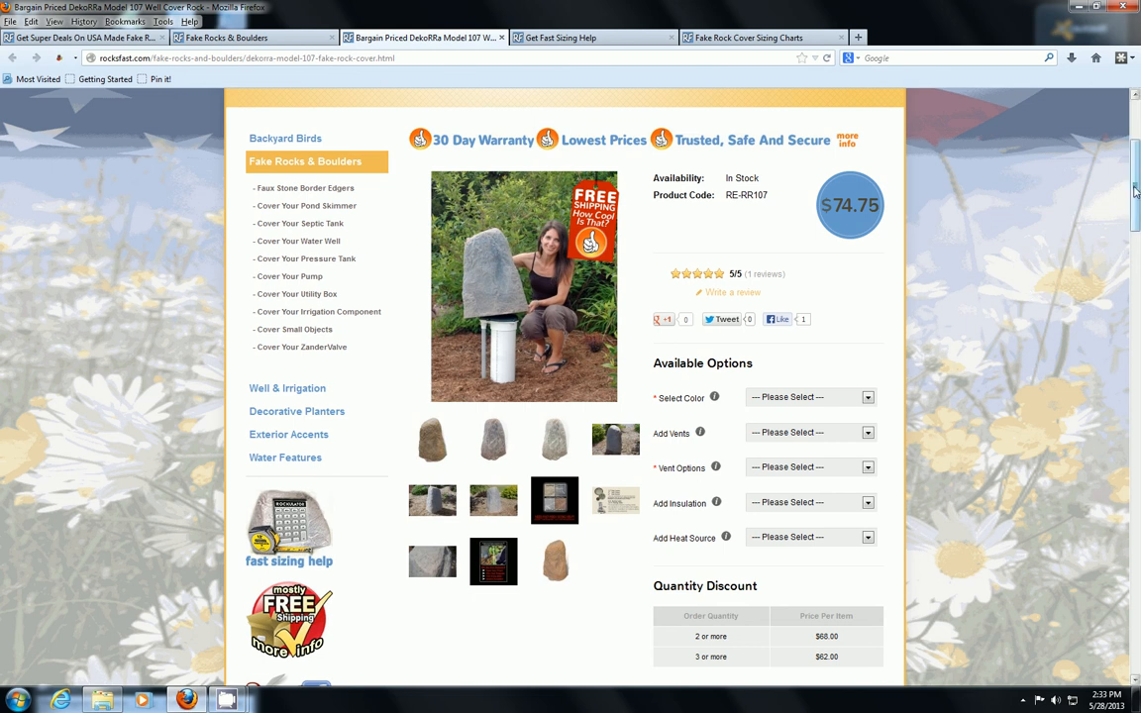
pyautogui.scroll(-3)
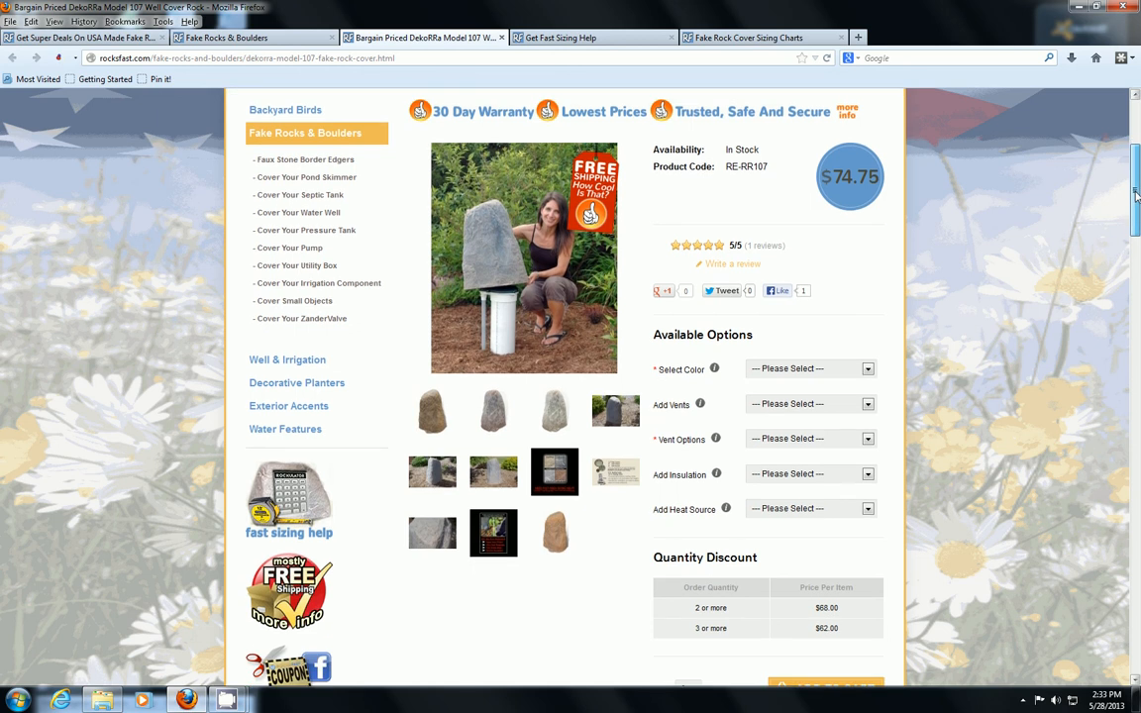
pyautogui.moveTo(981, 237)
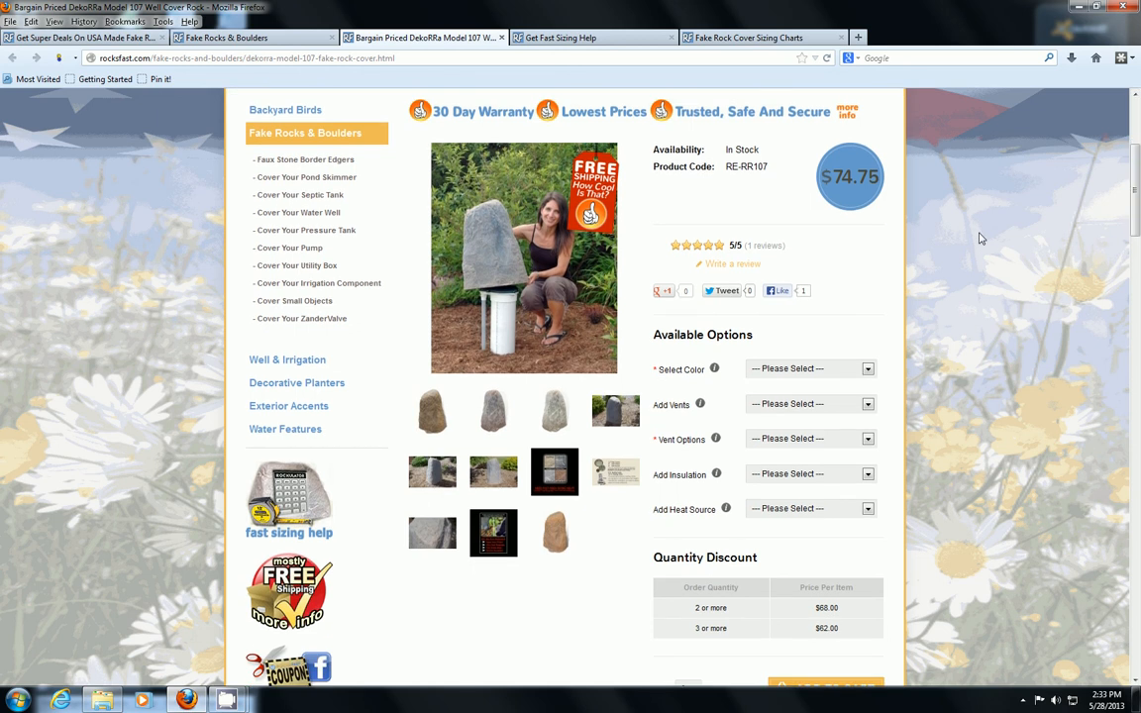
pyautogui.moveTo(504, 294)
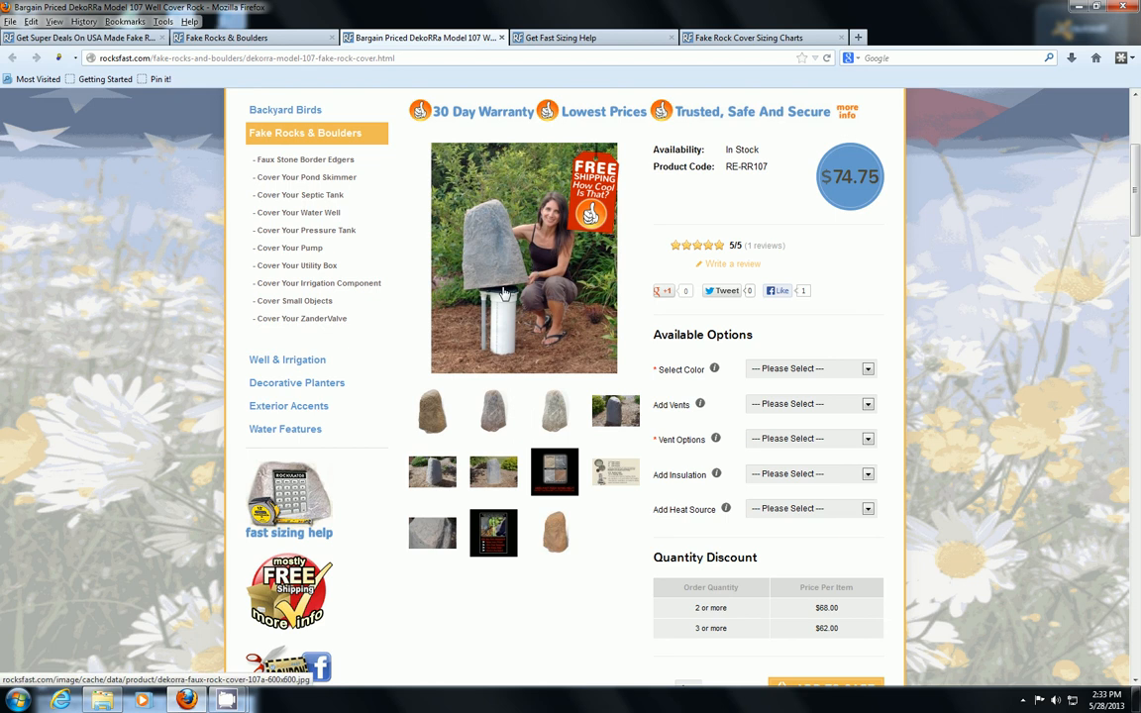
pyautogui.moveTo(512, 359)
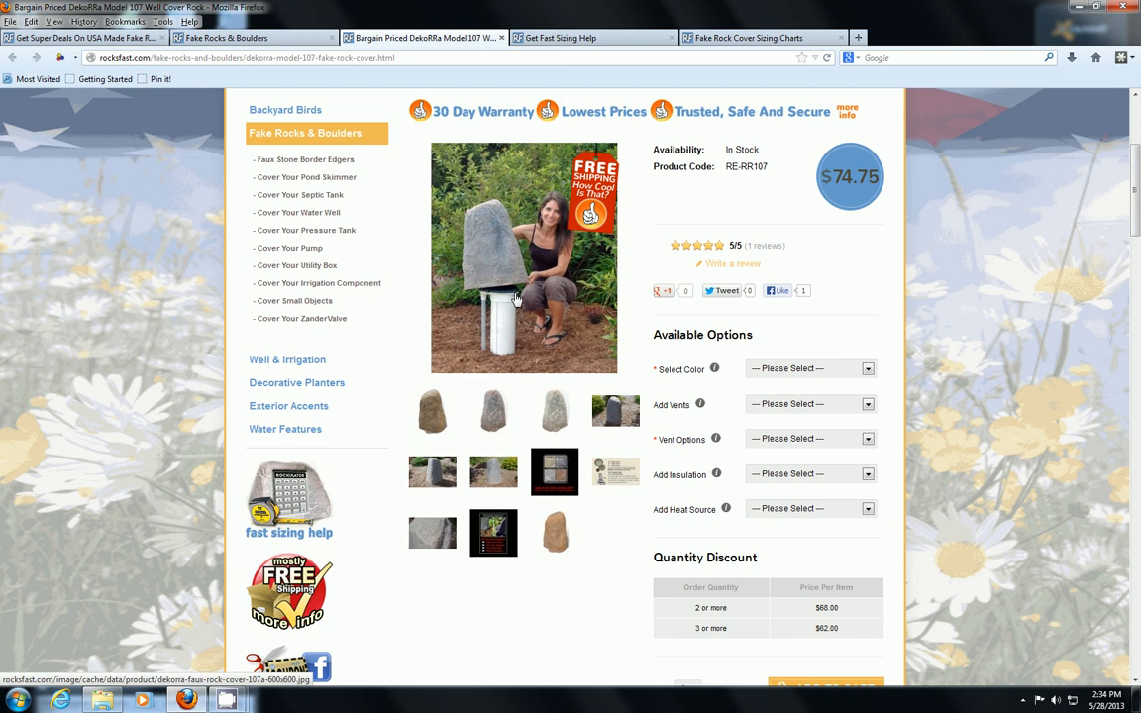
pyautogui.moveTo(491, 328)
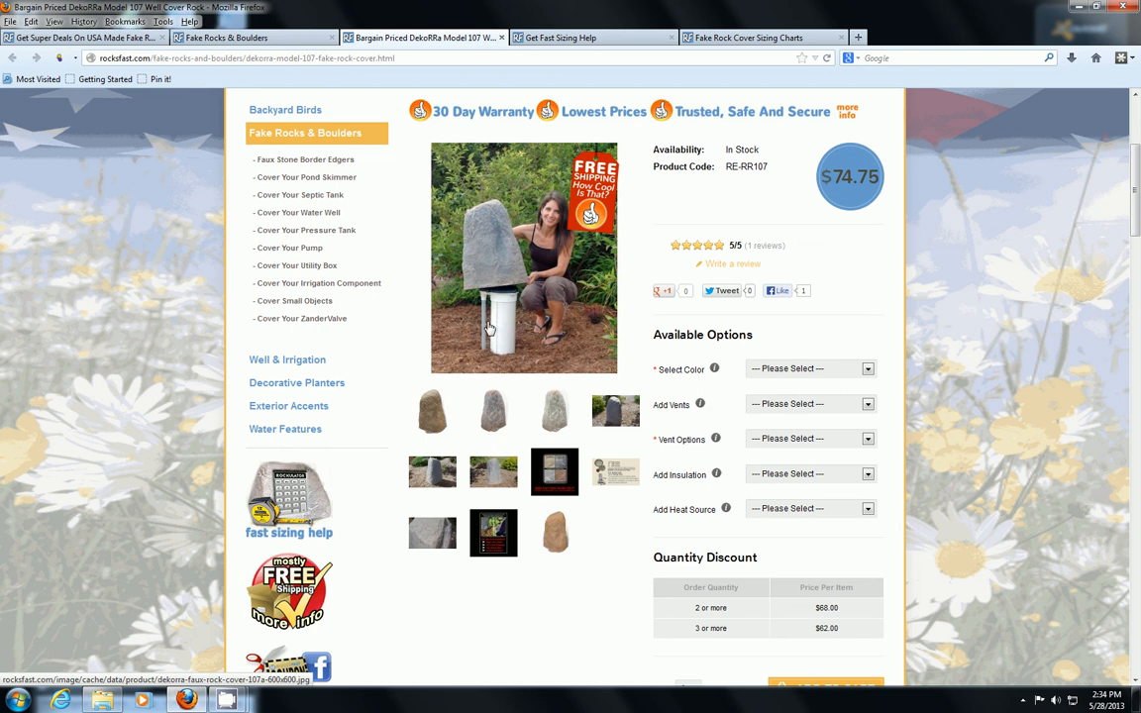
pyautogui.moveTo(508, 344)
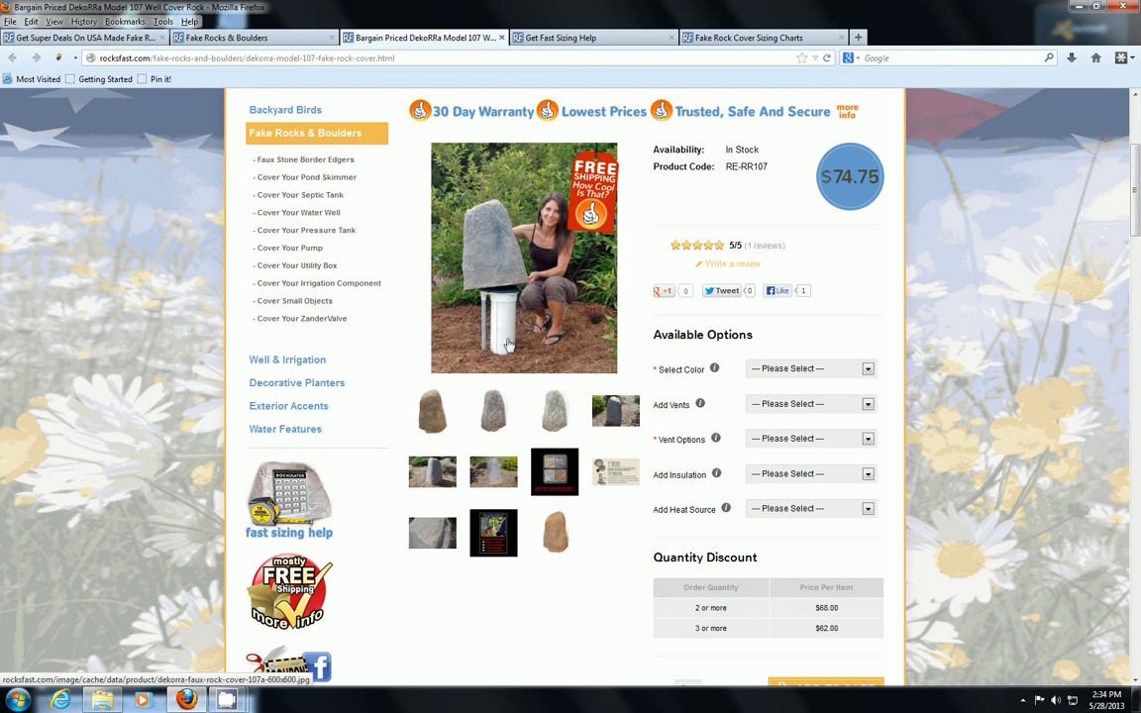
pyautogui.moveTo(499, 345)
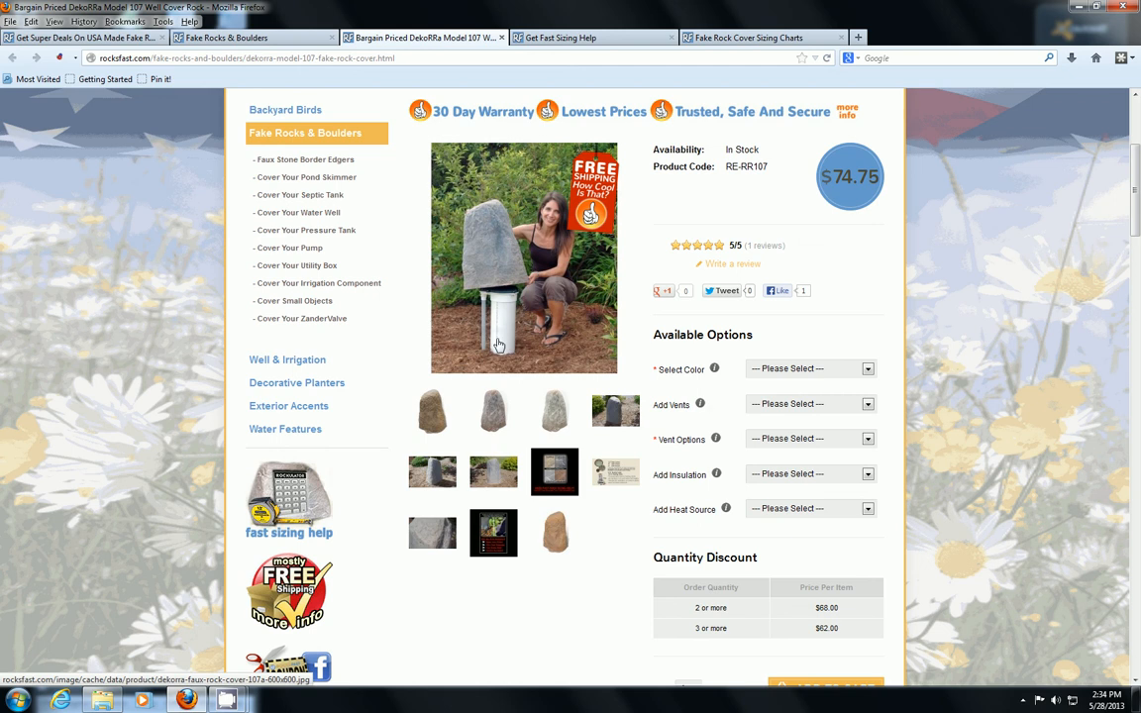
pyautogui.moveTo(493, 322)
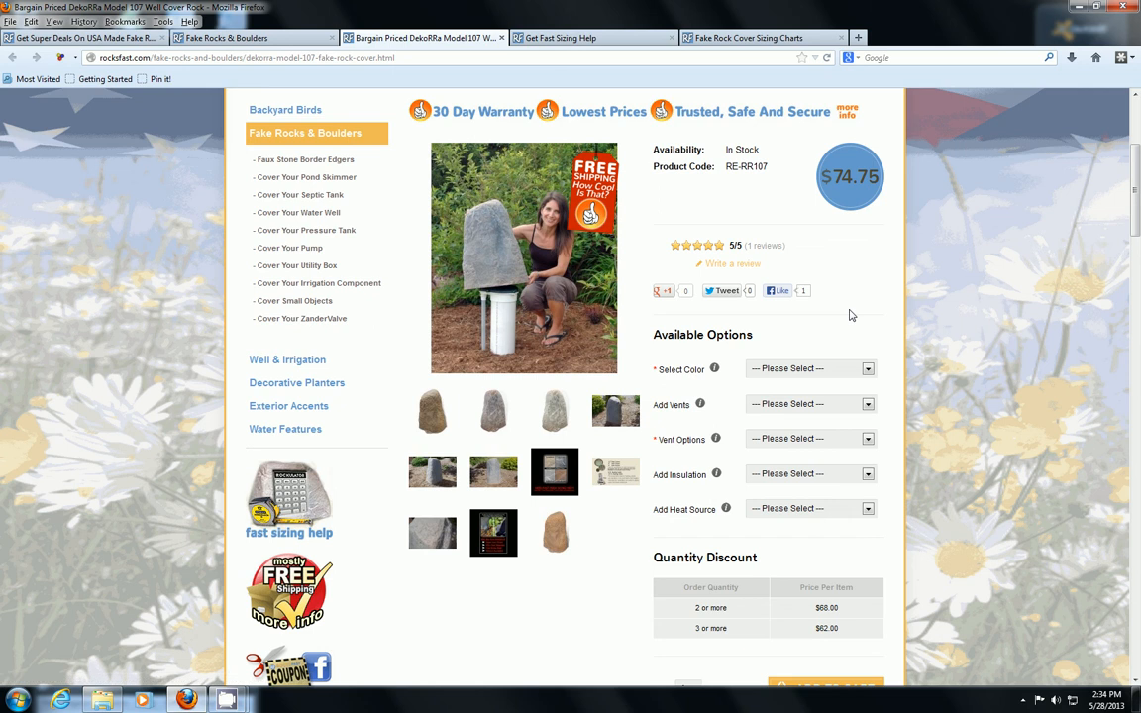
pyautogui.moveTo(821, 274)
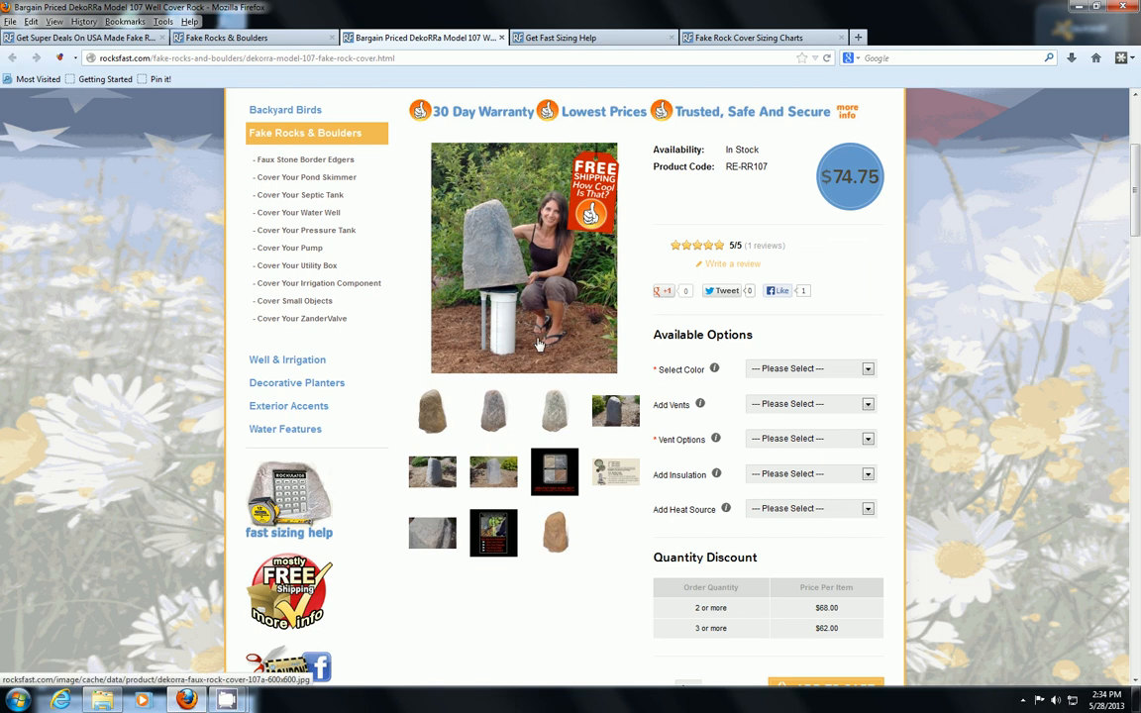
pyautogui.moveTo(503, 341)
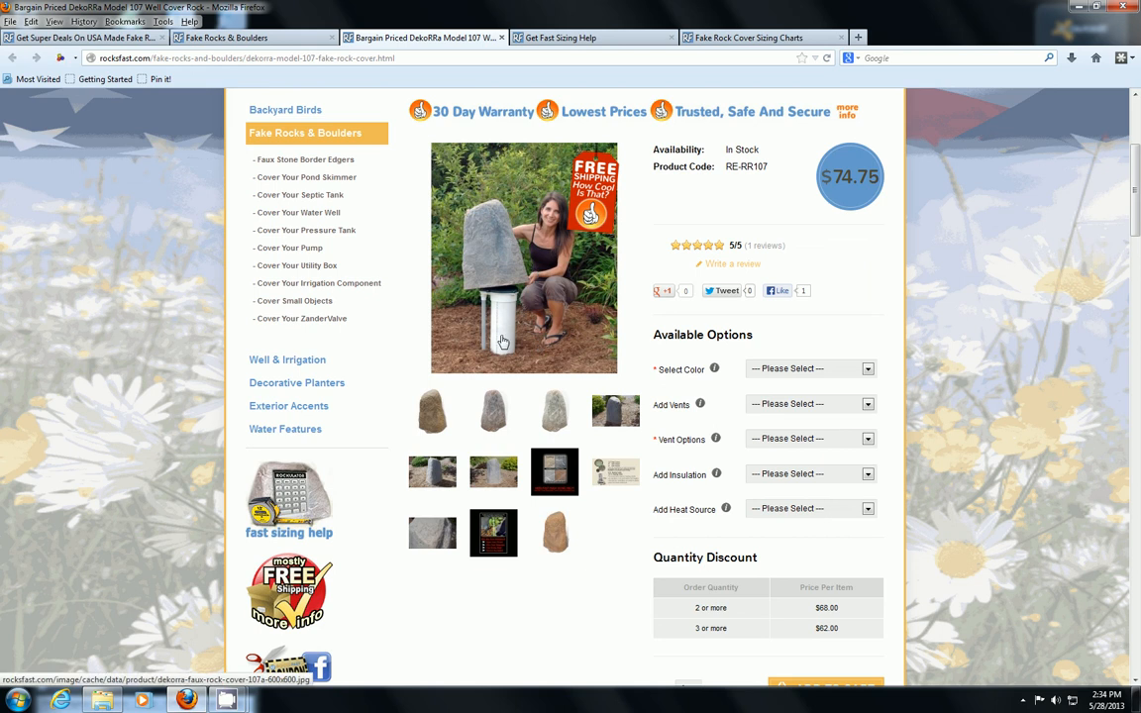
pyautogui.moveTo(522, 322)
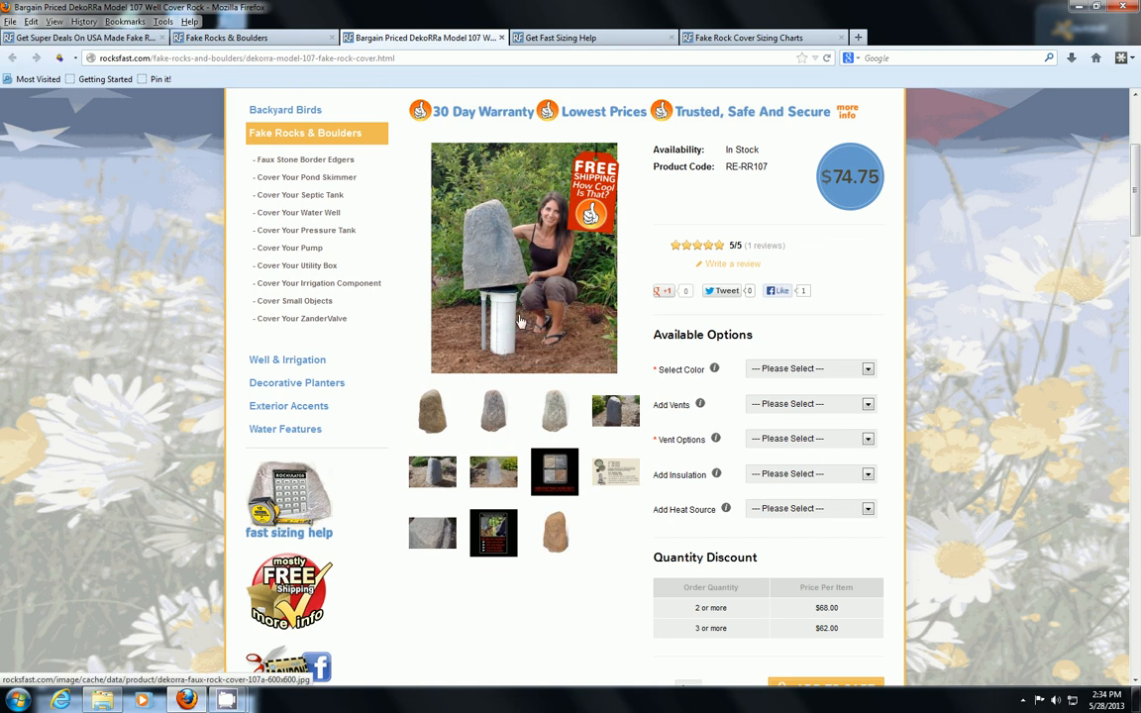
pyautogui.moveTo(471, 217)
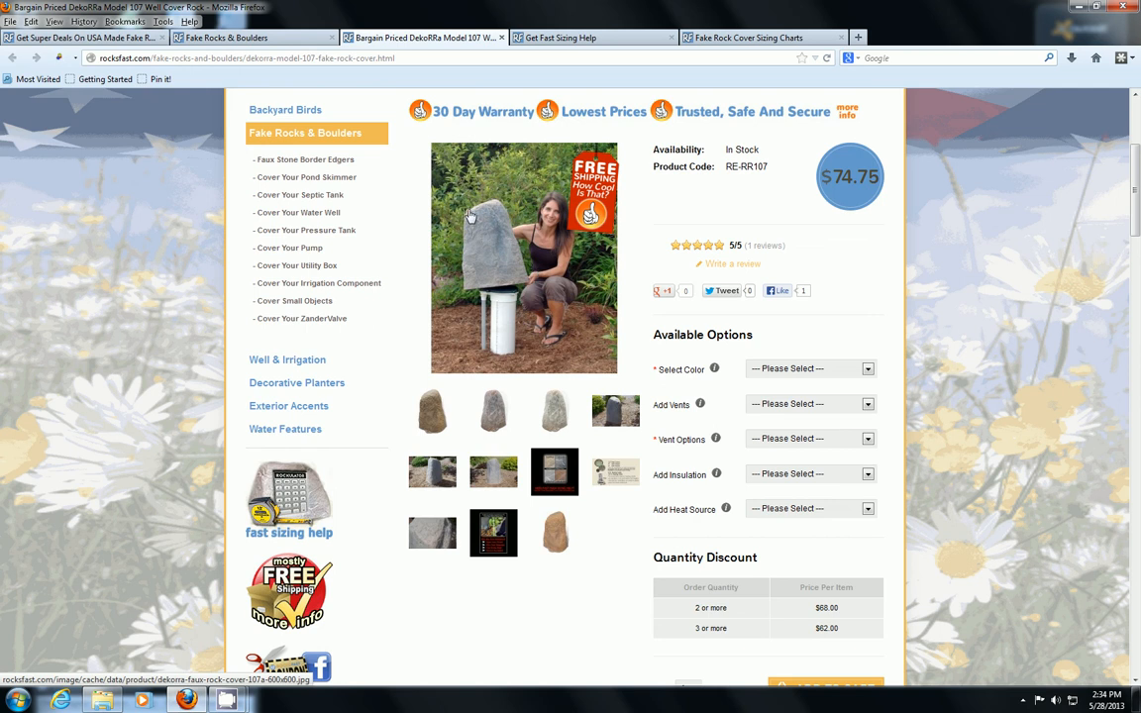
pyautogui.moveTo(473, 282)
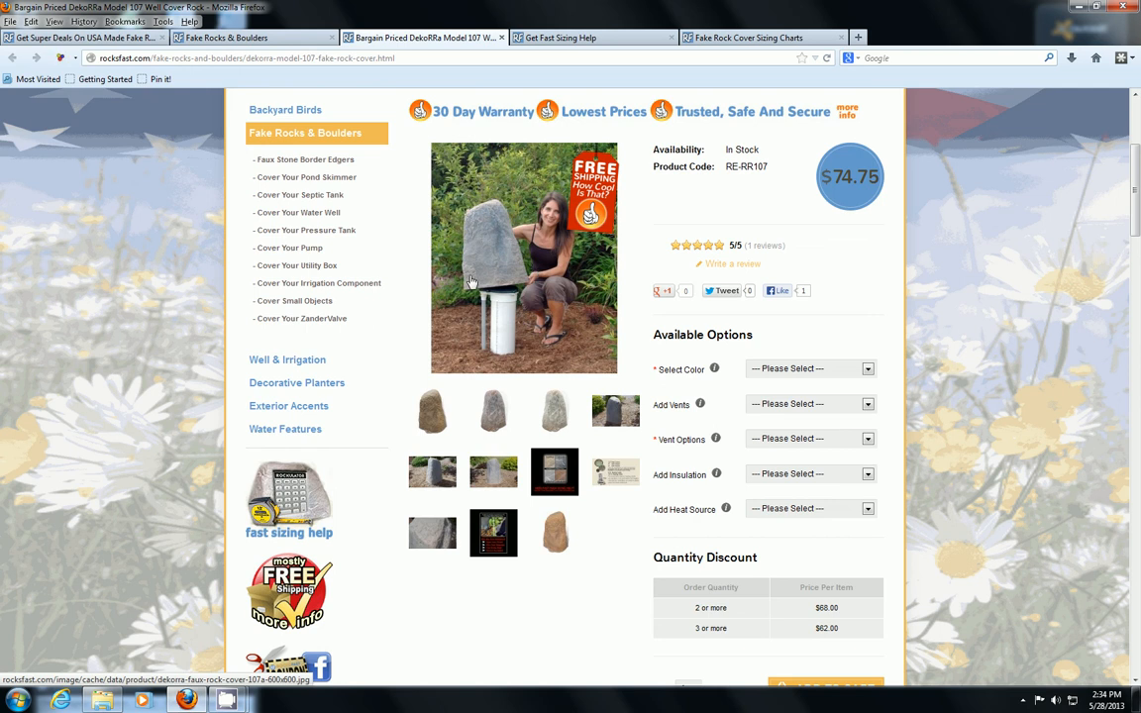
pyautogui.moveTo(471, 219)
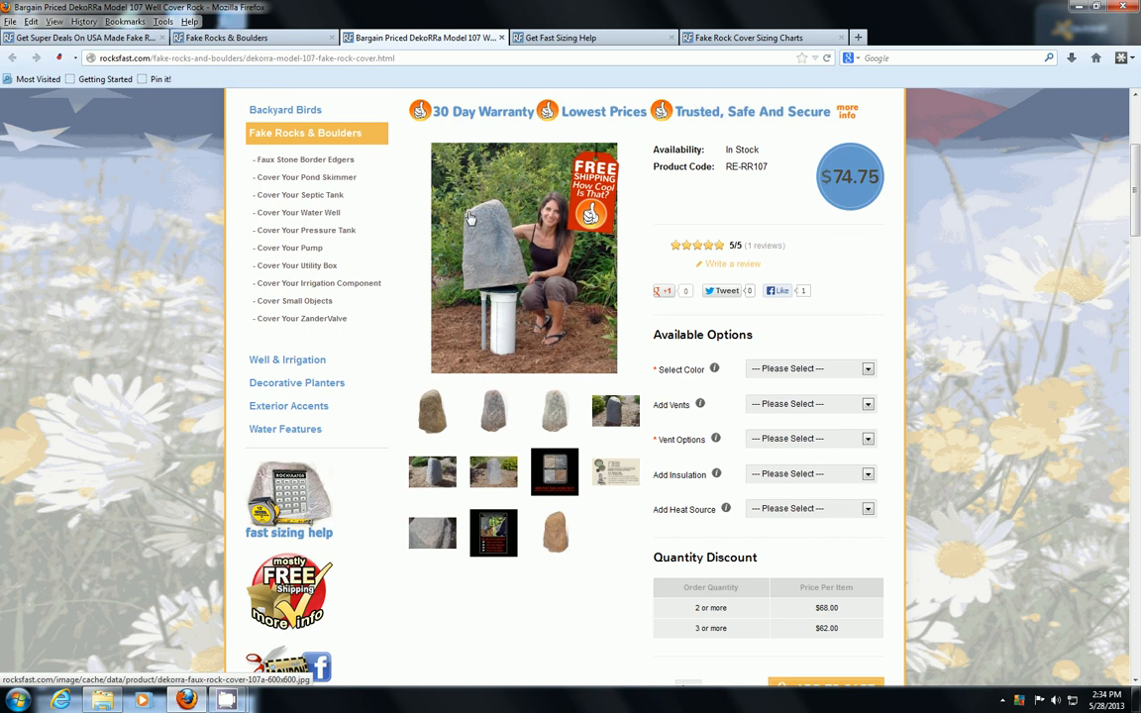
pyautogui.moveTo(458, 309)
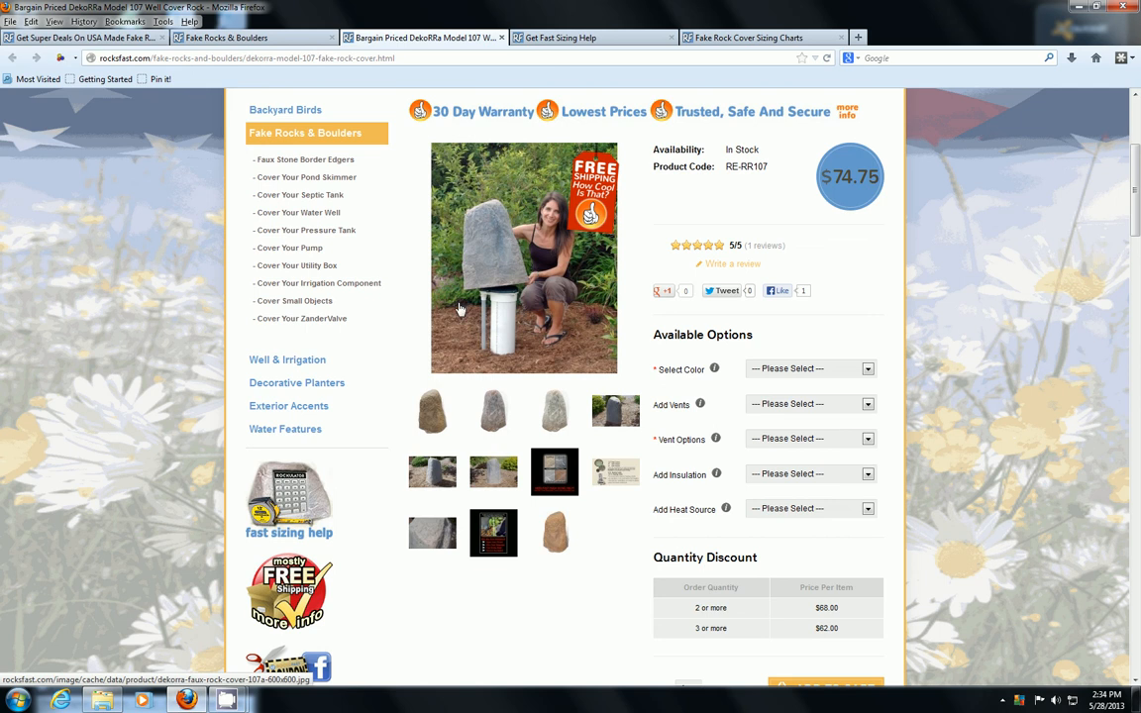
pyautogui.moveTo(504, 308)
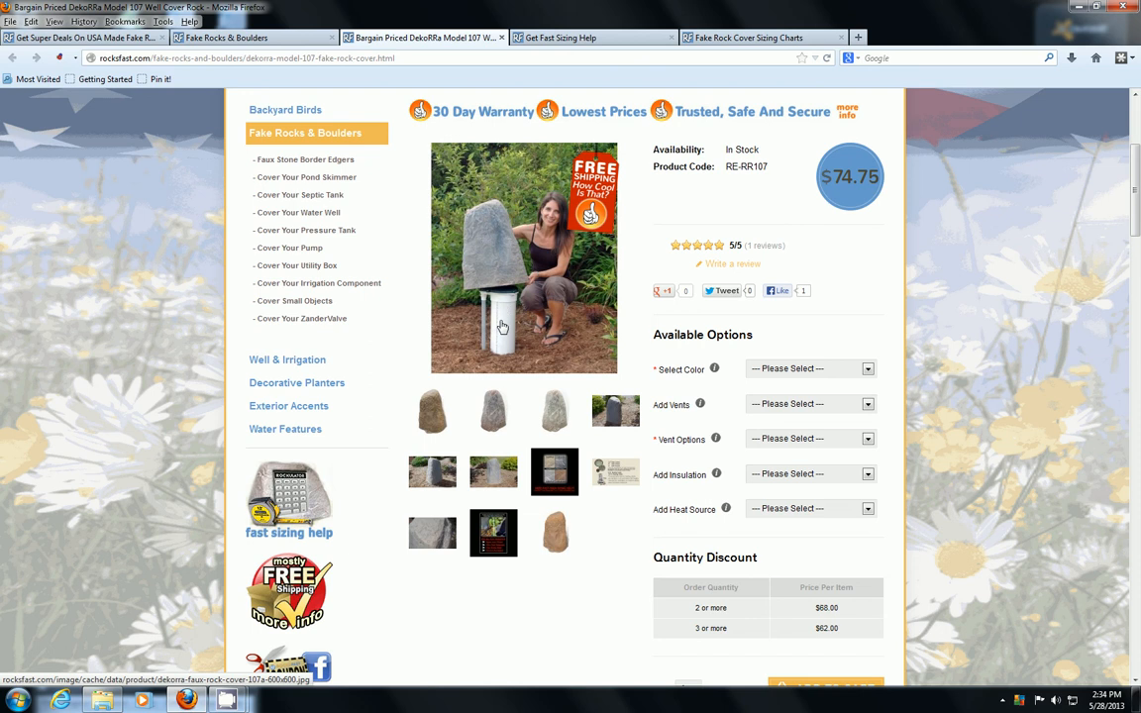
pyautogui.moveTo(429, 414)
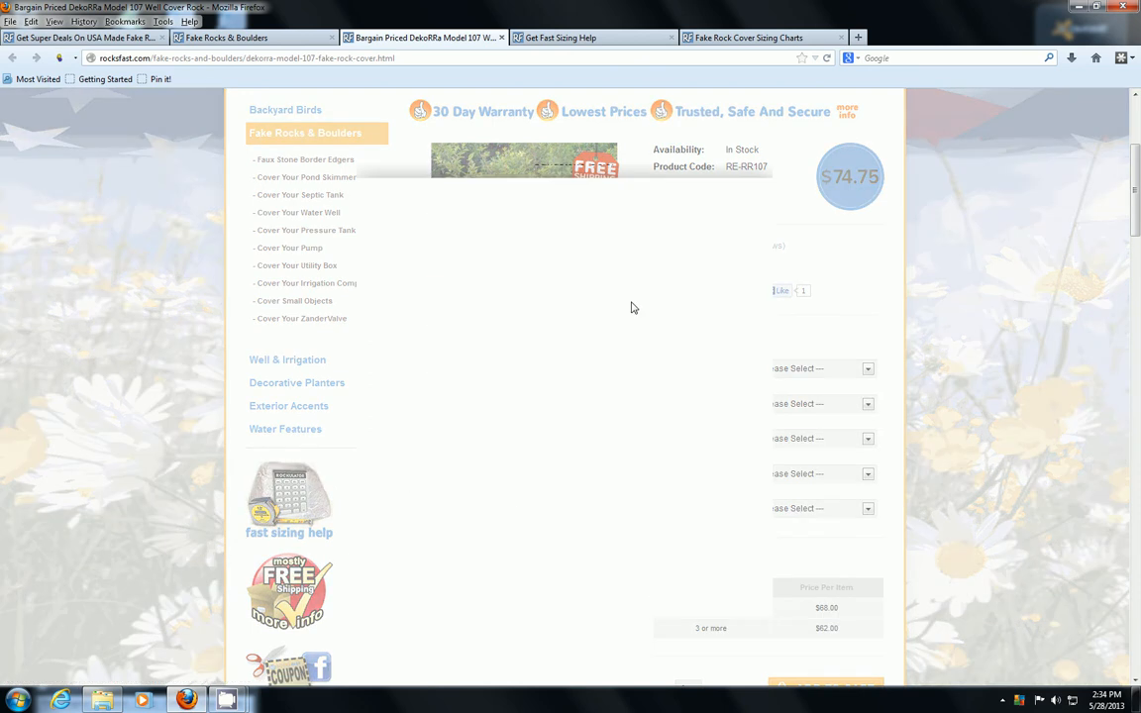
# Advance the gallery to image 8 of 12 showing Sandstone, Riverbed, Fieldstone and Autumn Bluff.
pyautogui.click(523, 163)
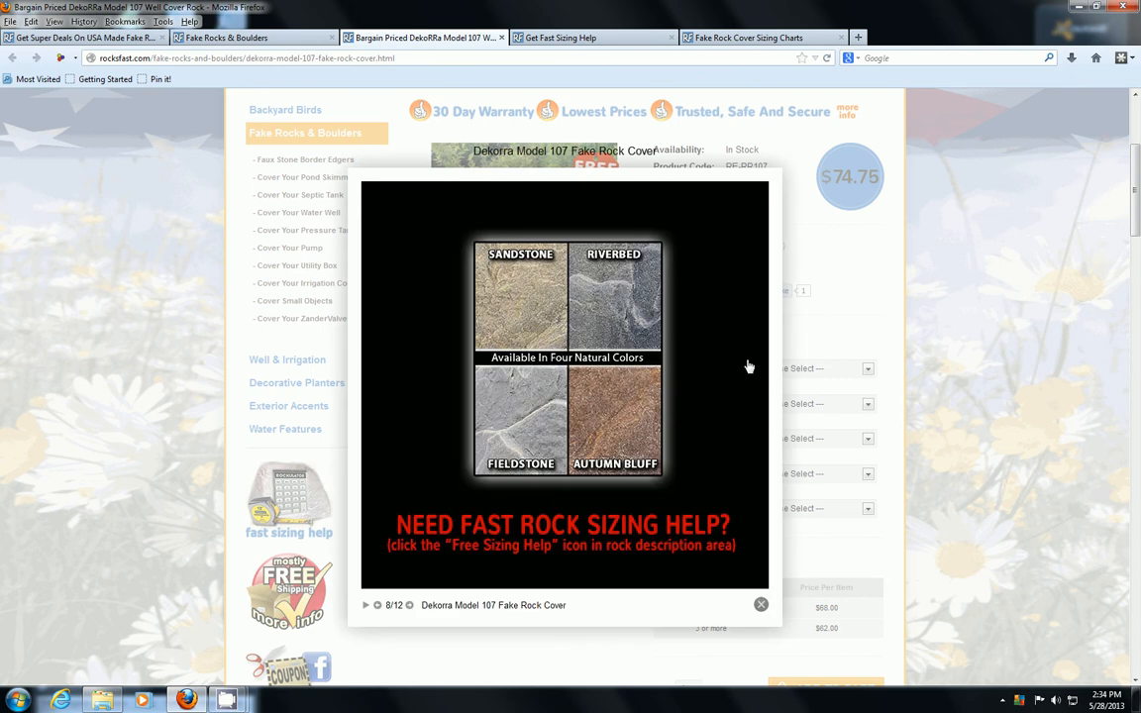
pyautogui.moveTo(525, 273)
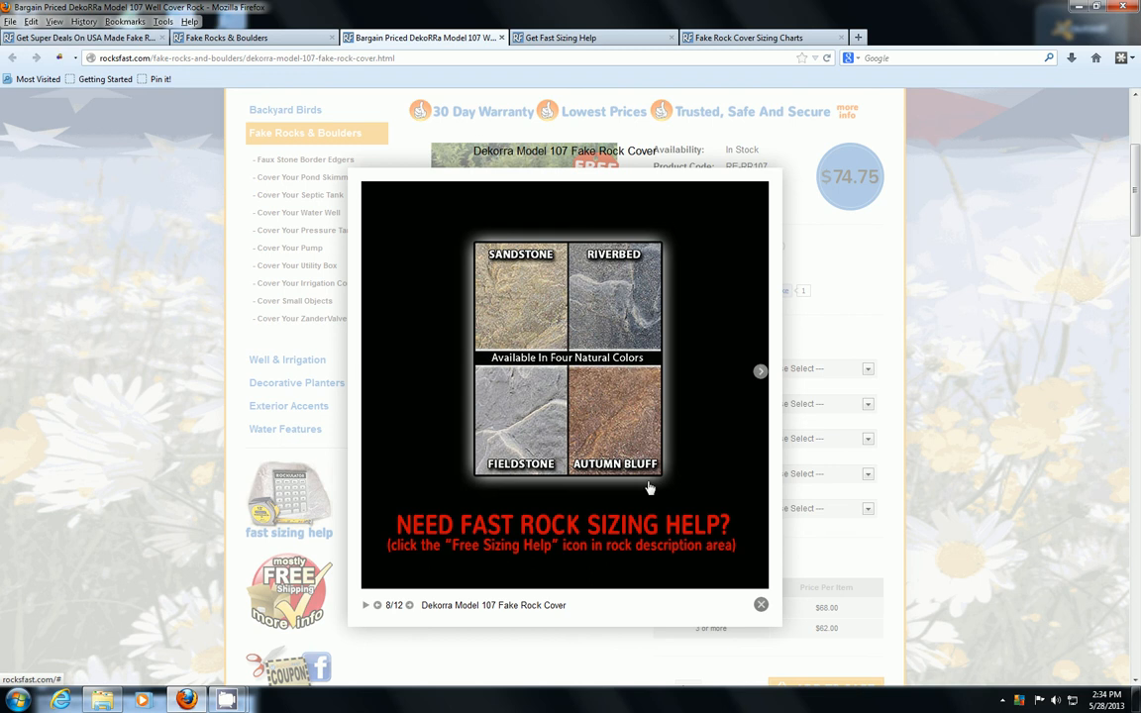
pyautogui.moveTo(605, 408)
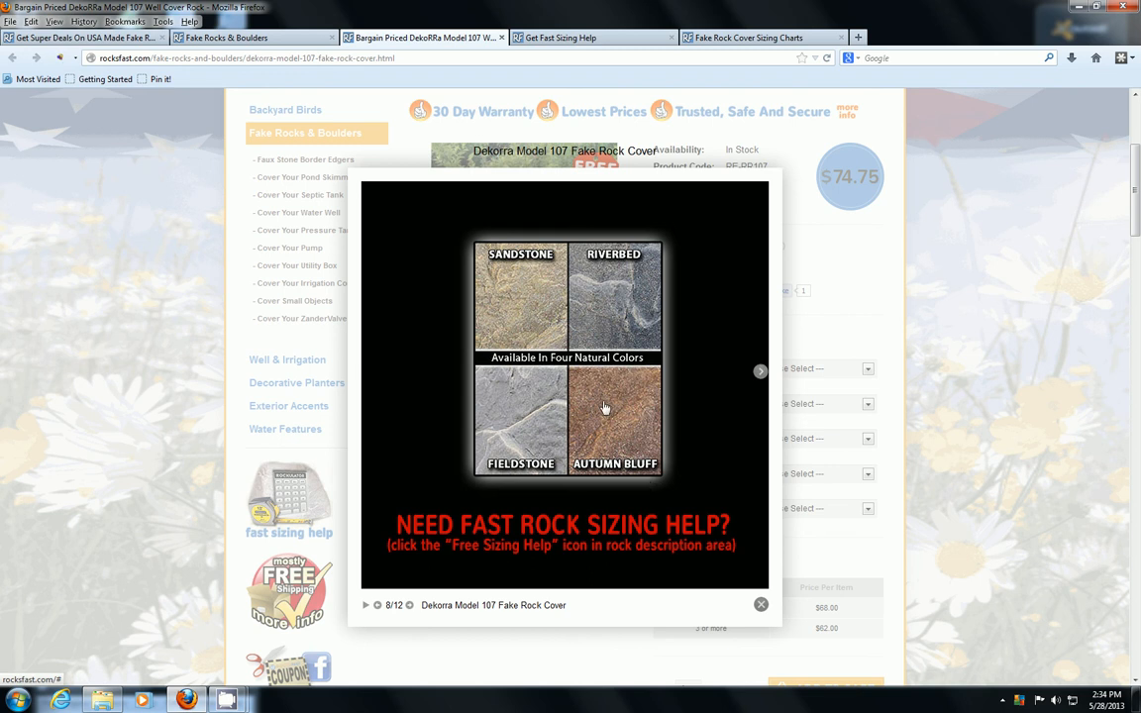
pyautogui.moveTo(600, 412)
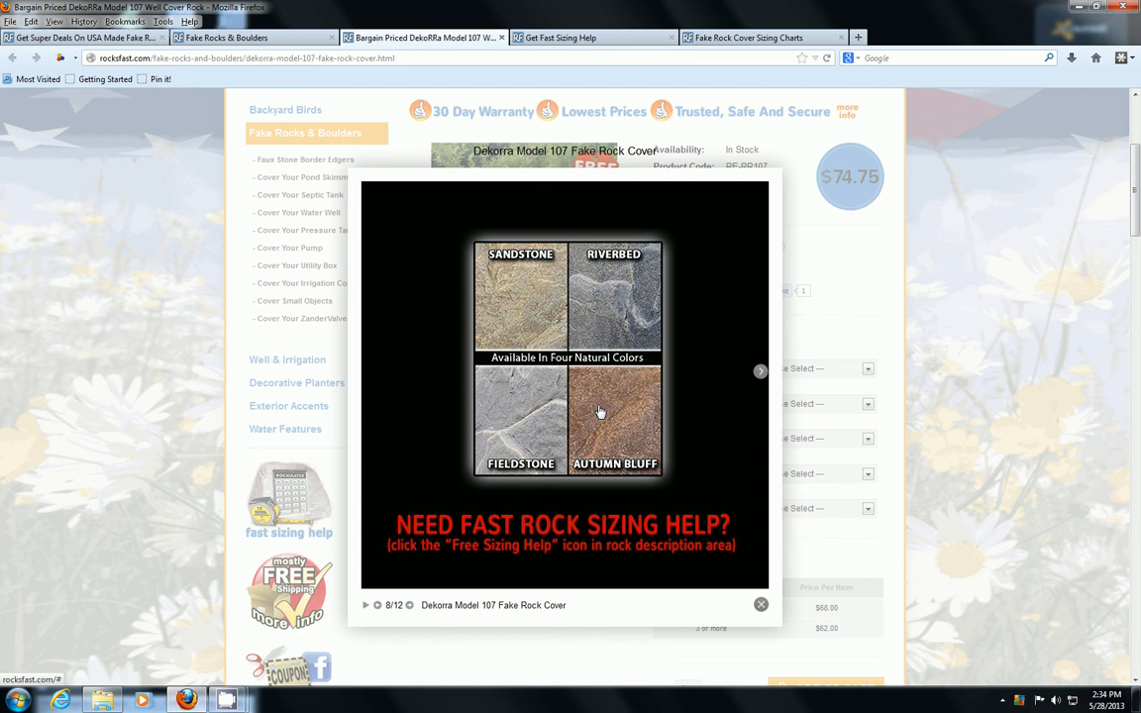
# Advance the gallery to image 9 of 12 on vent louvers, screen and heating cables.
pyautogui.click(761, 604)
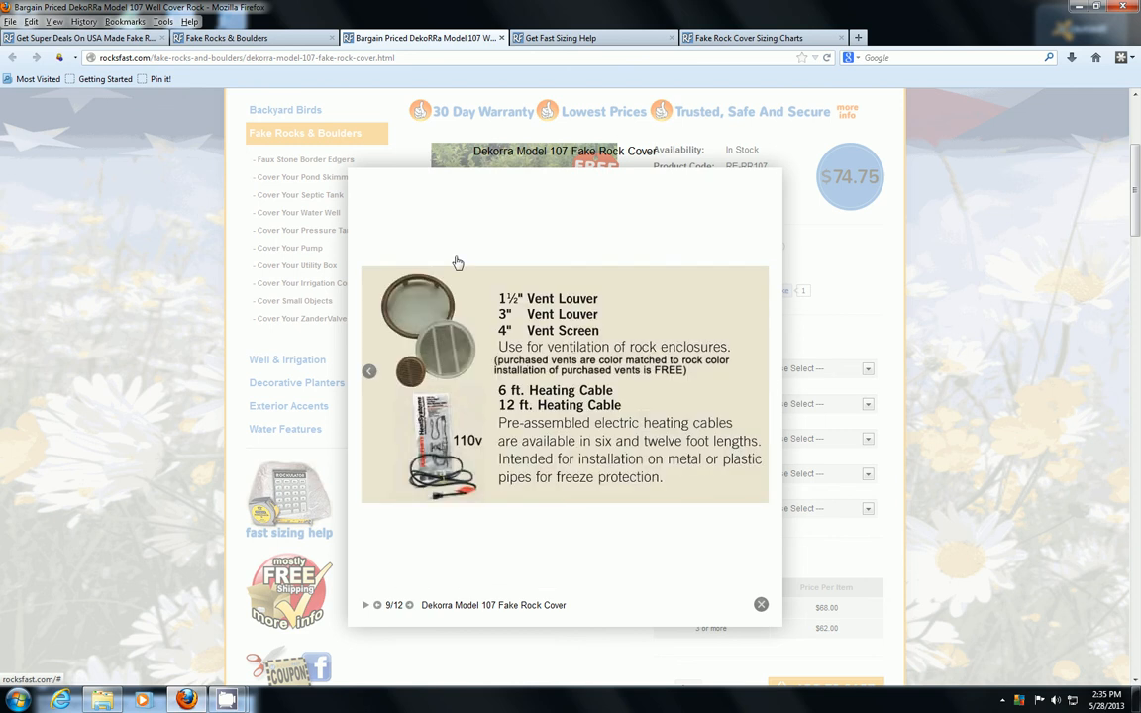
pyautogui.moveTo(542, 202)
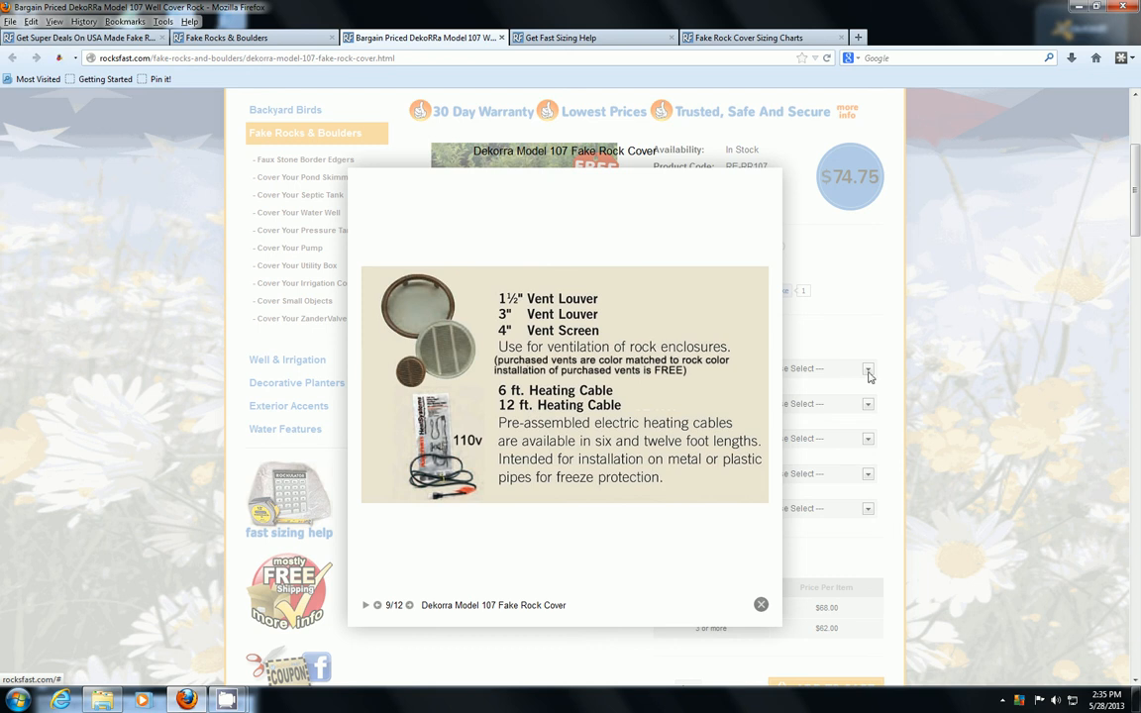
pyautogui.moveTo(874, 380)
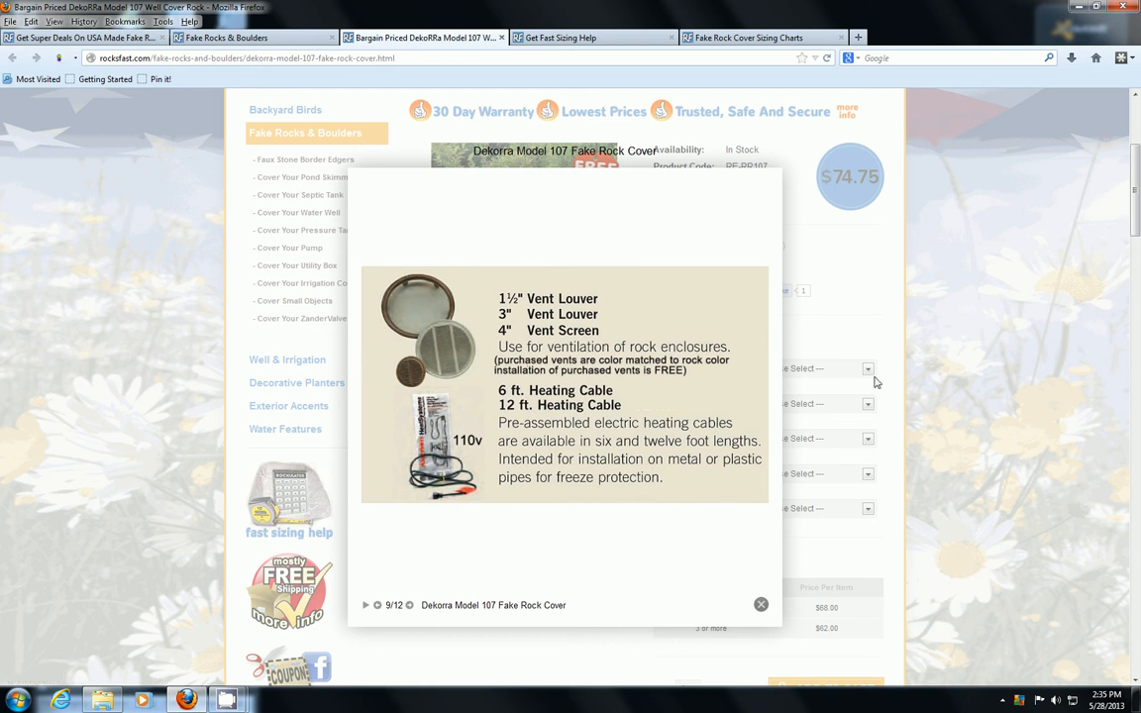
pyautogui.moveTo(867, 371)
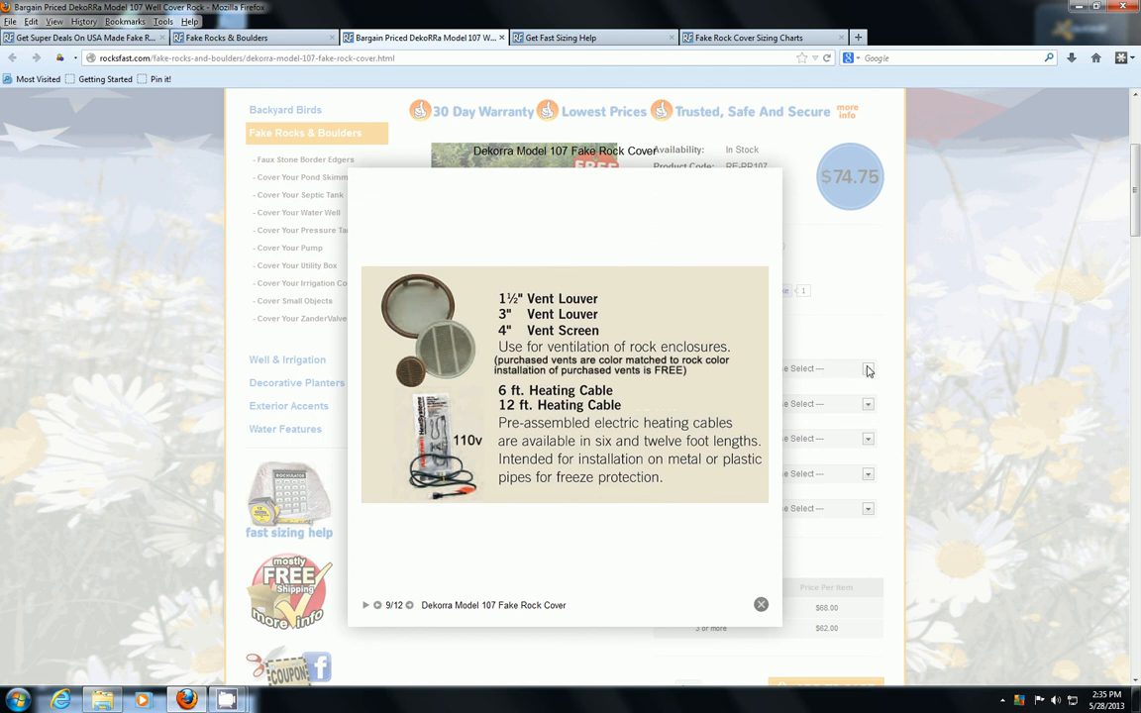
pyautogui.moveTo(865, 440)
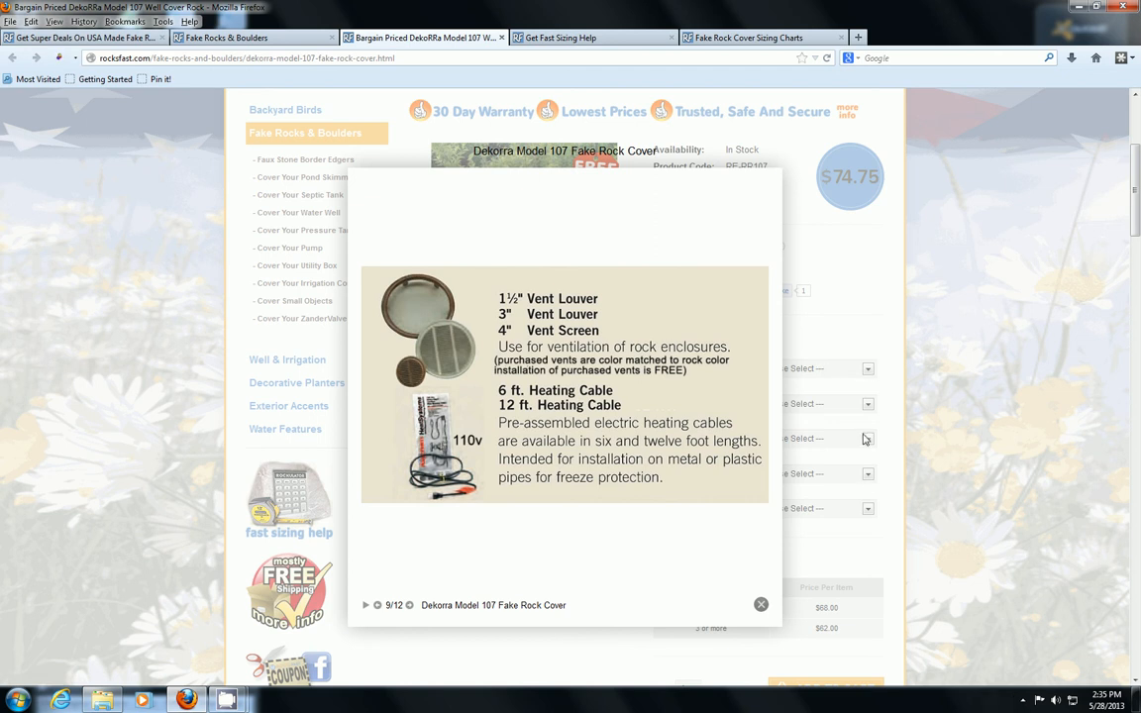
pyautogui.moveTo(410, 370)
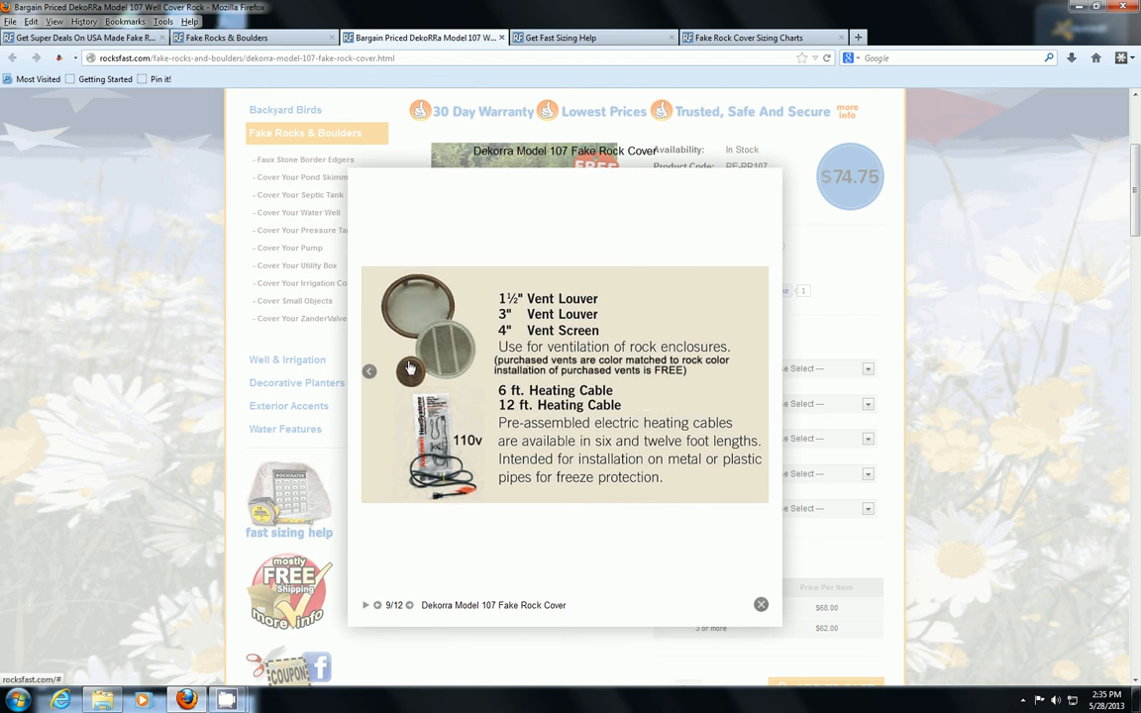
pyautogui.moveTo(410, 375)
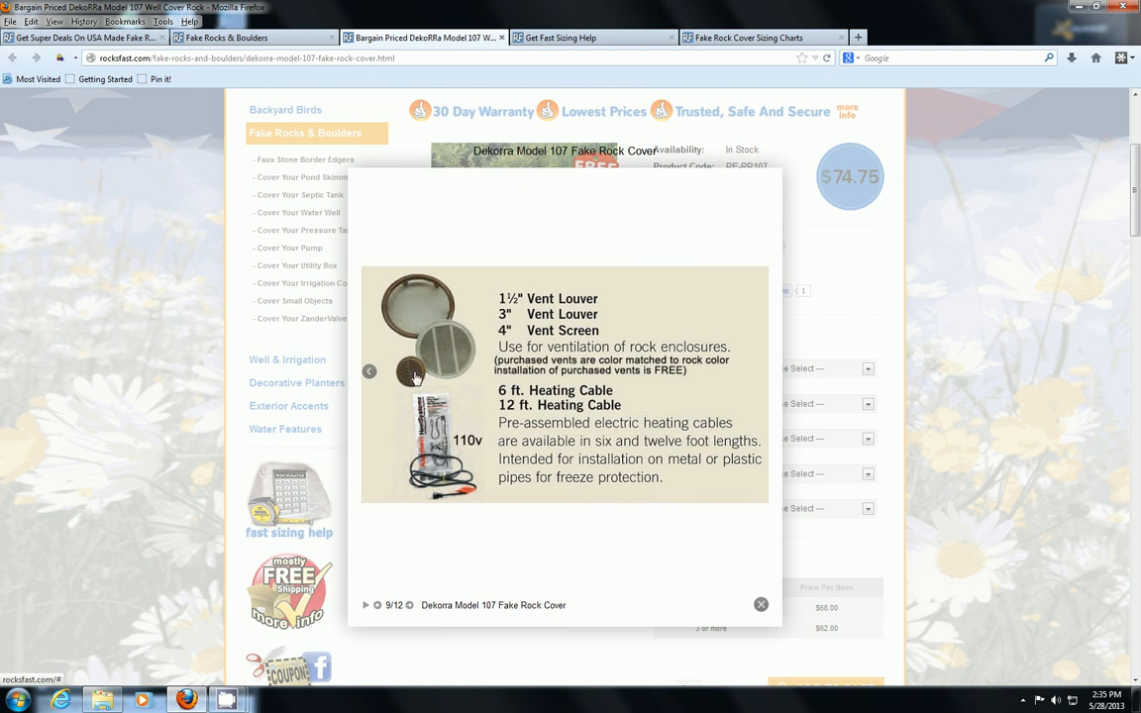
pyautogui.moveTo(450, 349)
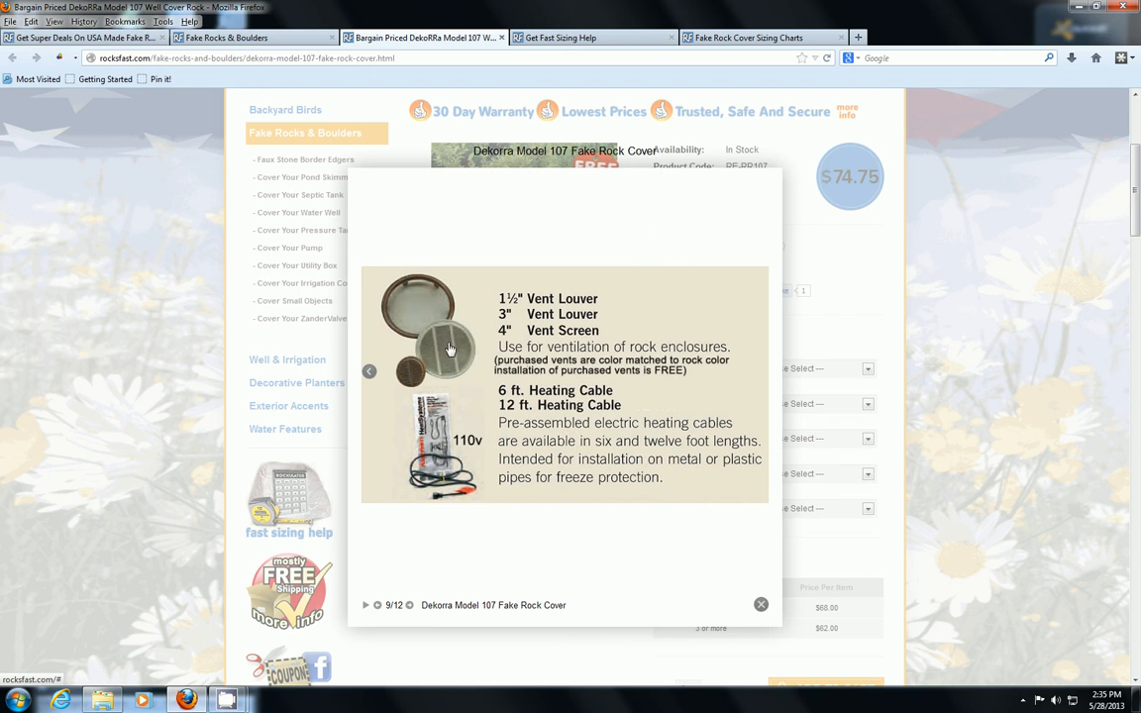
pyautogui.moveTo(468, 336)
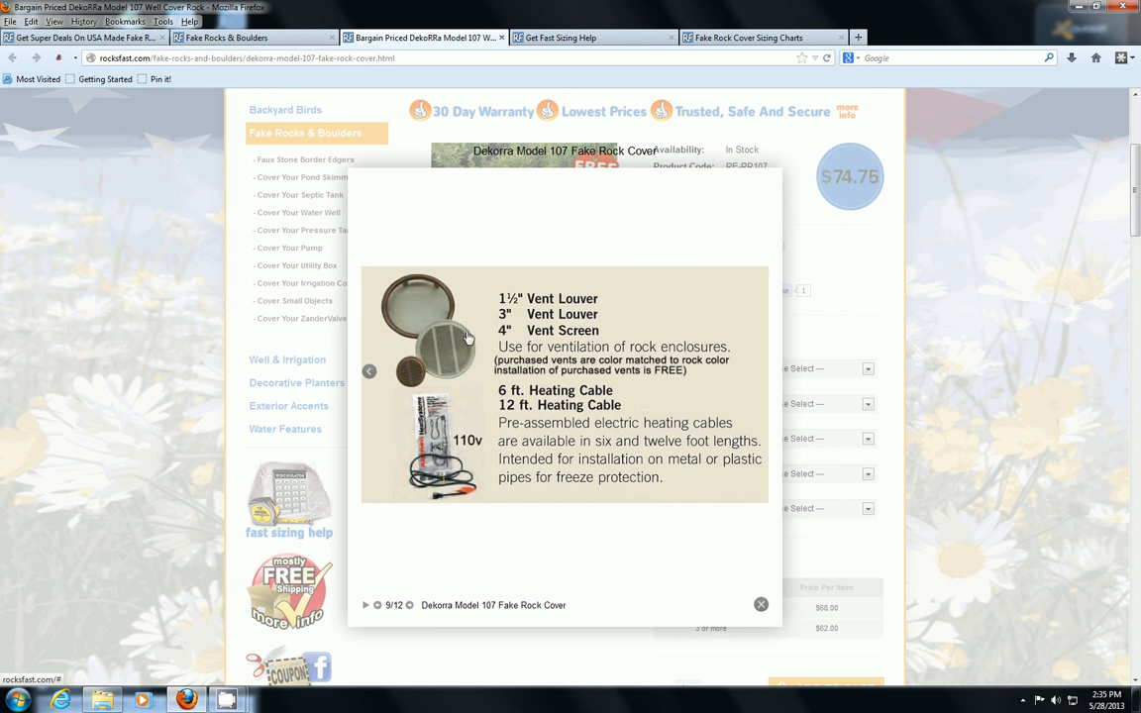
pyautogui.moveTo(434, 357)
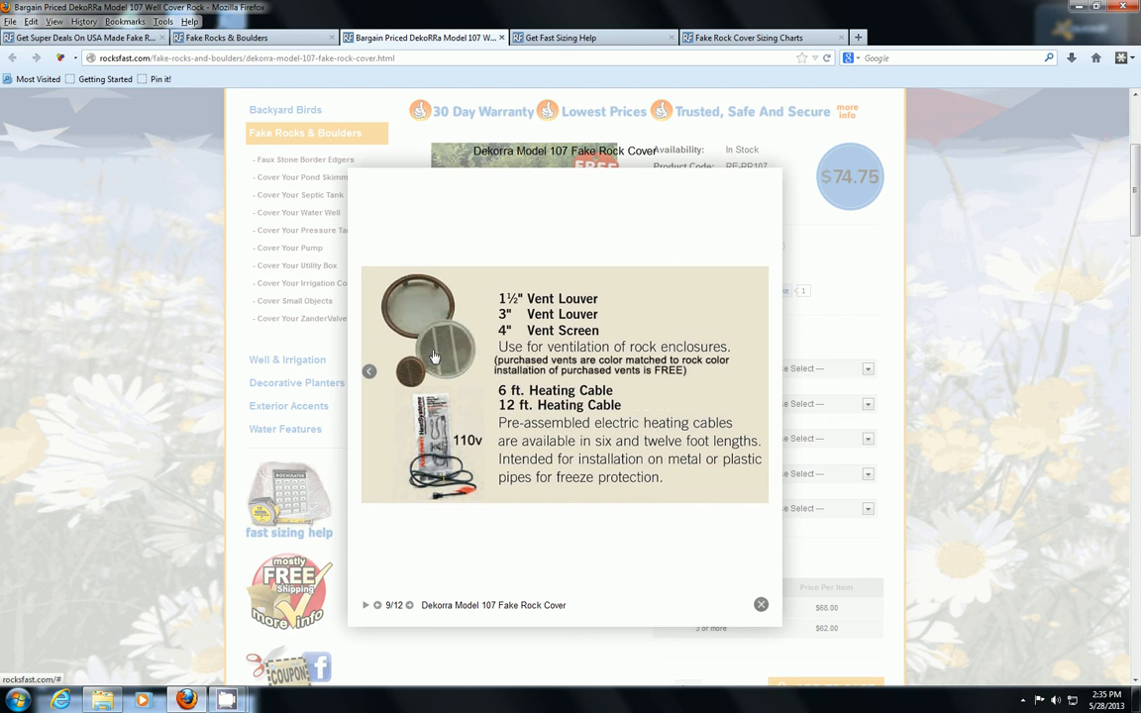
pyautogui.moveTo(455, 362)
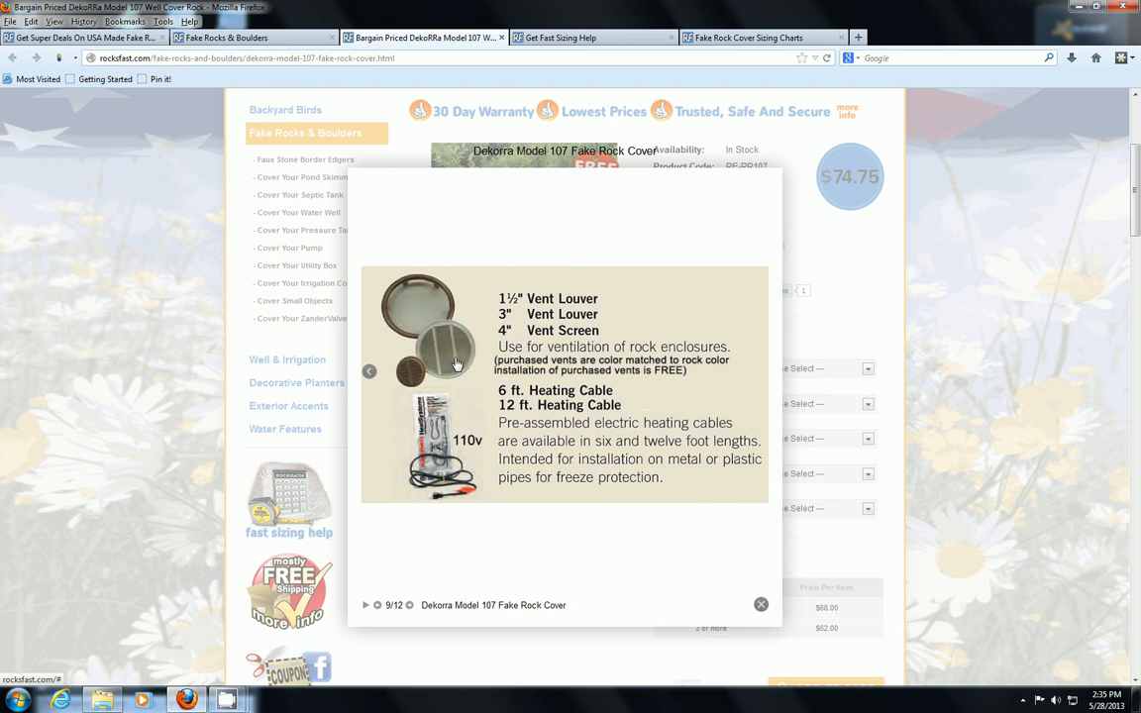
pyautogui.moveTo(448, 350)
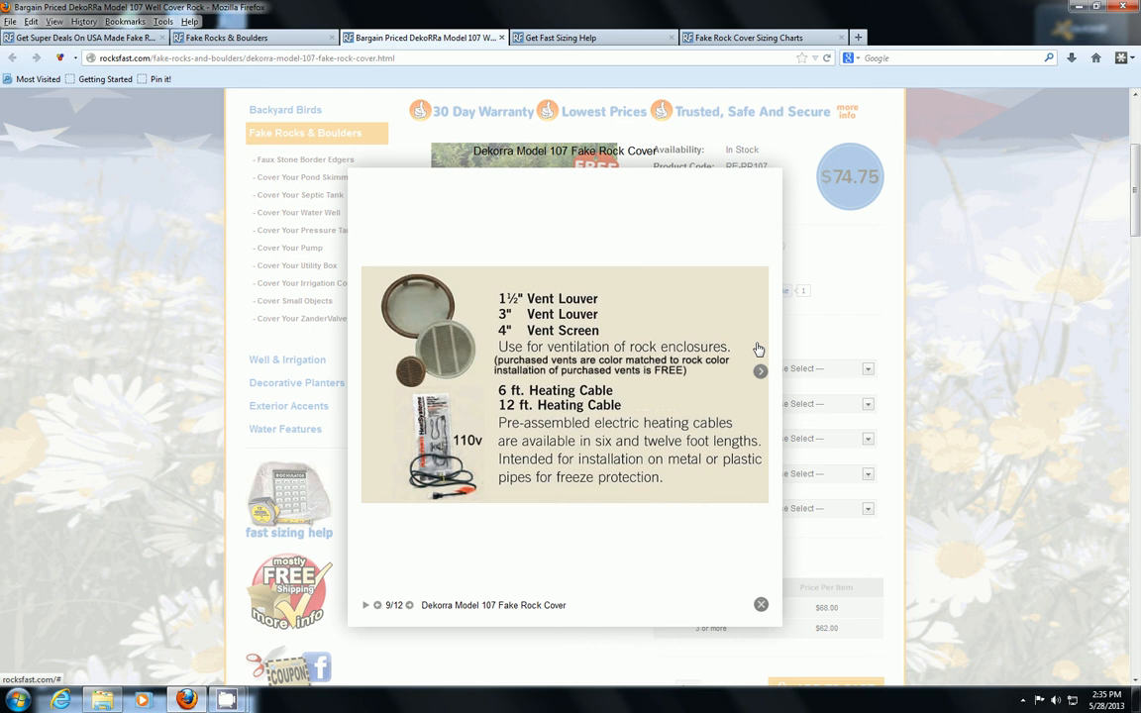
pyautogui.moveTo(452, 343)
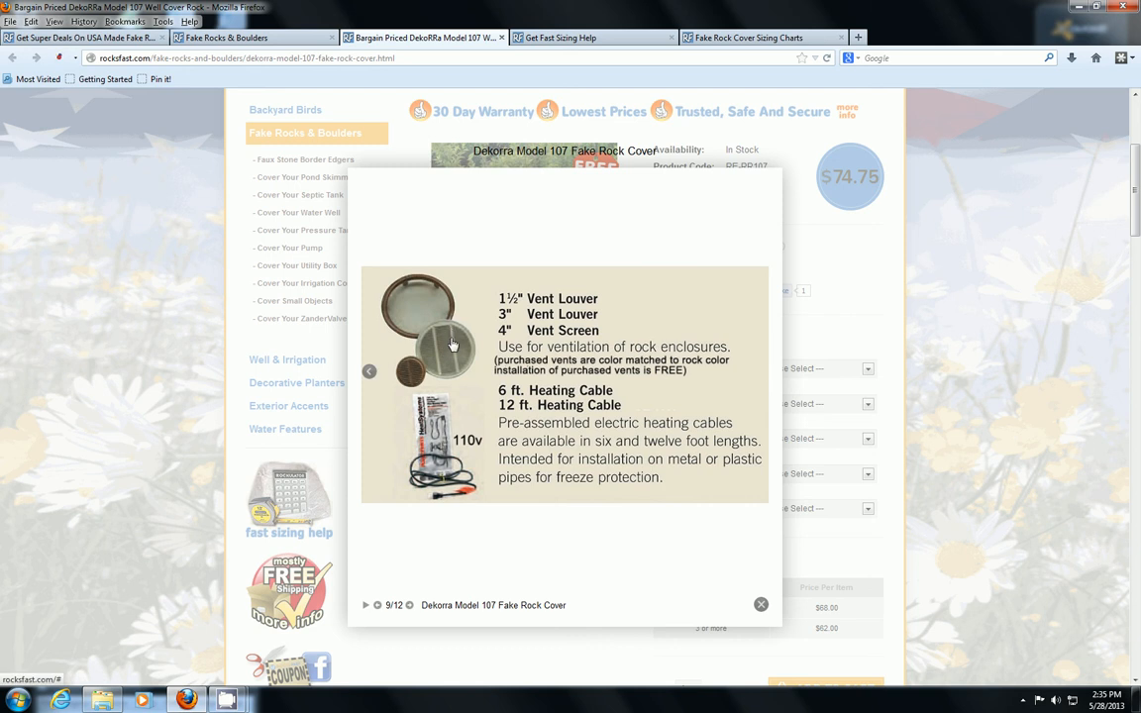
pyautogui.moveTo(394, 370)
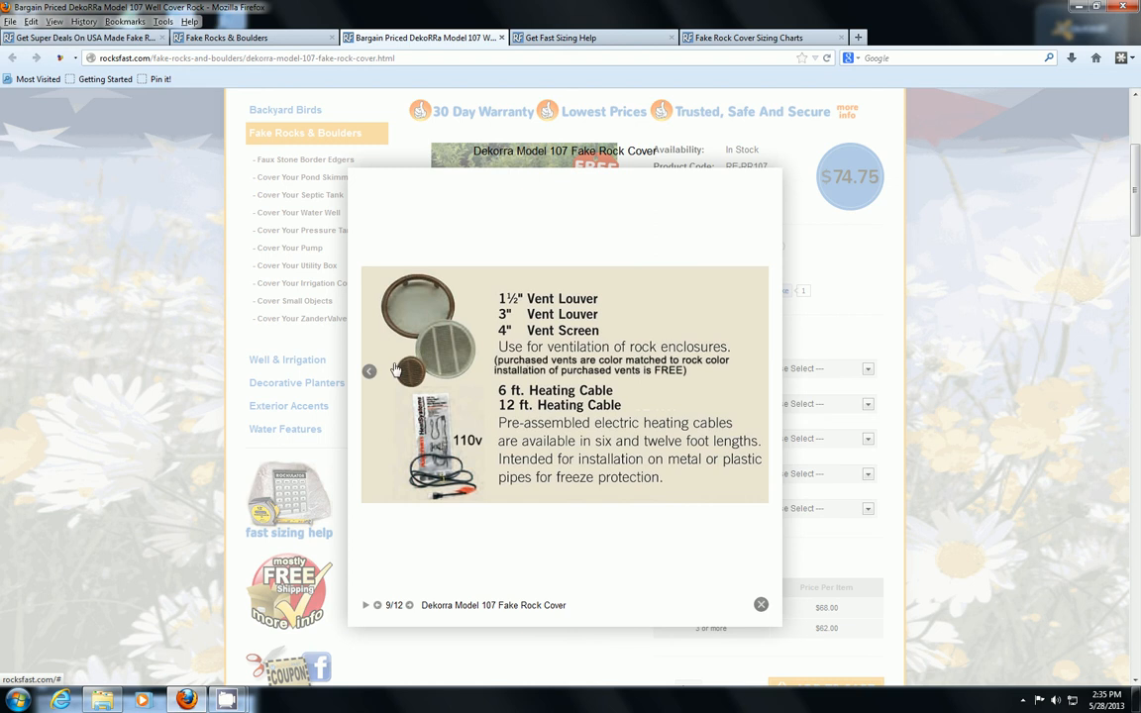
pyautogui.moveTo(451, 345)
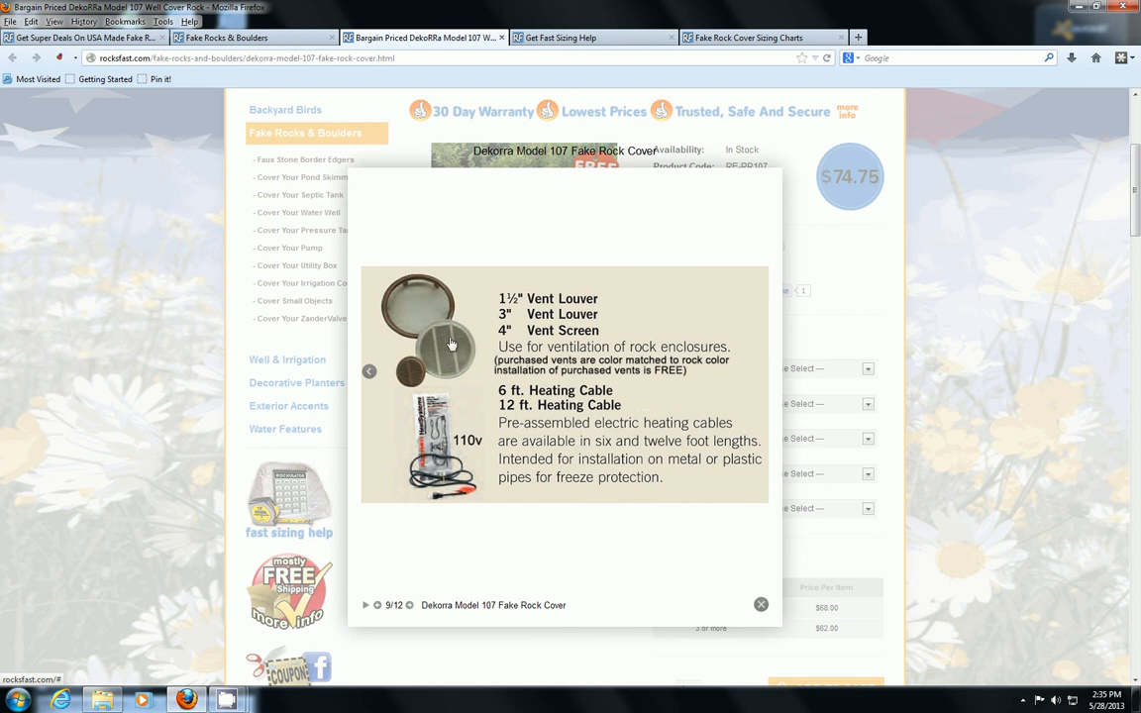
pyautogui.moveTo(448, 332)
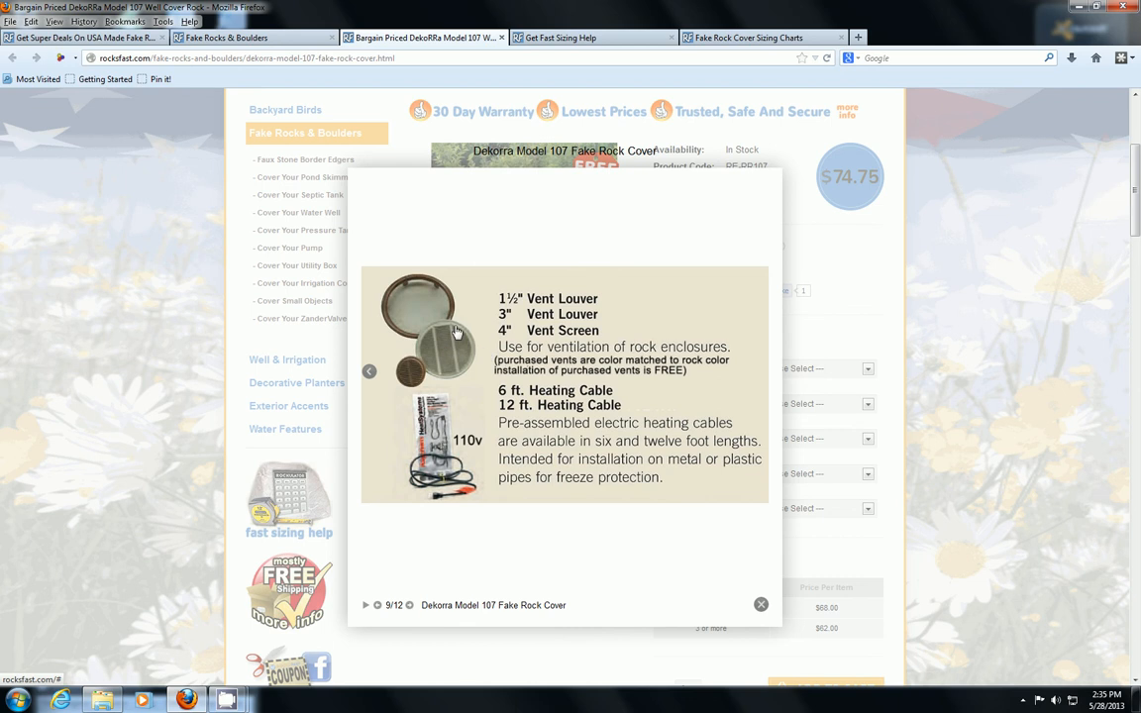
pyautogui.moveTo(453, 363)
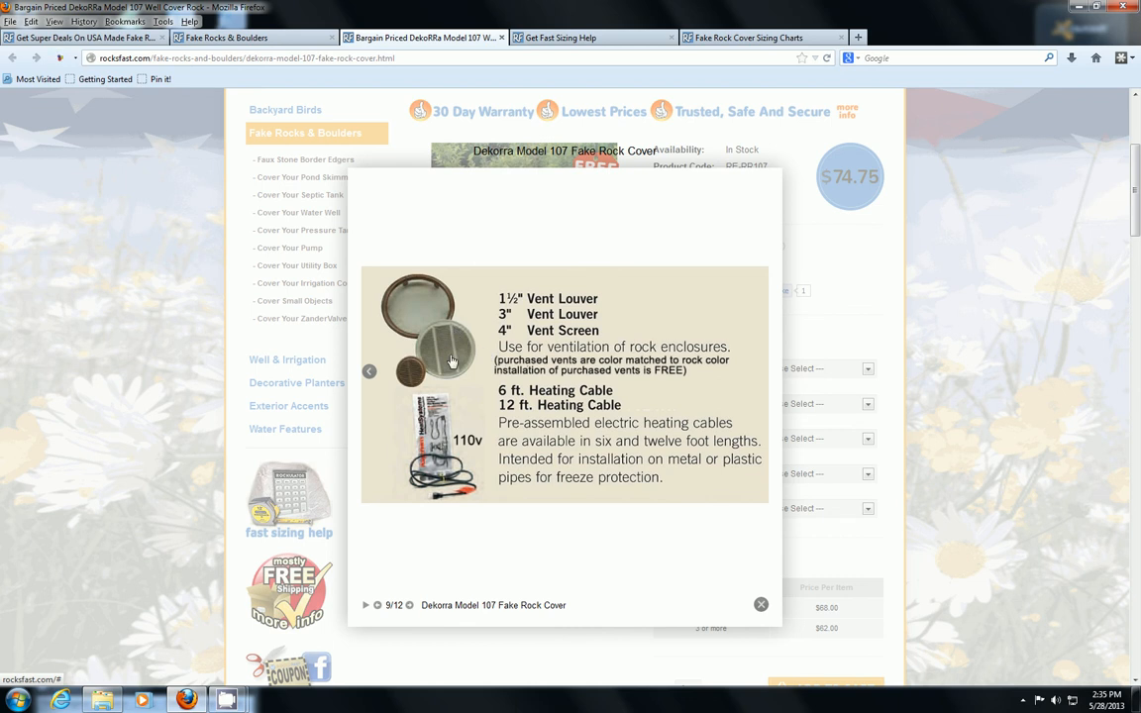
pyautogui.moveTo(484, 335)
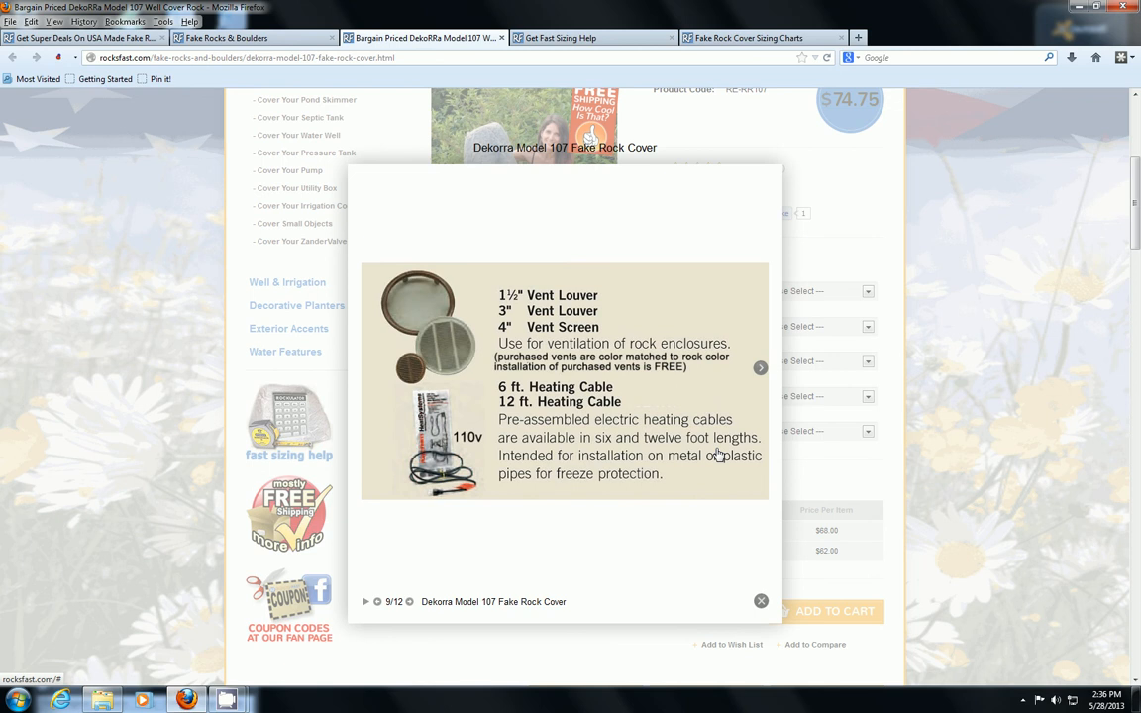
# Advance the gallery to image 10 of 12, the gray rock texture close-up.
pyautogui.click(759, 368)
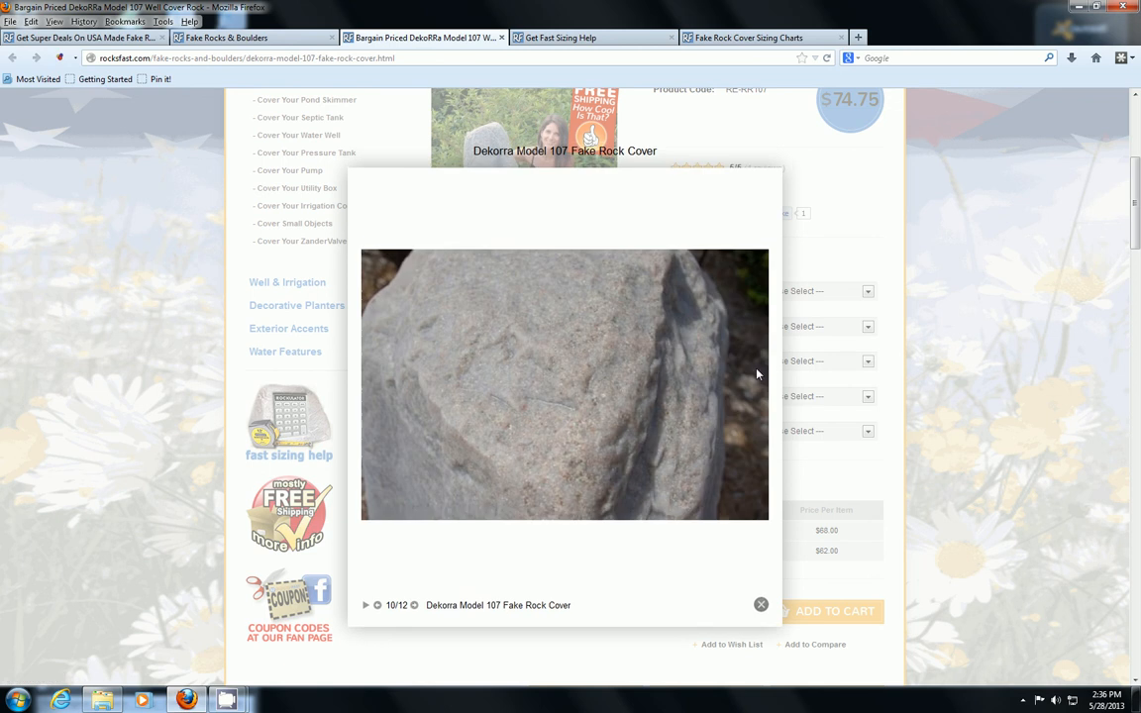
pyautogui.moveTo(761, 377)
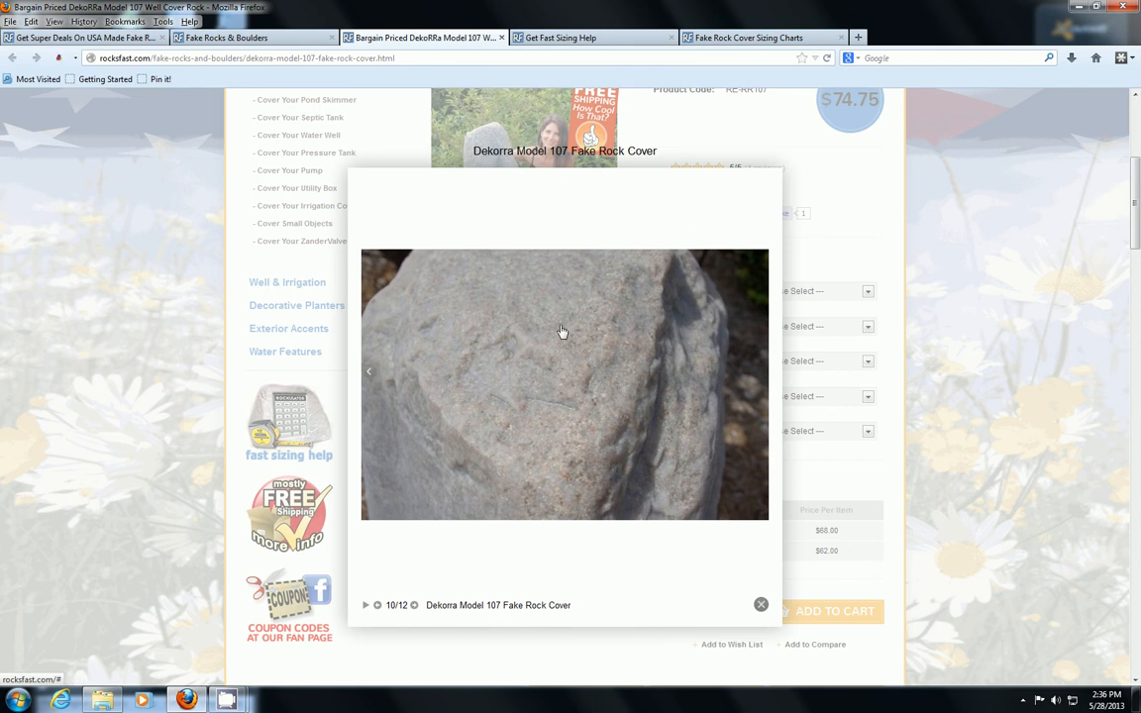
pyautogui.moveTo(545, 379)
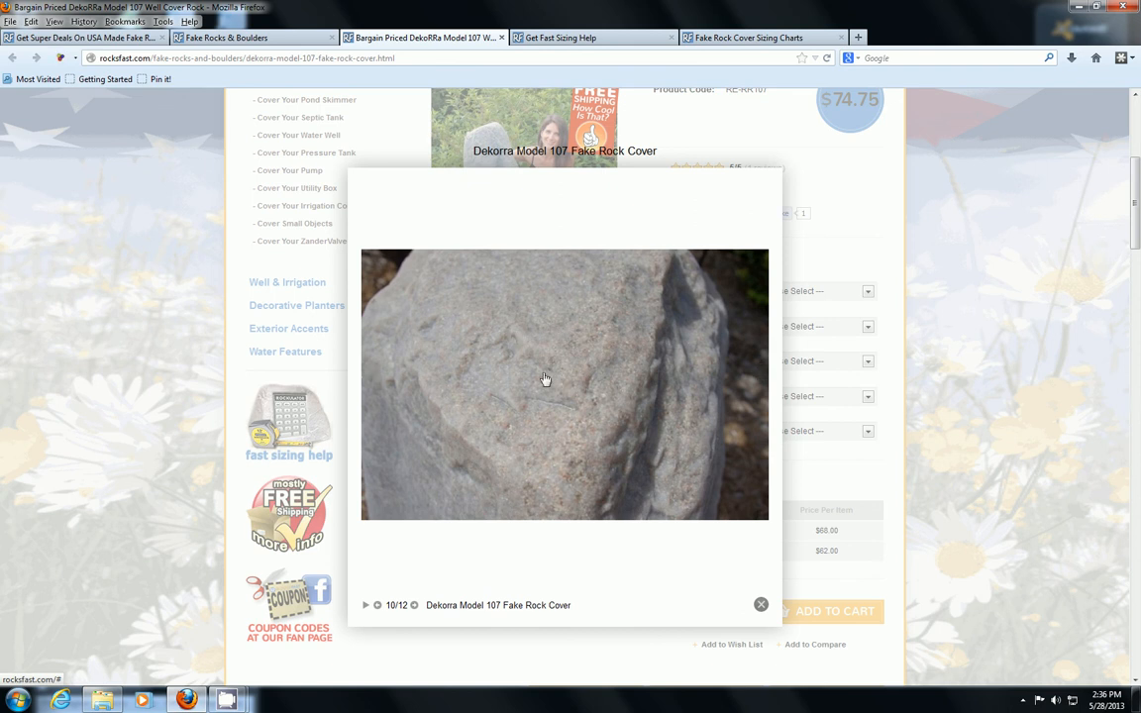
pyautogui.moveTo(567, 347)
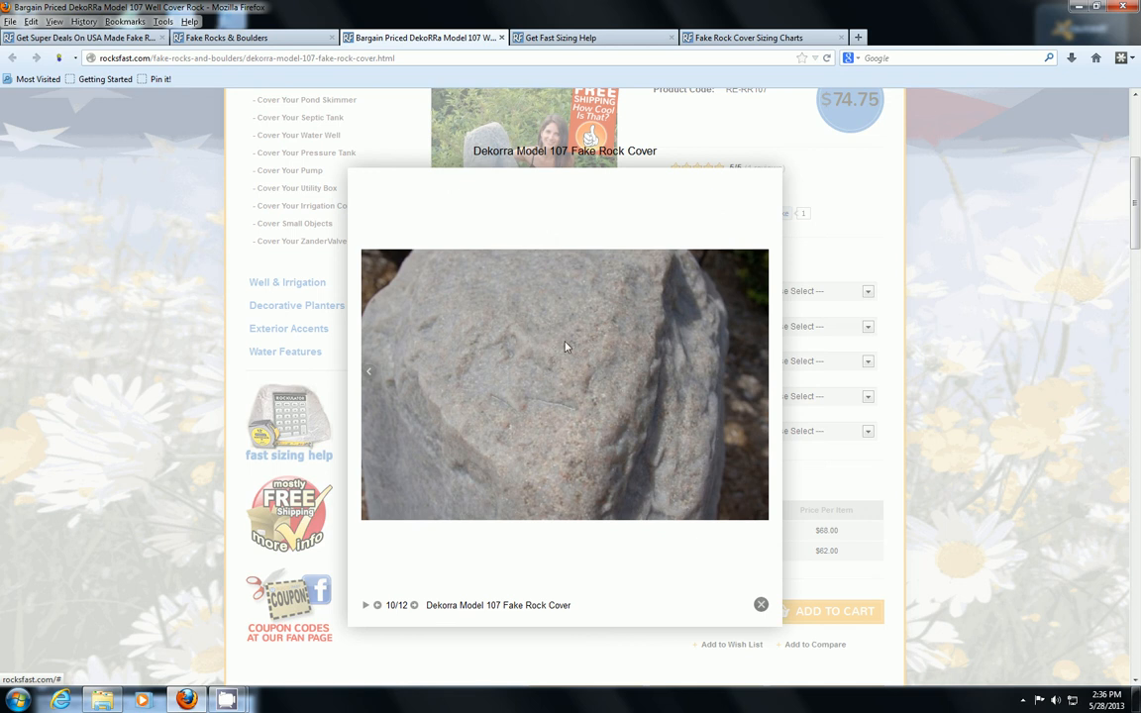
pyautogui.moveTo(603, 367)
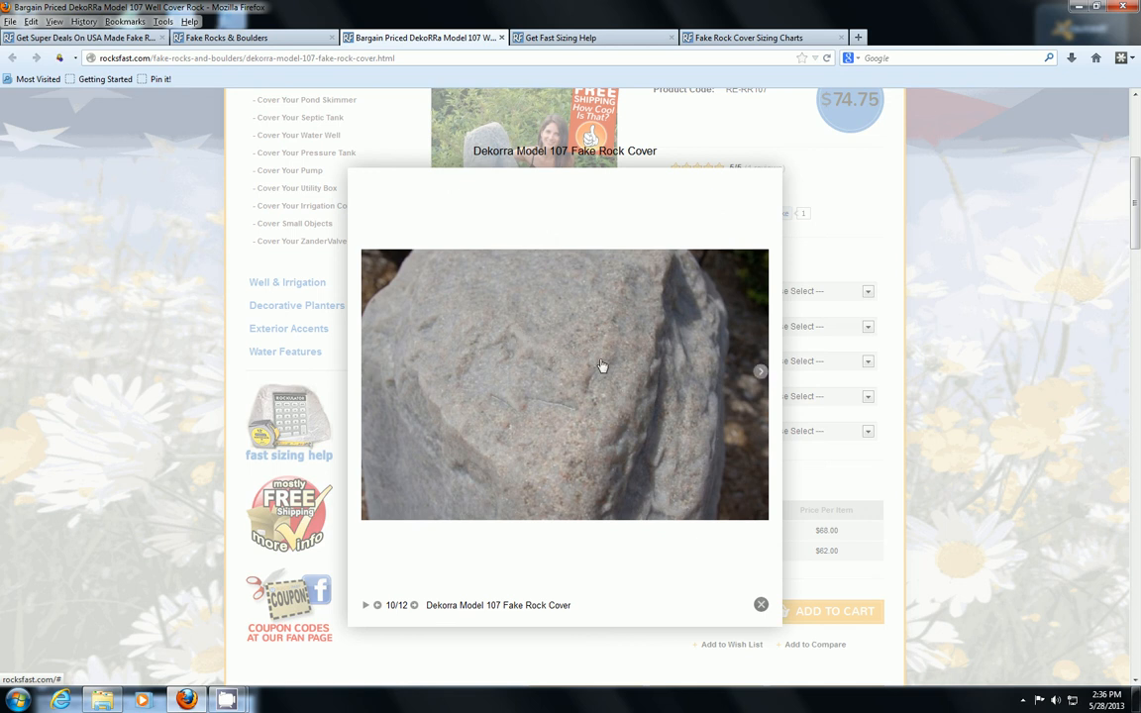
pyautogui.moveTo(627, 361)
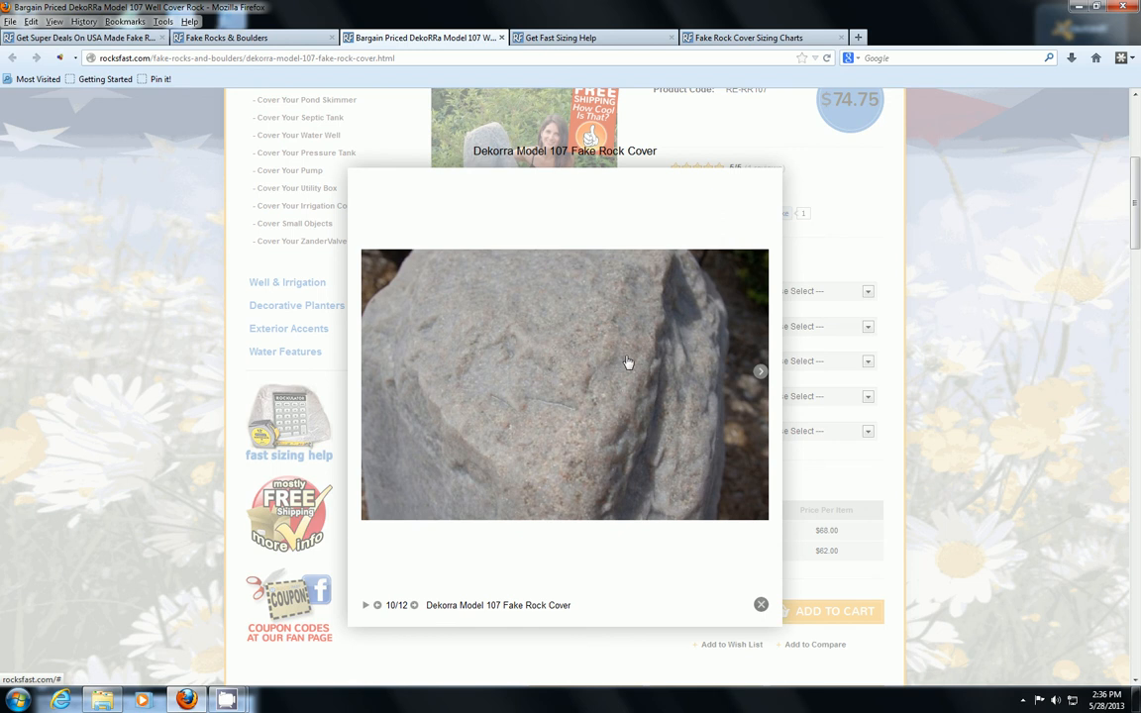
pyautogui.moveTo(494, 368)
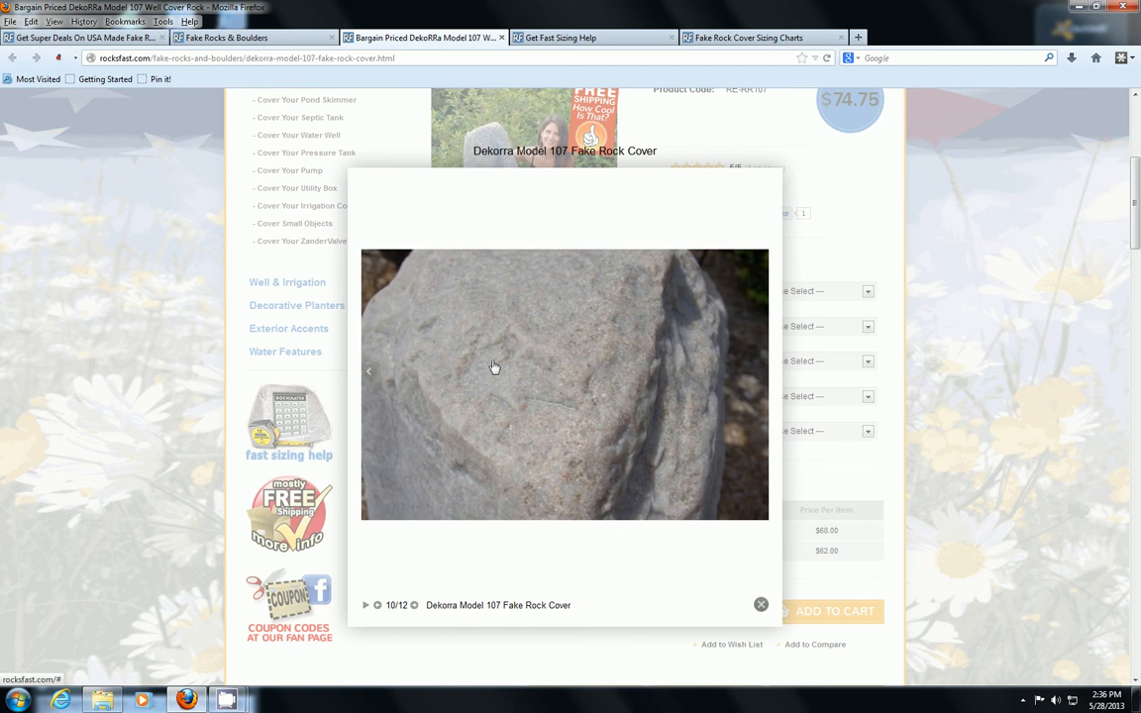
pyautogui.moveTo(504, 361)
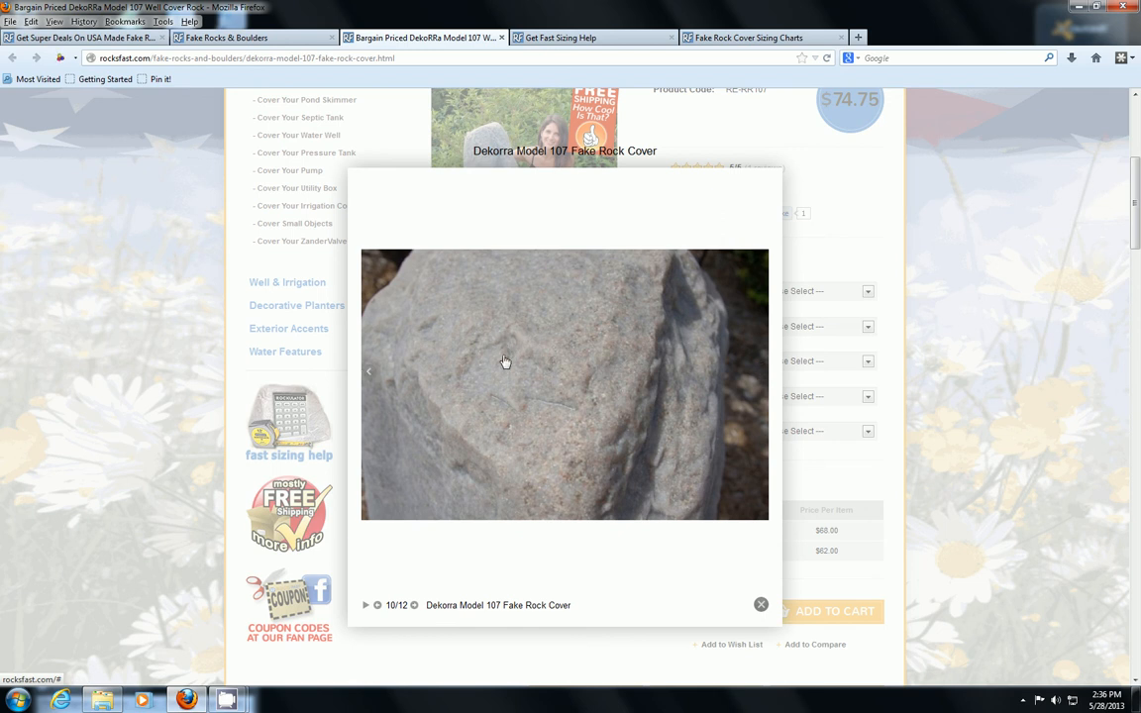
pyautogui.moveTo(466, 363)
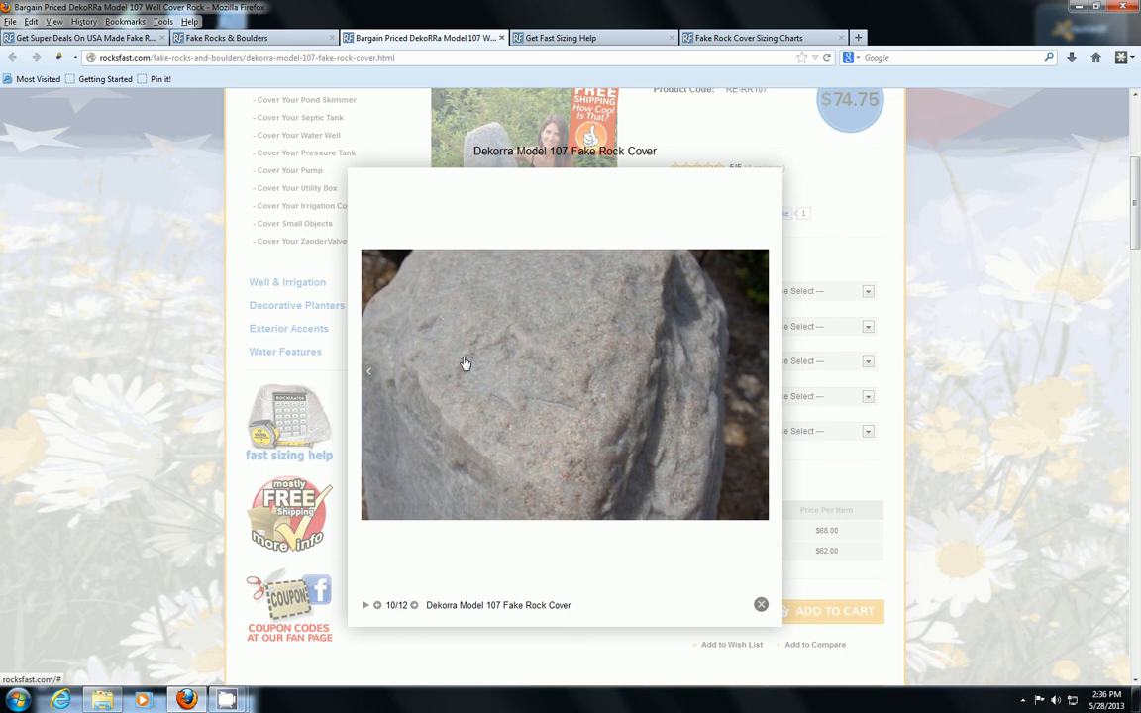
pyautogui.moveTo(634, 394)
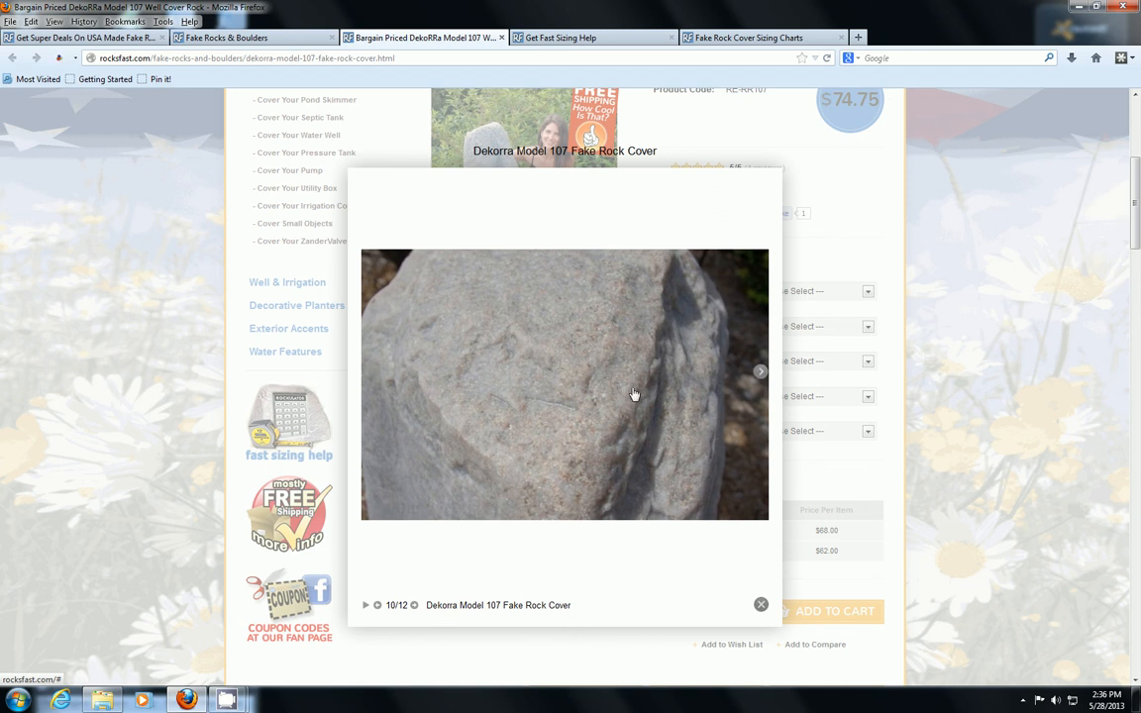
pyautogui.moveTo(676, 340)
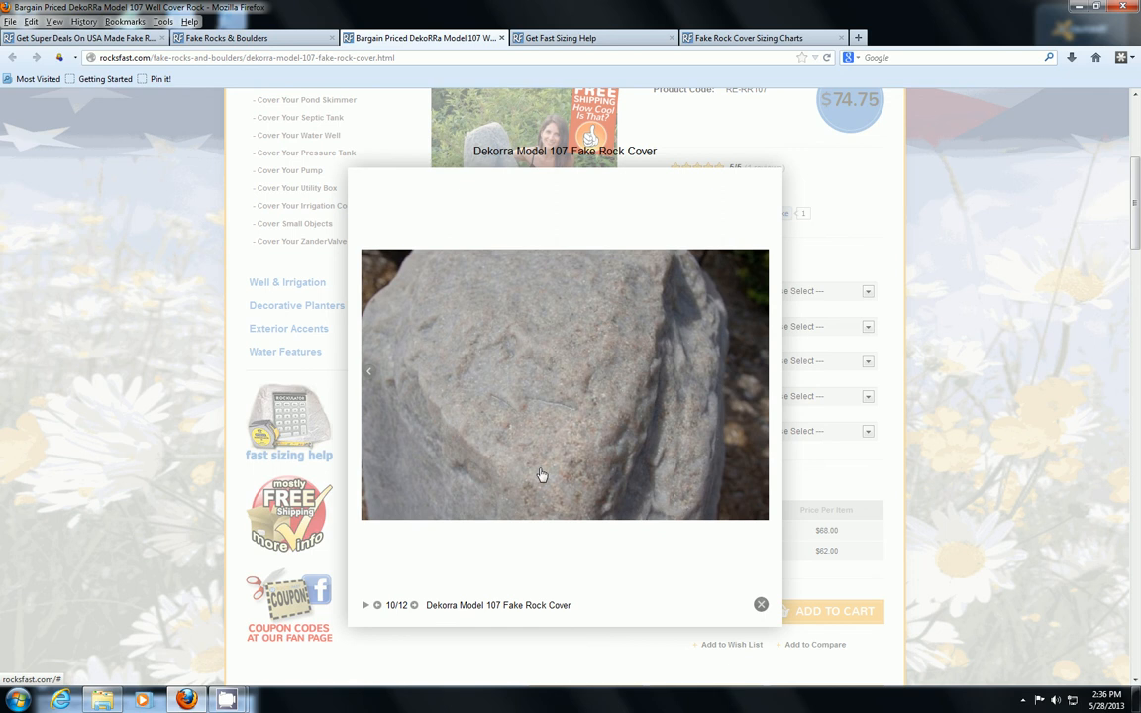
pyautogui.moveTo(603, 417)
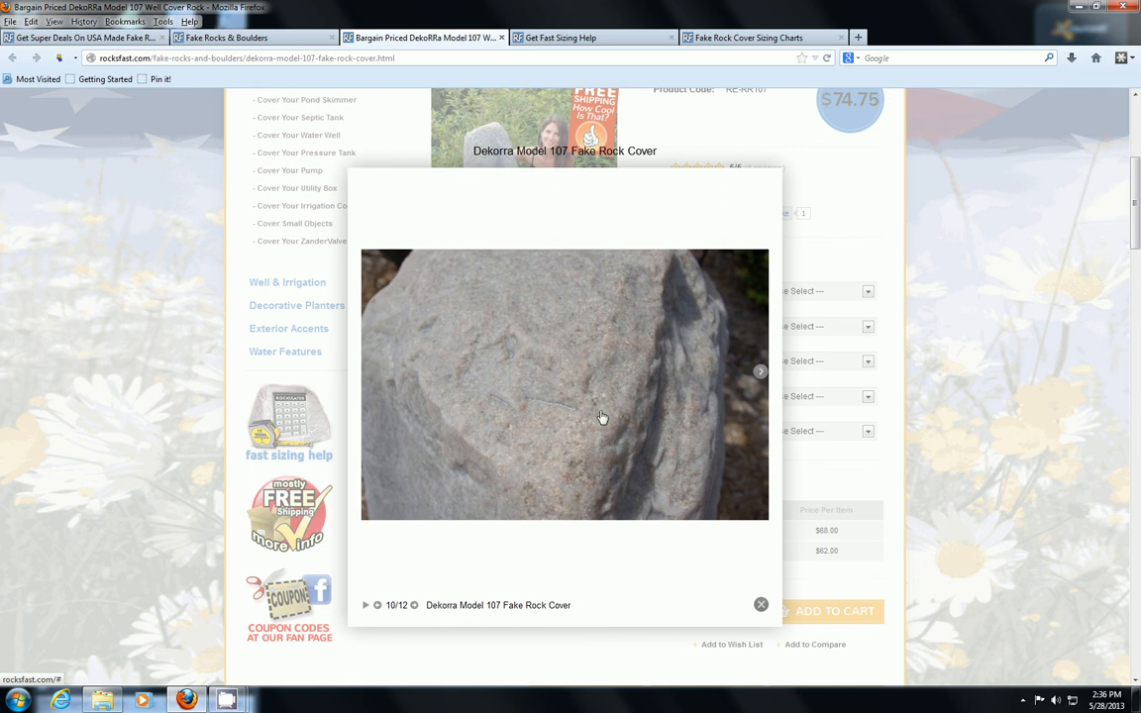
pyautogui.moveTo(581, 354)
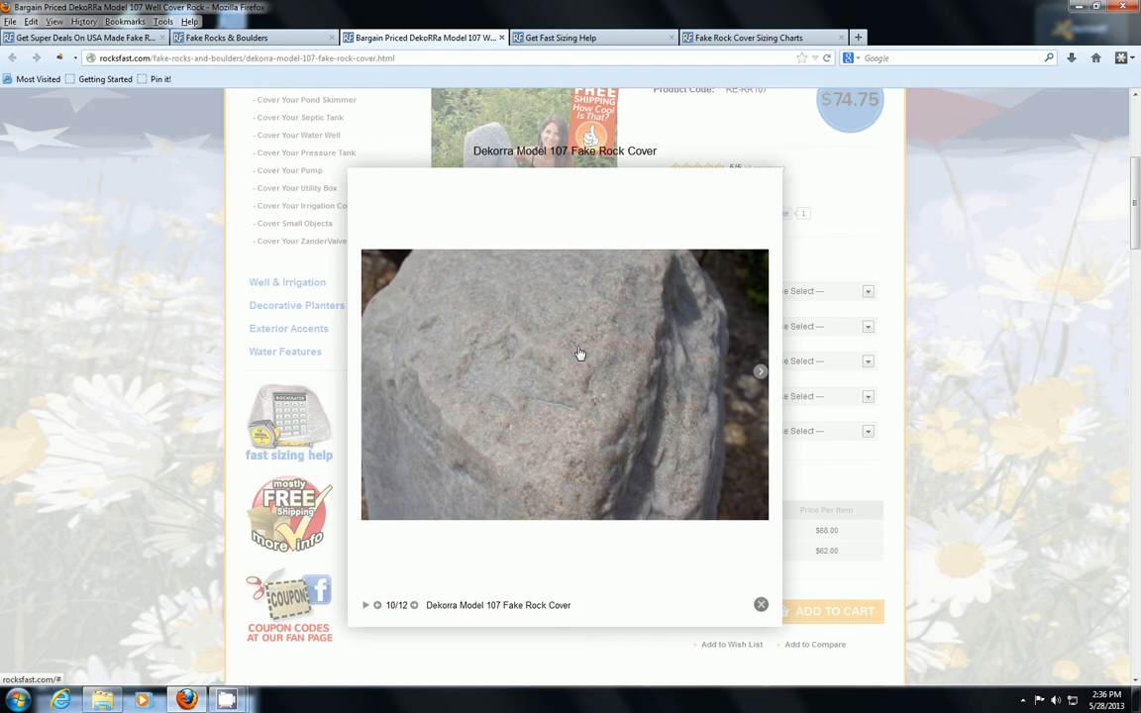
pyautogui.moveTo(593, 355)
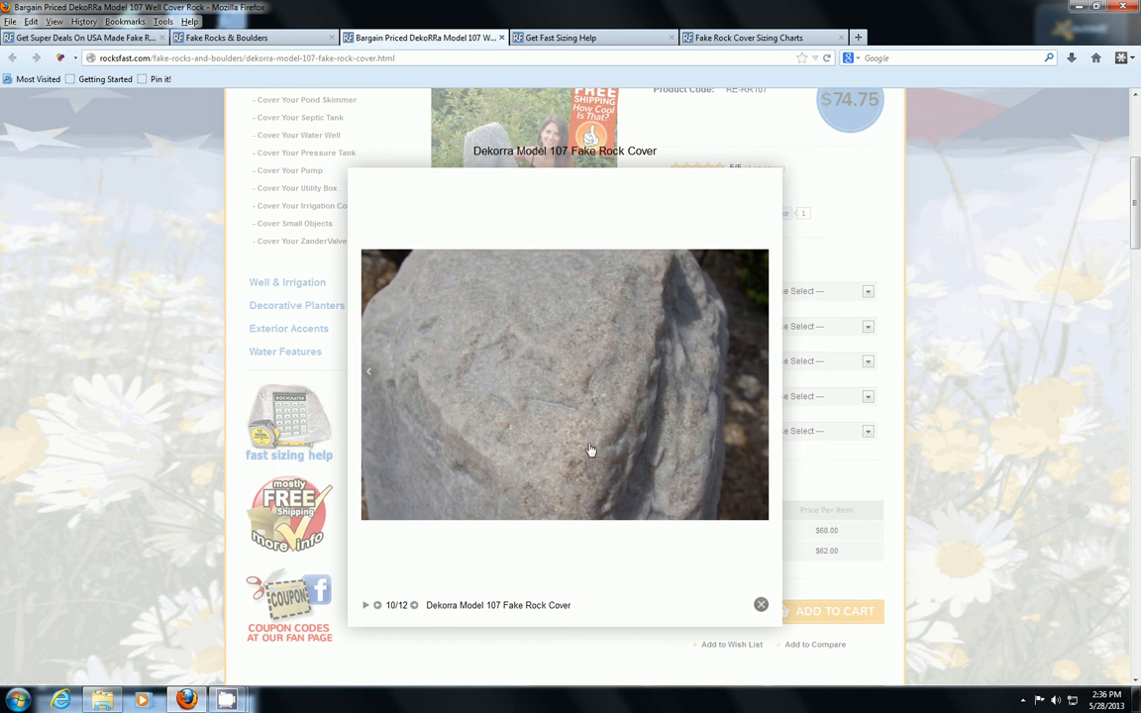
pyautogui.moveTo(560, 439)
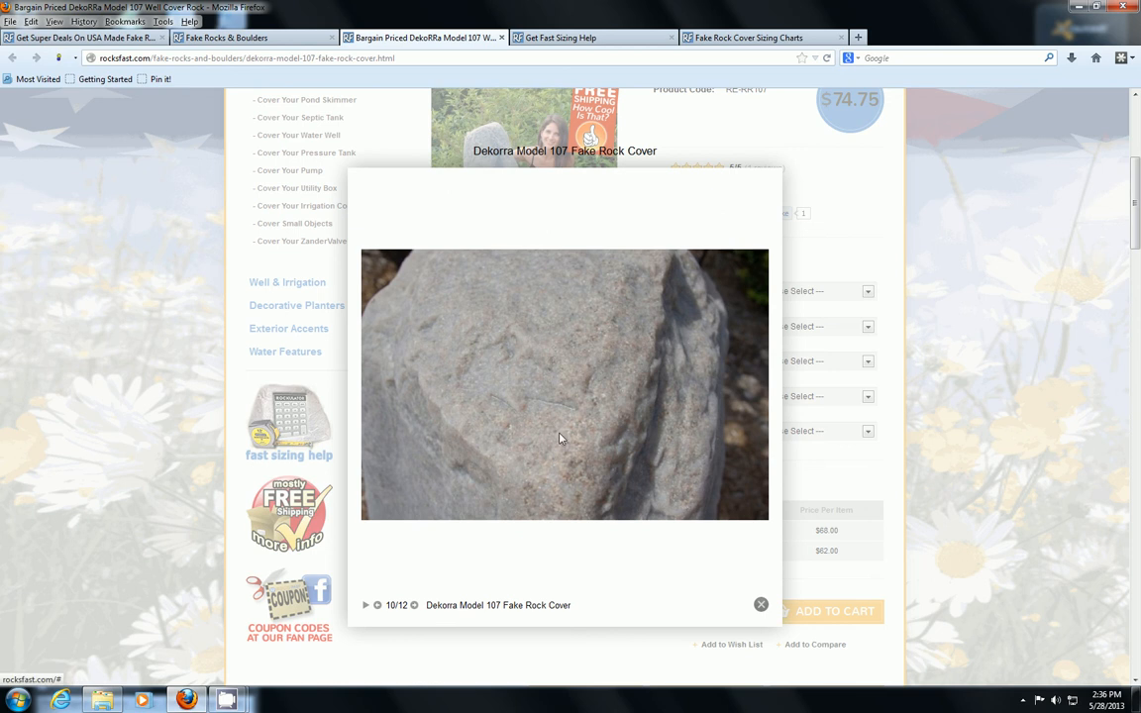
pyautogui.moveTo(569, 451)
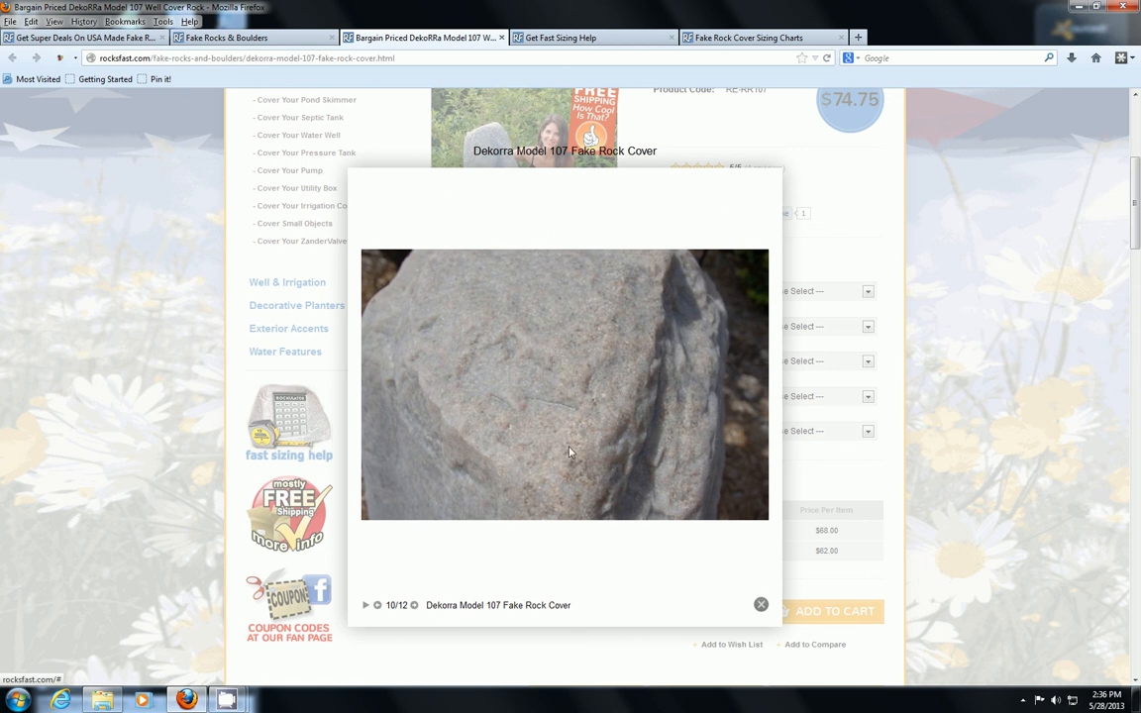
pyautogui.moveTo(715, 460)
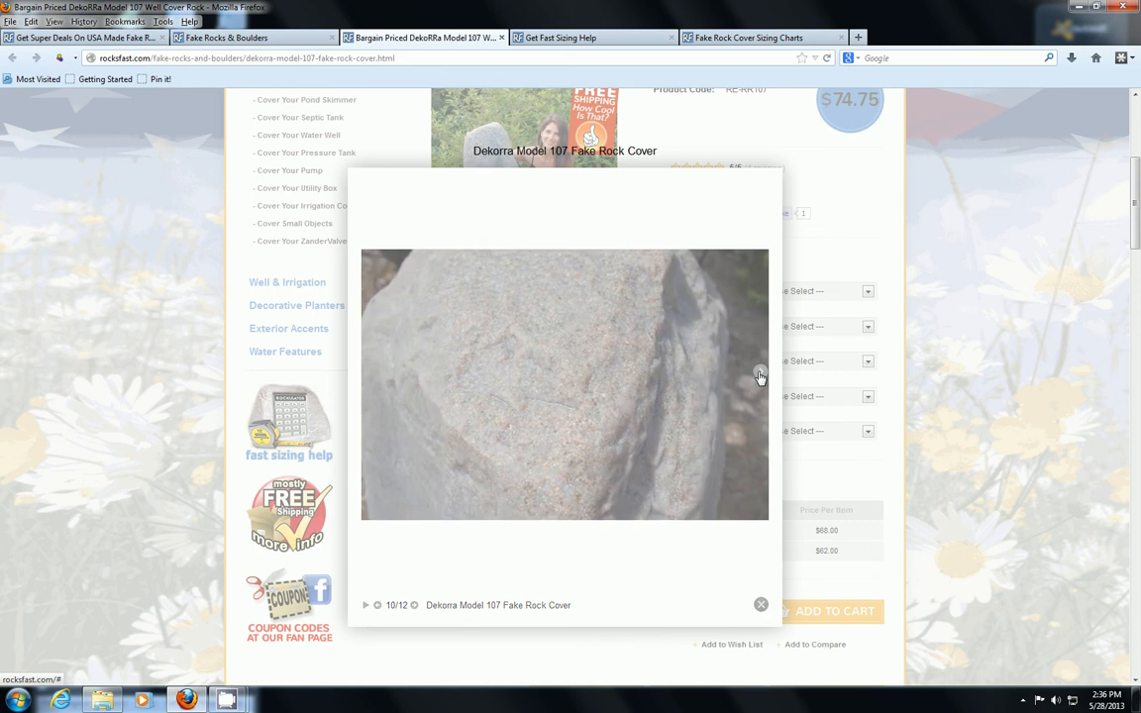
# Advance the gallery to image 11 of 12 showing the included ground stakes.
pyautogui.click(760, 370)
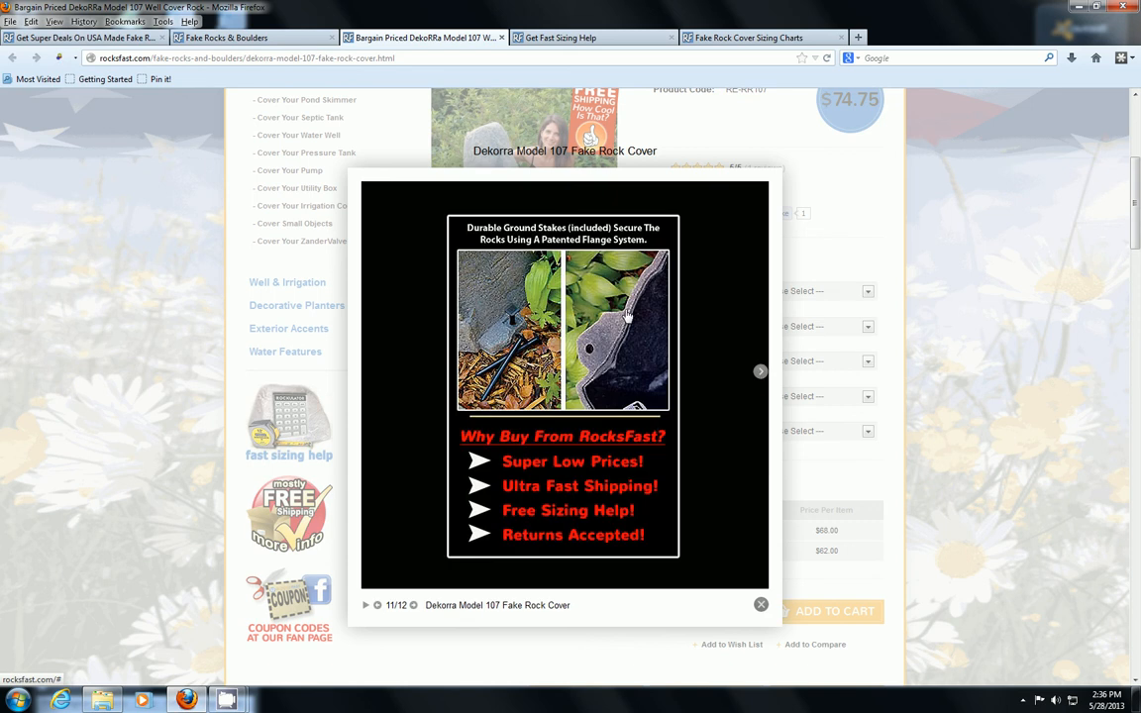
pyautogui.moveTo(584, 372)
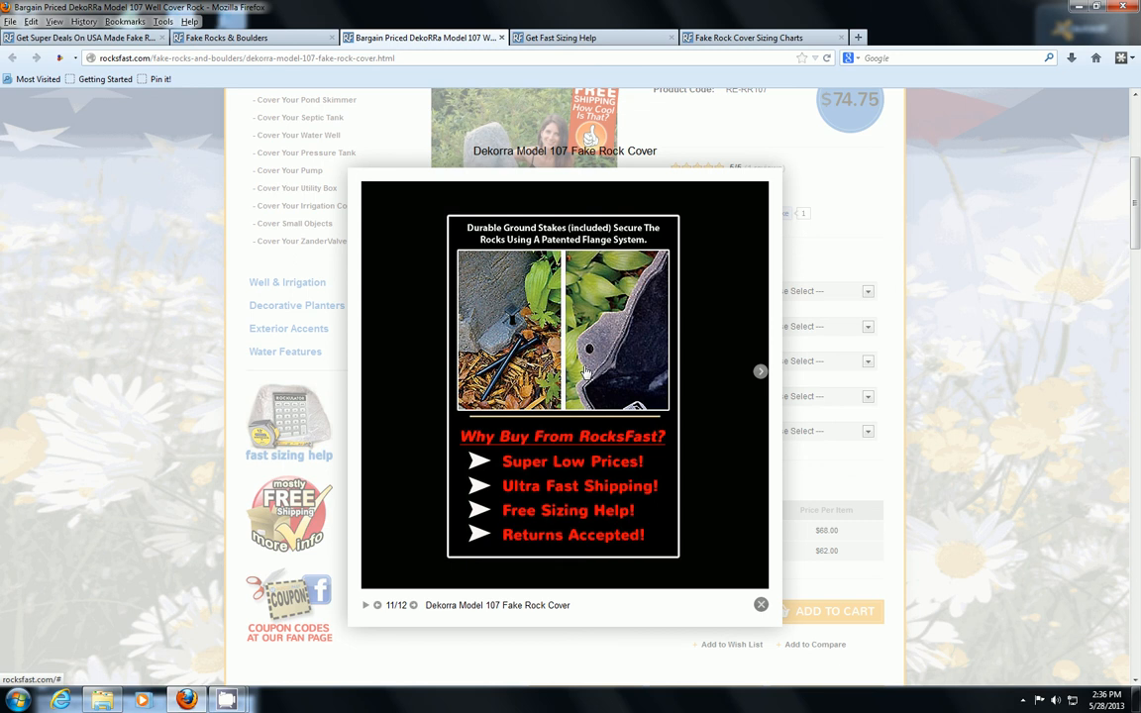
pyautogui.moveTo(615, 376)
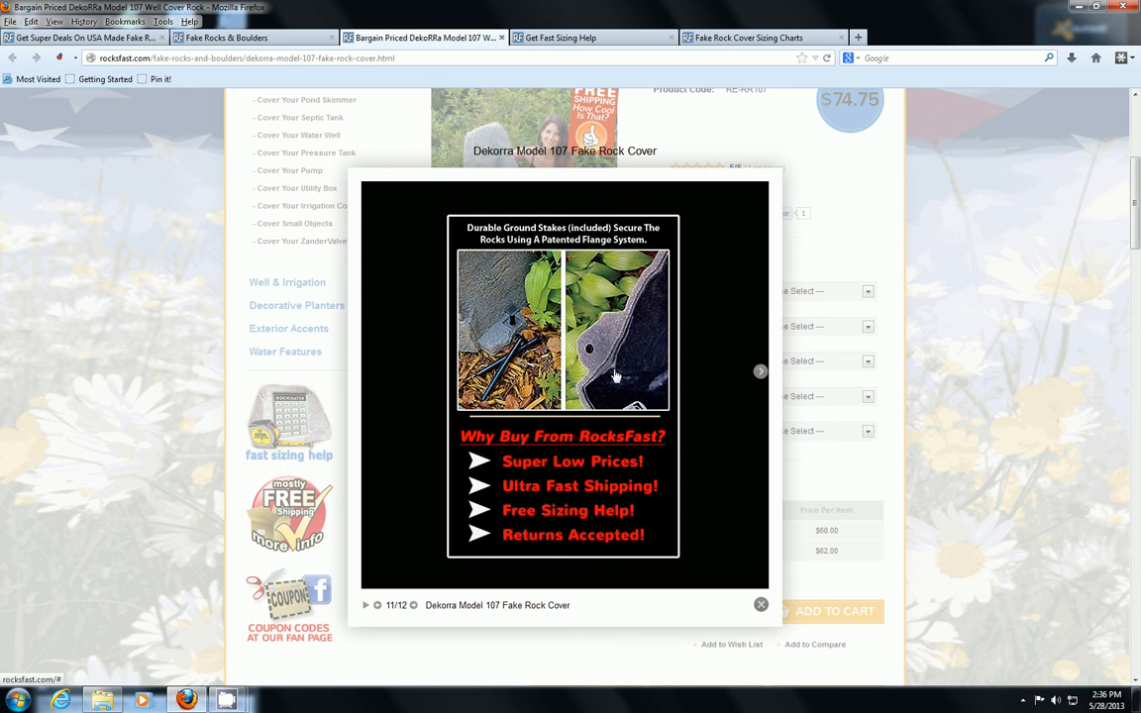
pyautogui.moveTo(530, 335)
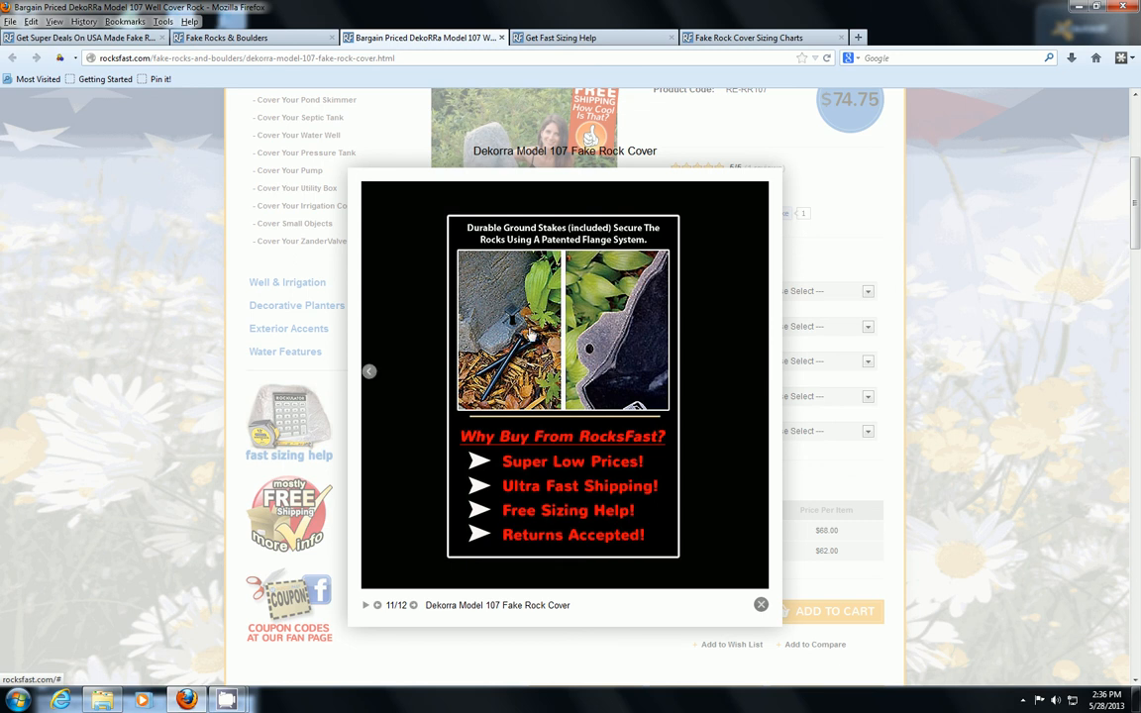
pyautogui.moveTo(512, 319)
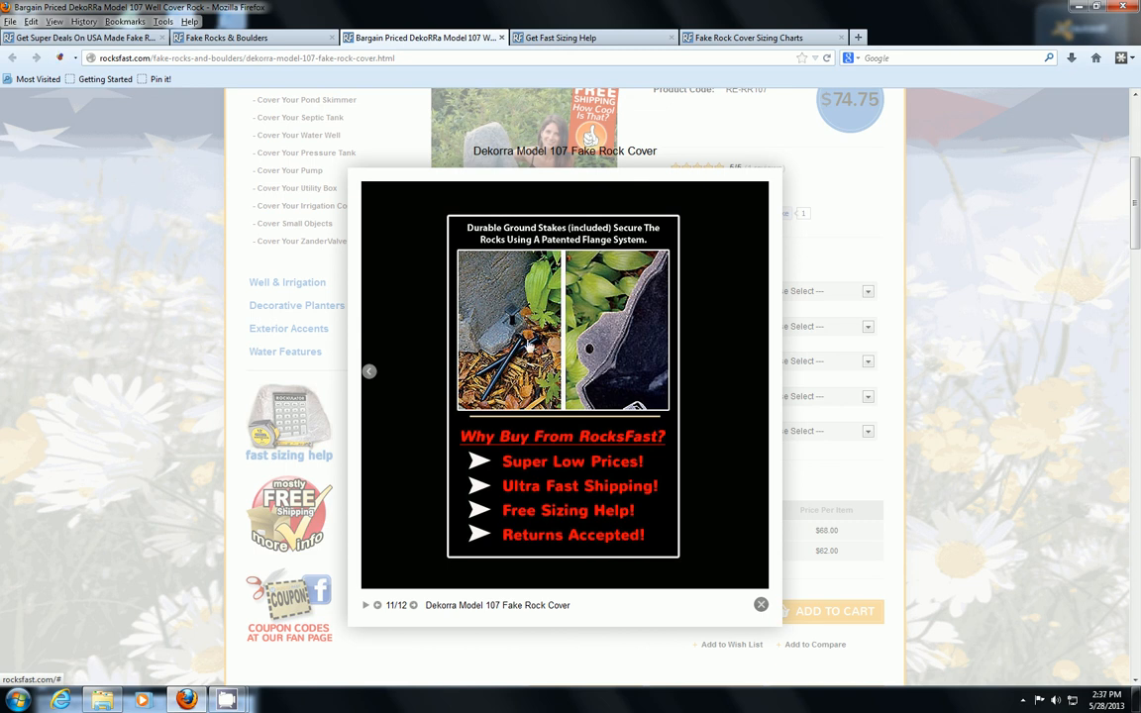
pyautogui.moveTo(532, 320)
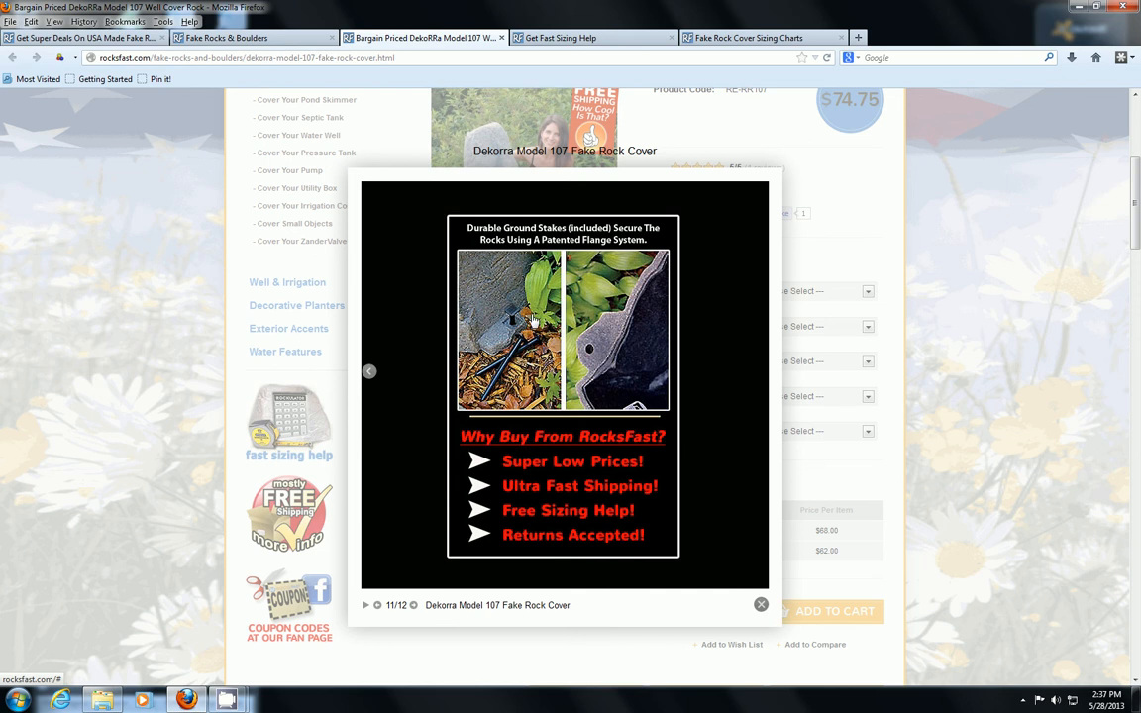
pyautogui.moveTo(533, 321)
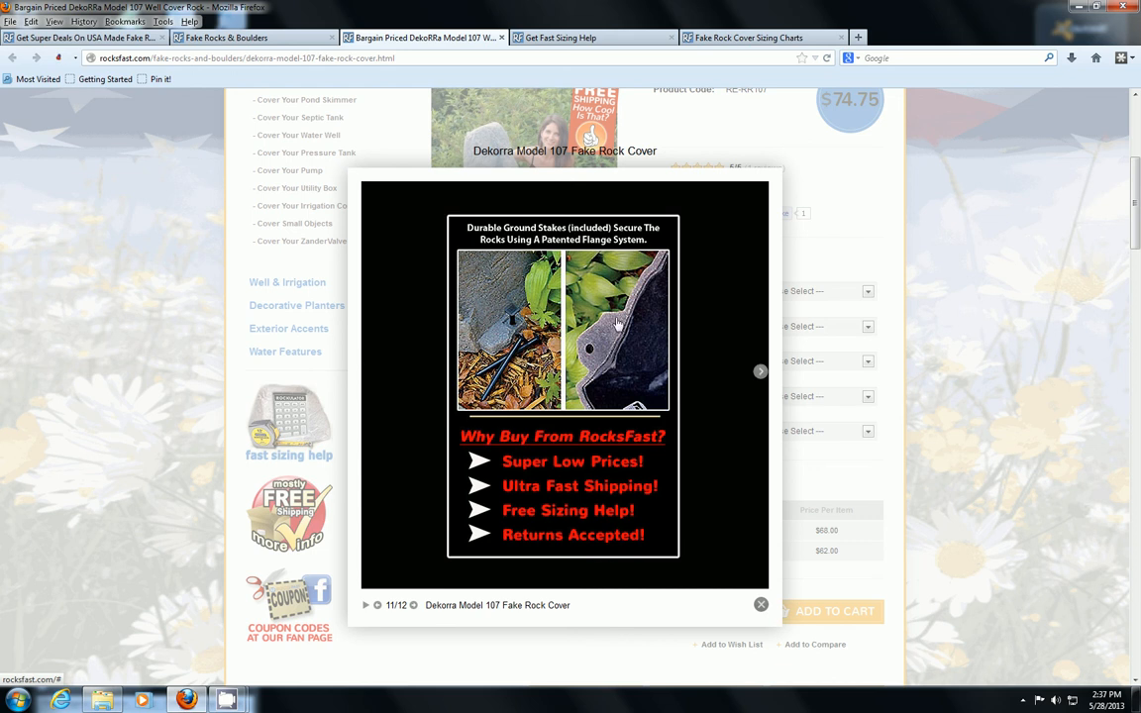
pyautogui.moveTo(598, 315)
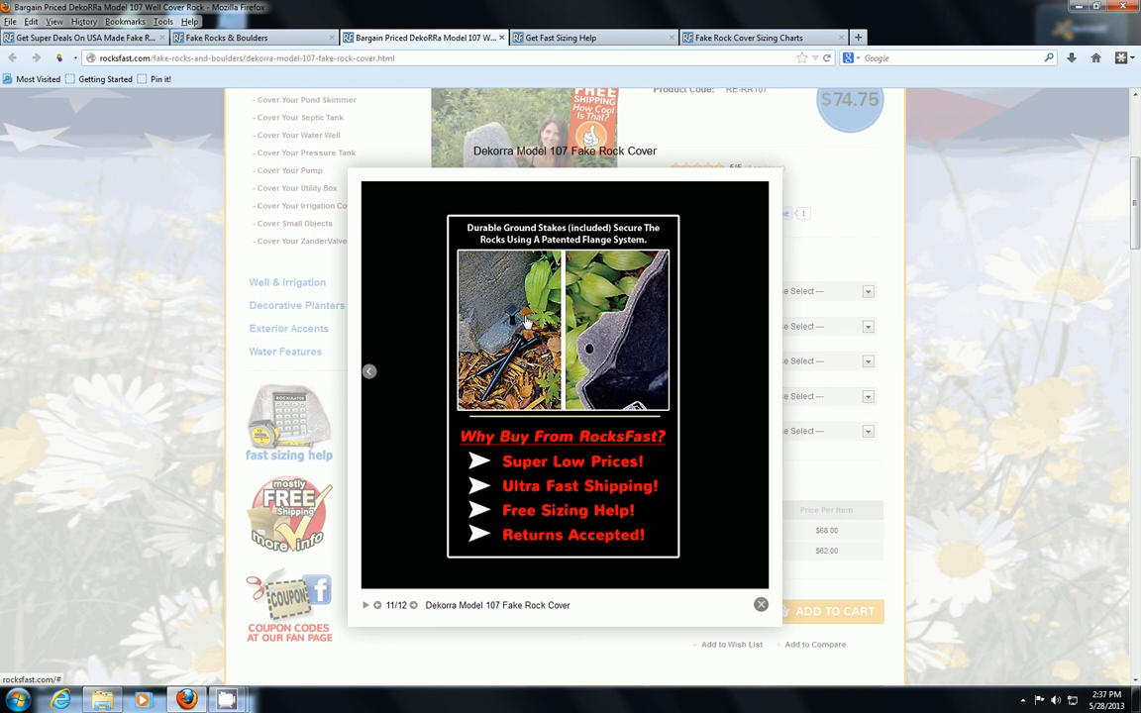
pyautogui.moveTo(513, 334)
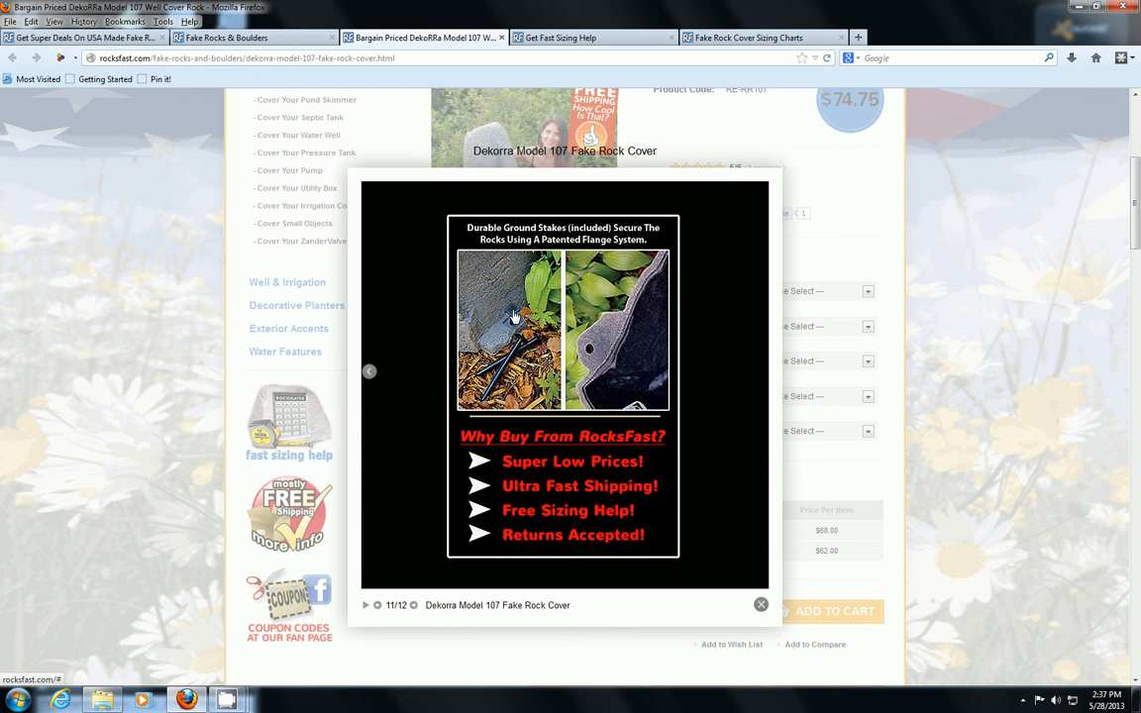
pyautogui.moveTo(579, 337)
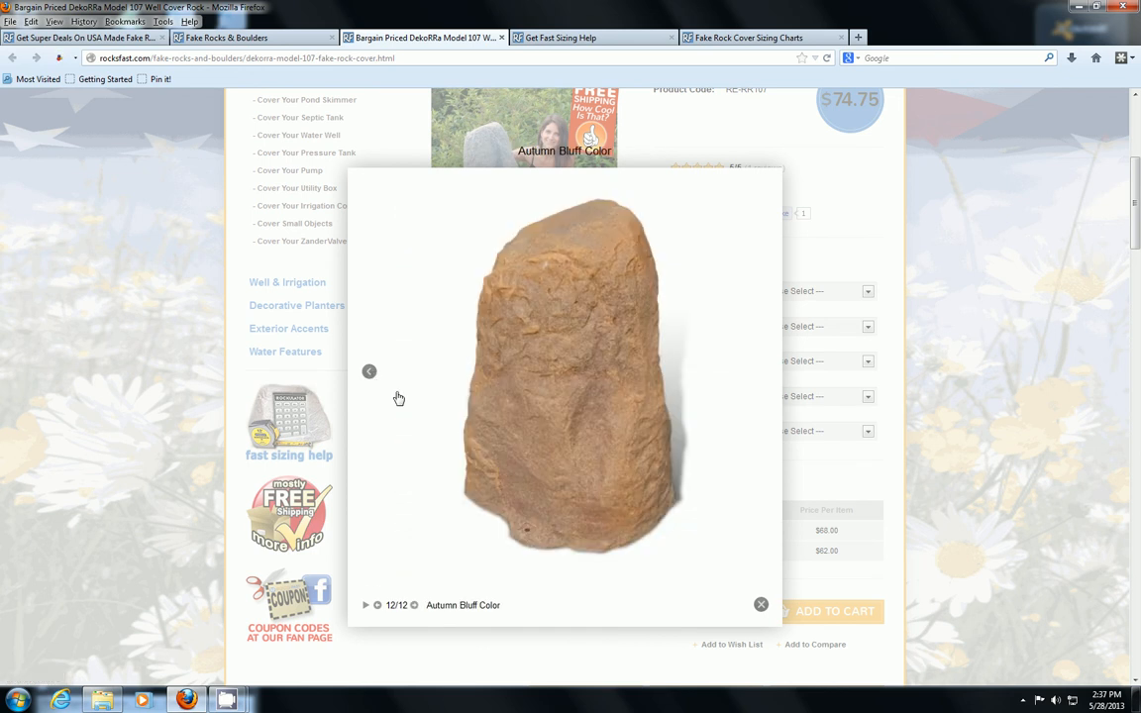
pyautogui.moveTo(765, 611)
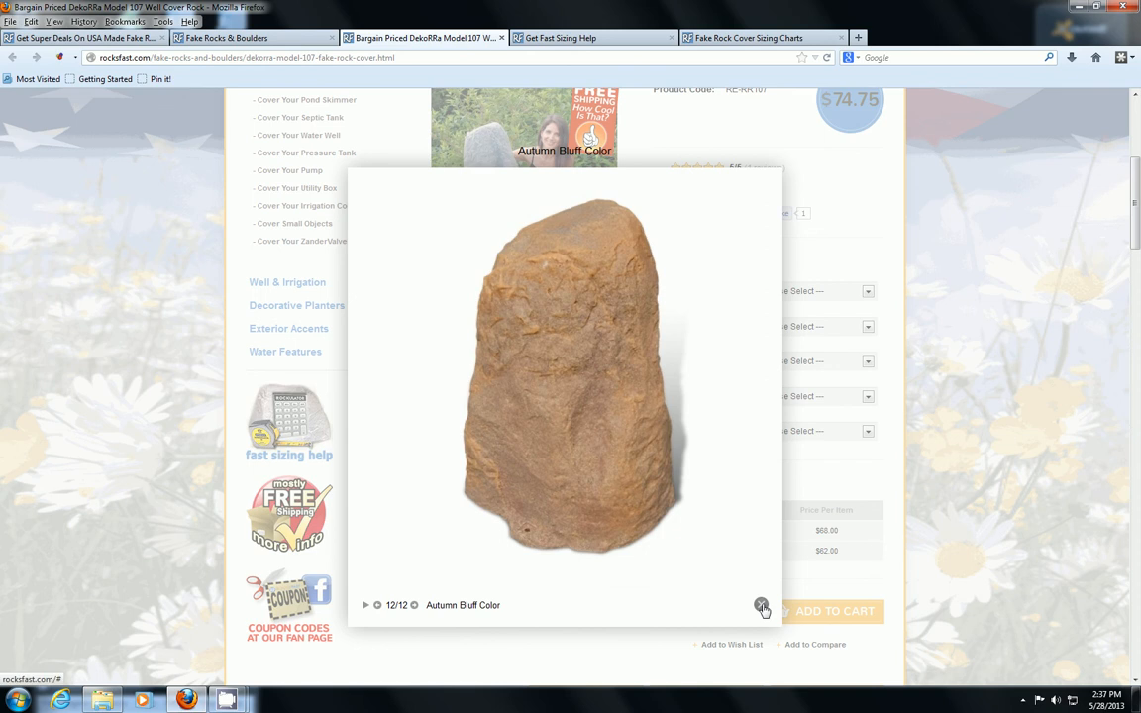
pyautogui.click(762, 605)
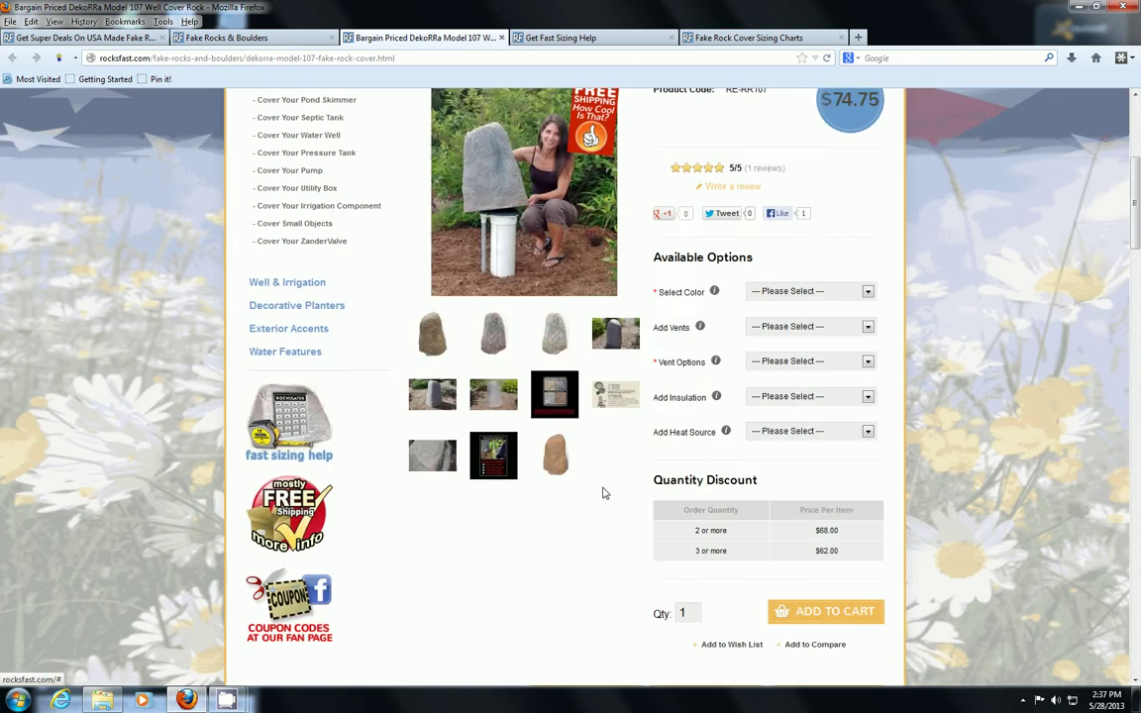
pyautogui.scroll(-3)
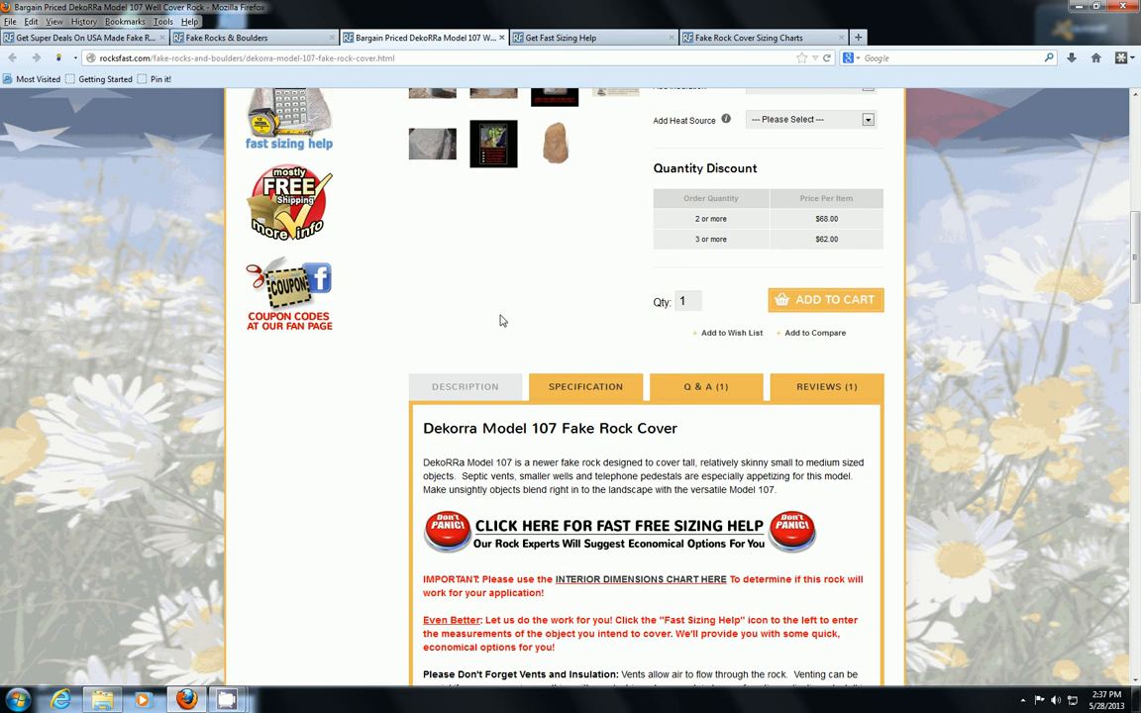
pyautogui.scroll(-3)
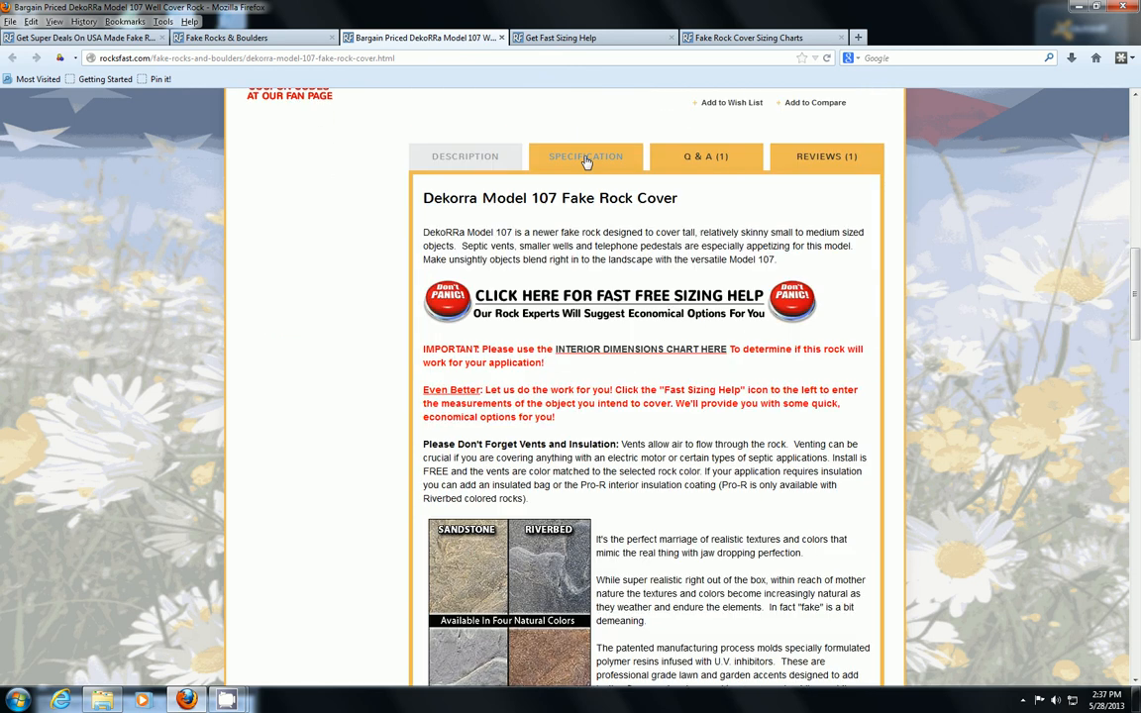
pyautogui.click(585, 157)
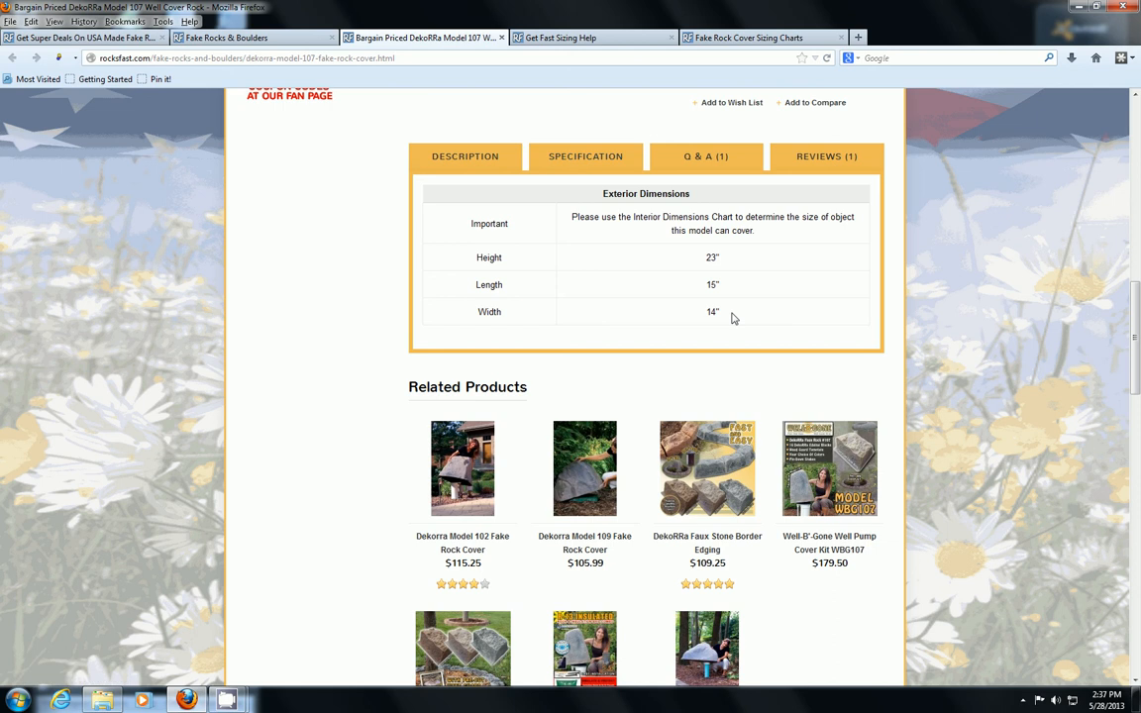
pyautogui.moveTo(495, 282)
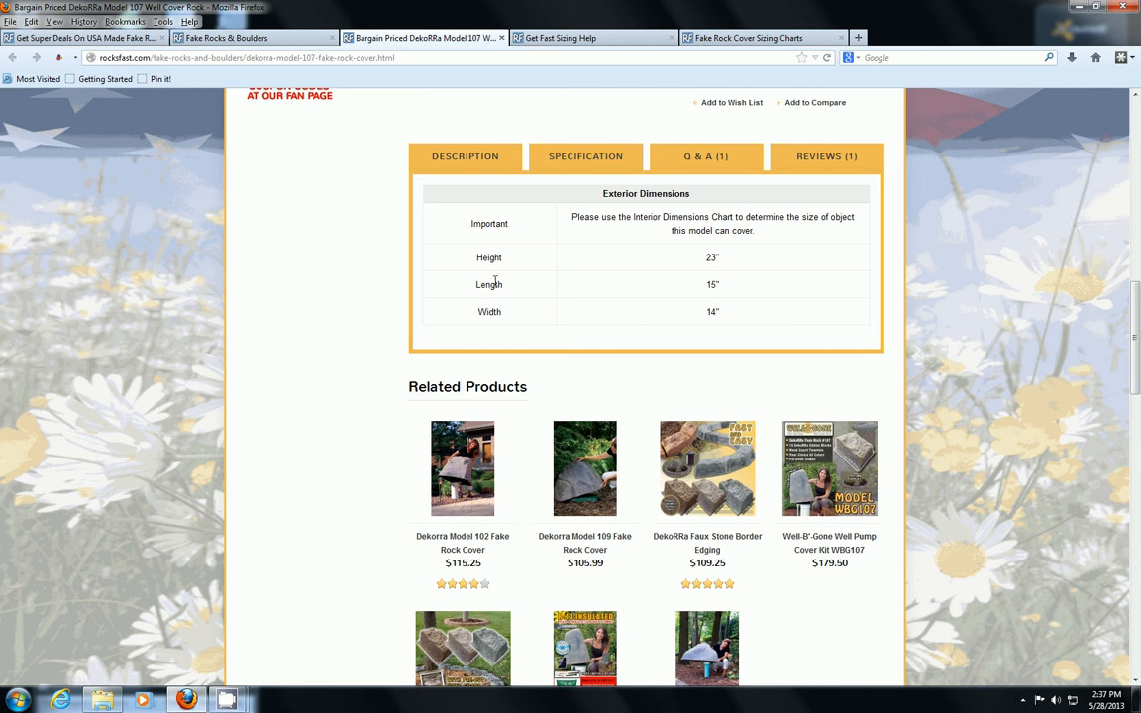
pyautogui.moveTo(638, 251)
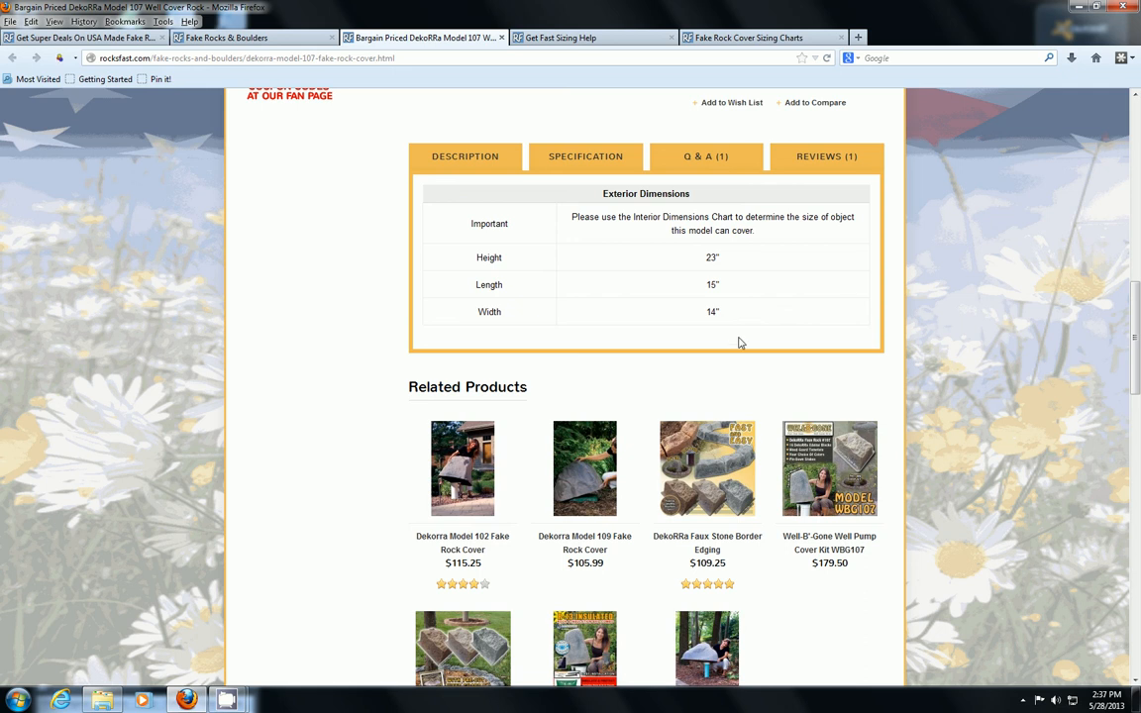
pyautogui.moveTo(780, 253)
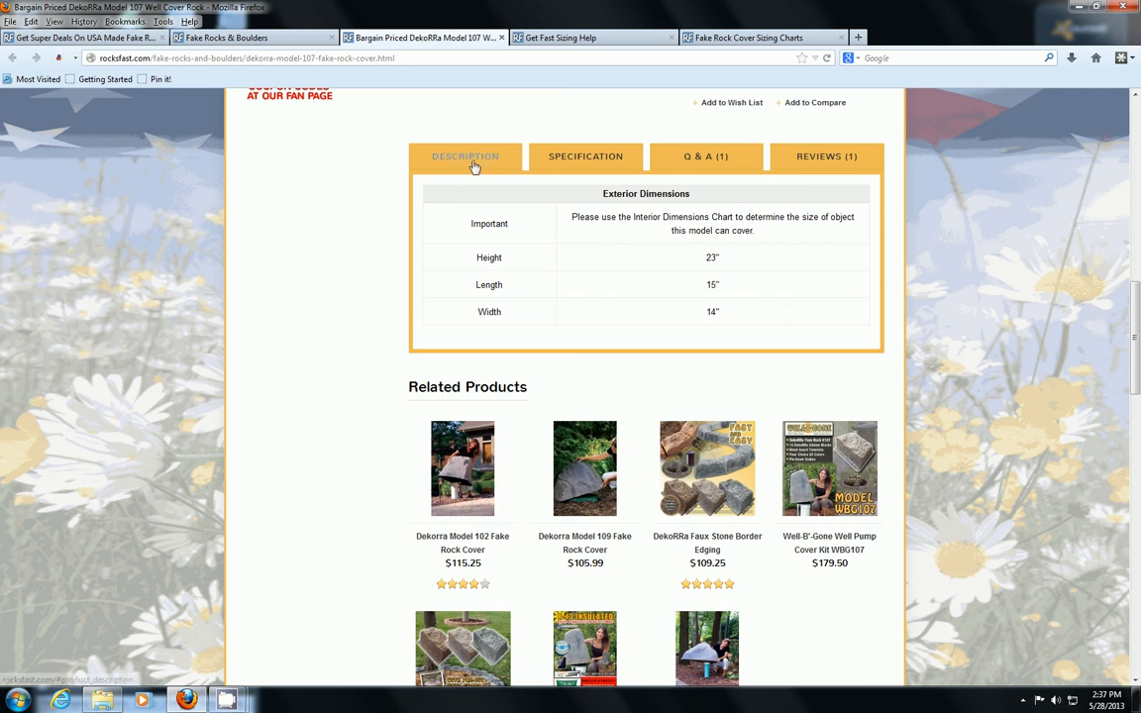
pyautogui.moveTo(508, 186)
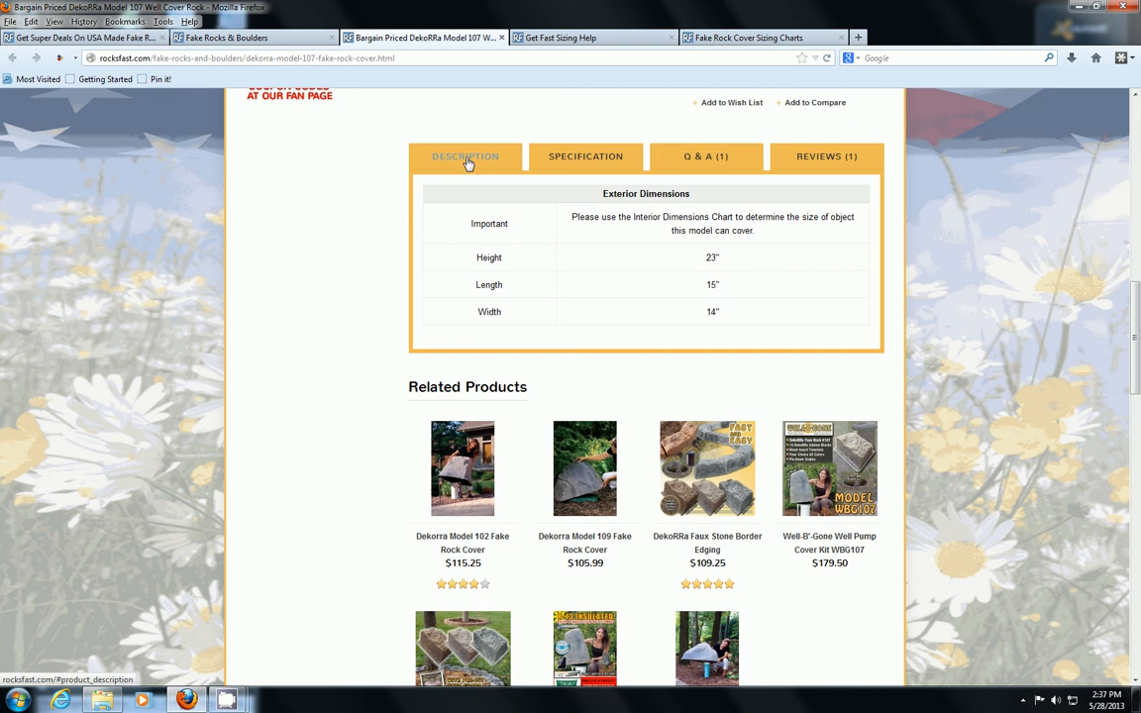
pyautogui.moveTo(543, 246)
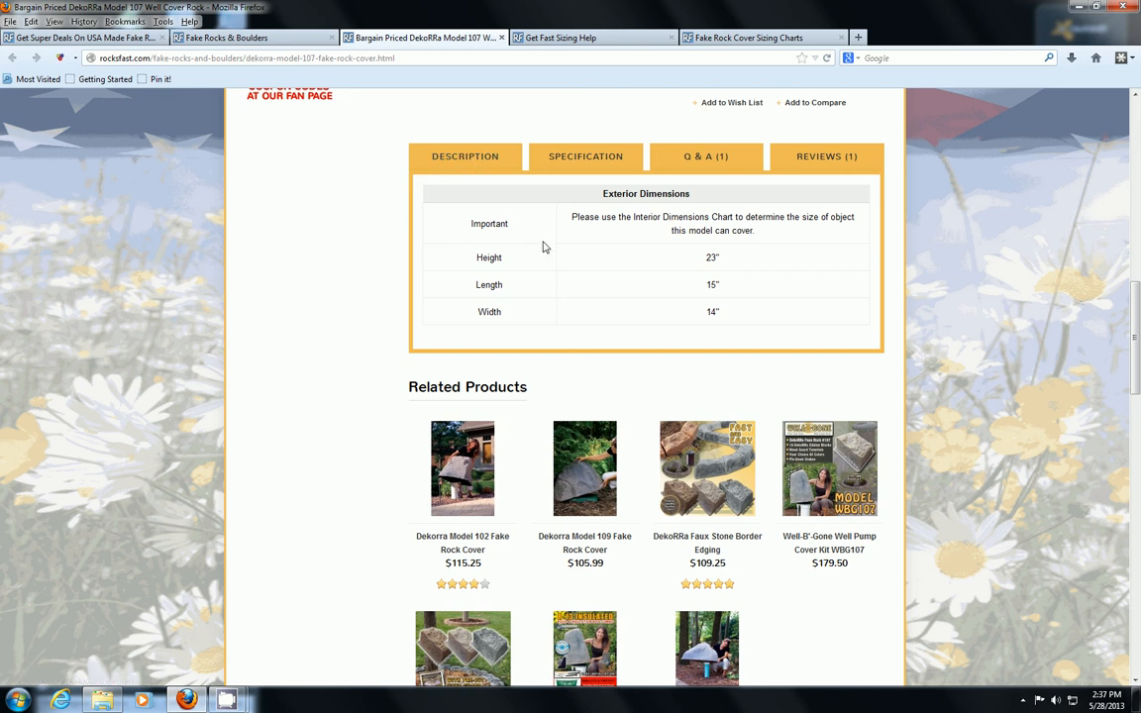
# Show the Model 107 description and scroll the sizing charts to the Model 107 measurements table.
pyautogui.click(465, 156)
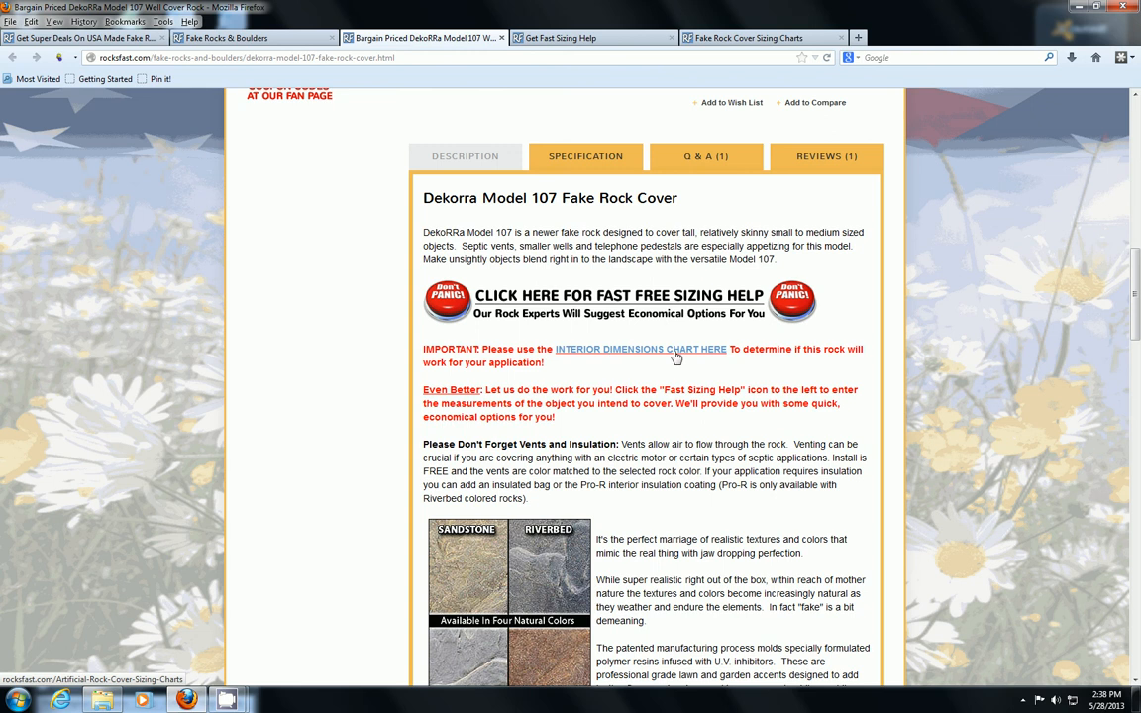
pyautogui.moveTo(660, 366)
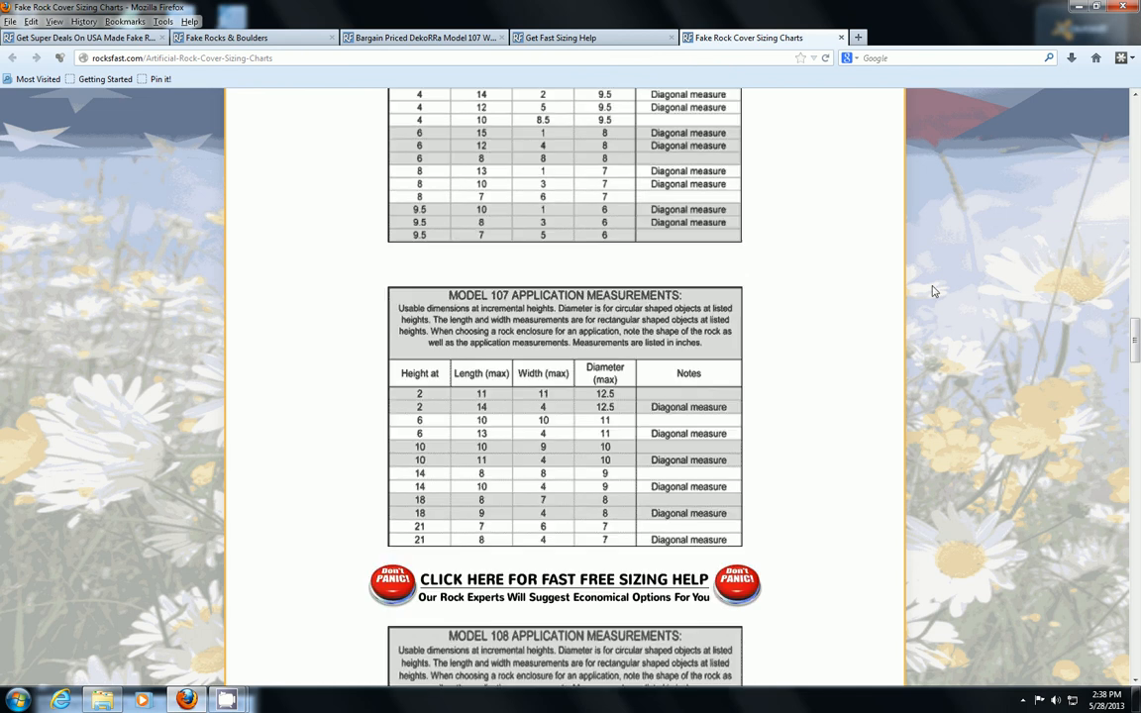
pyautogui.scroll(3)
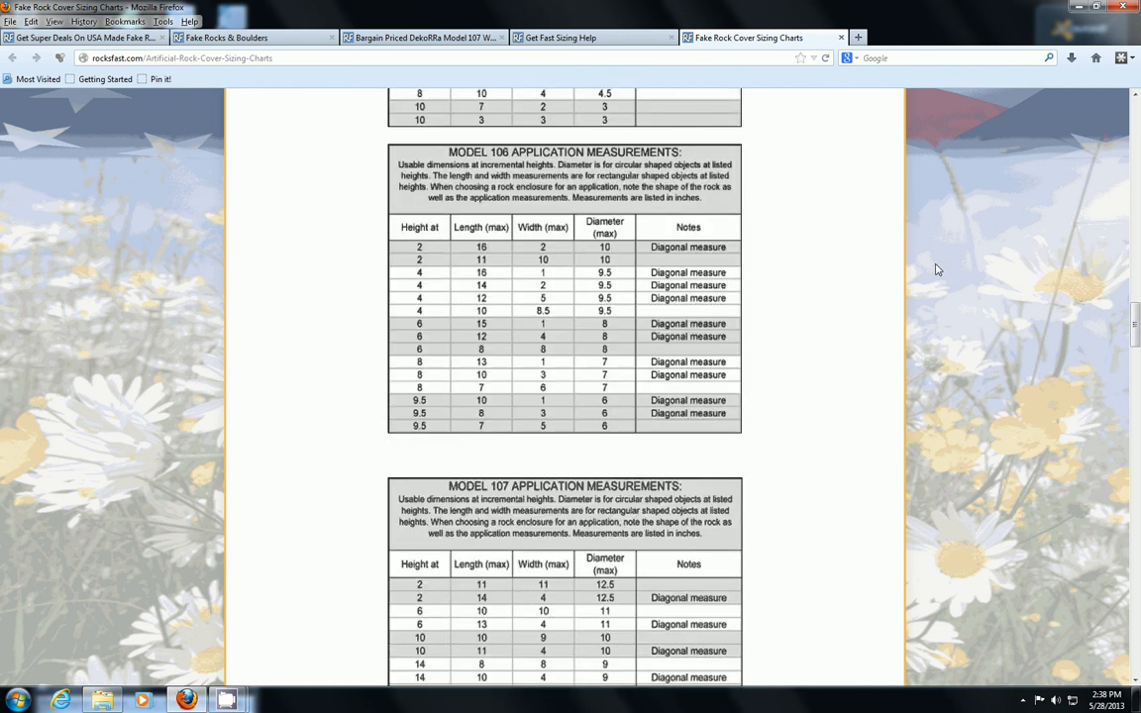
pyautogui.scroll(-3)
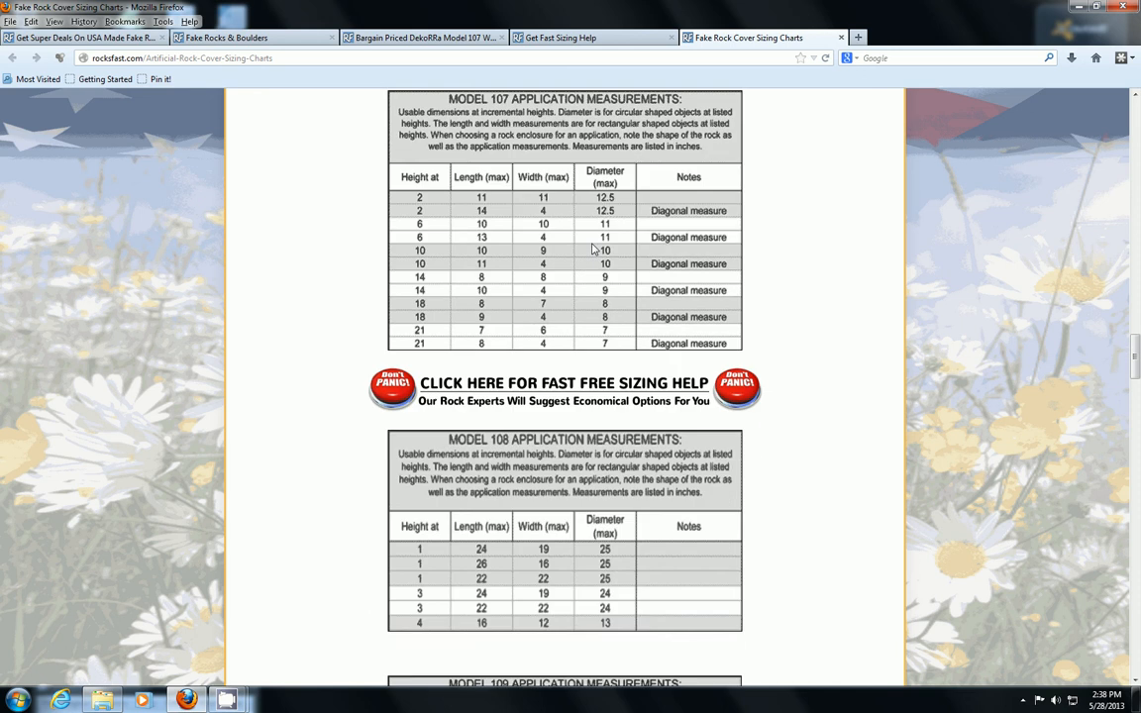
pyautogui.scroll(3)
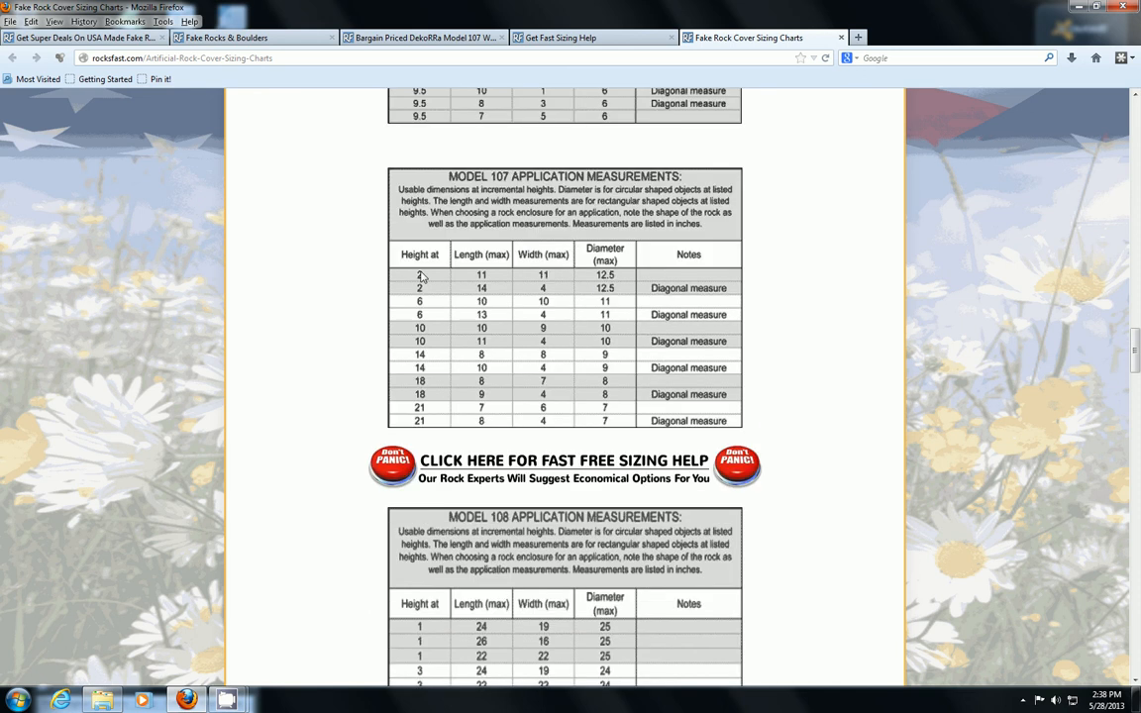
pyautogui.moveTo(540, 374)
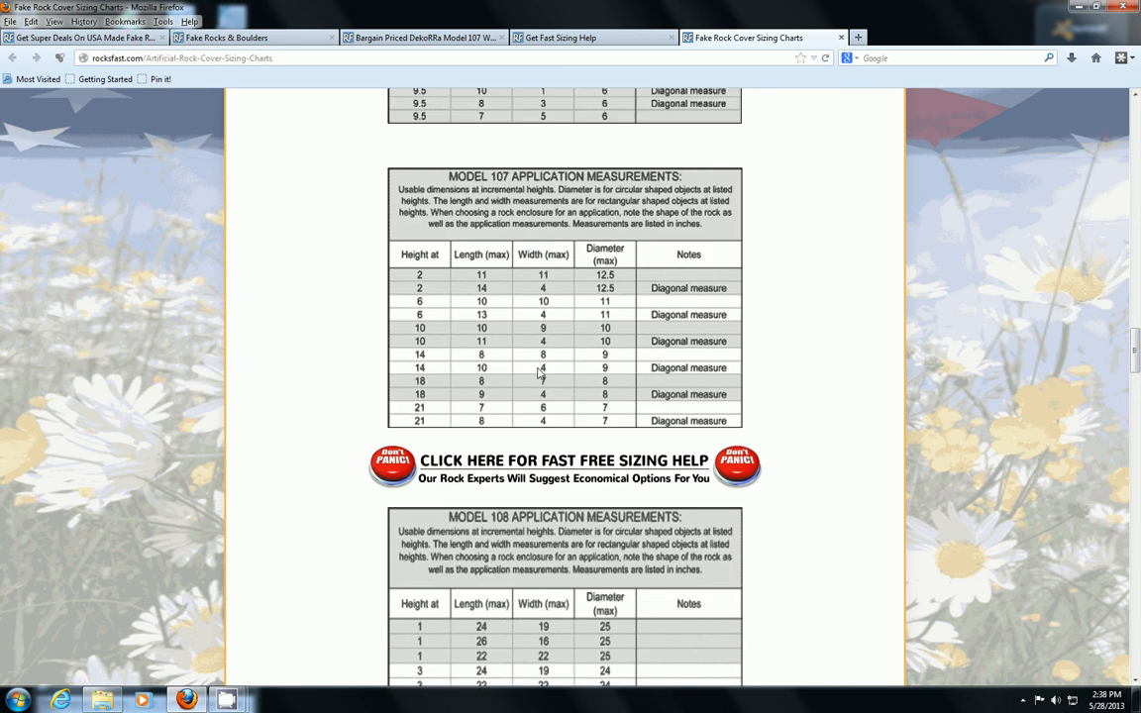
pyautogui.moveTo(470, 371)
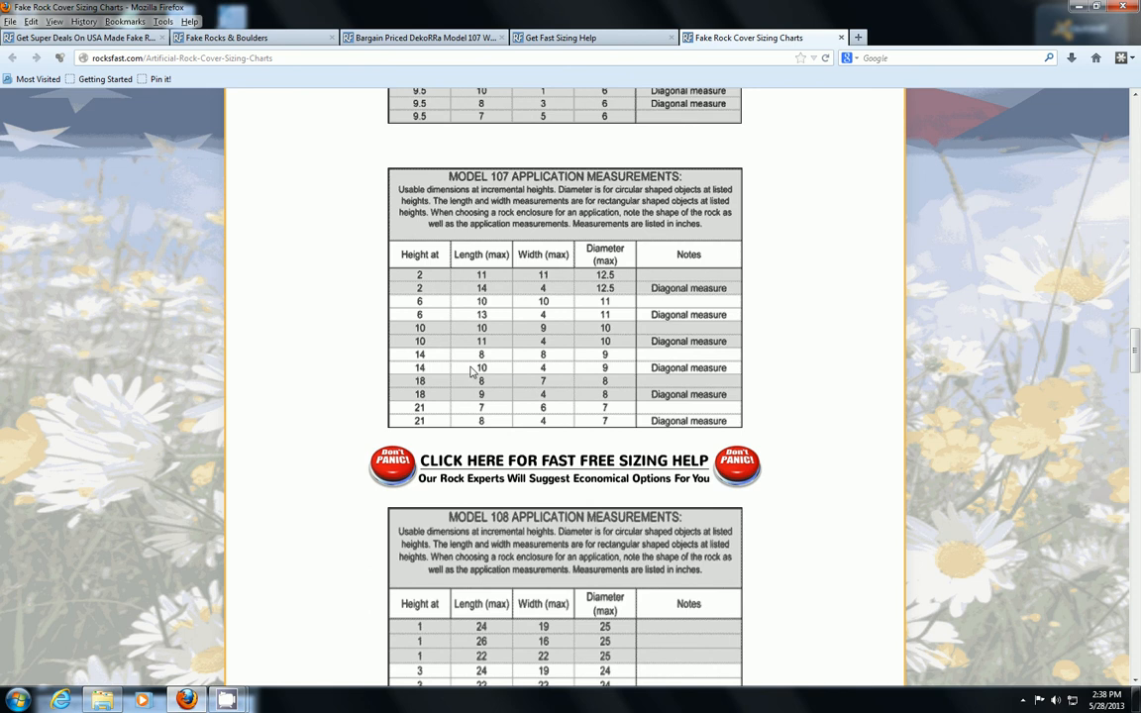
pyautogui.moveTo(525, 375)
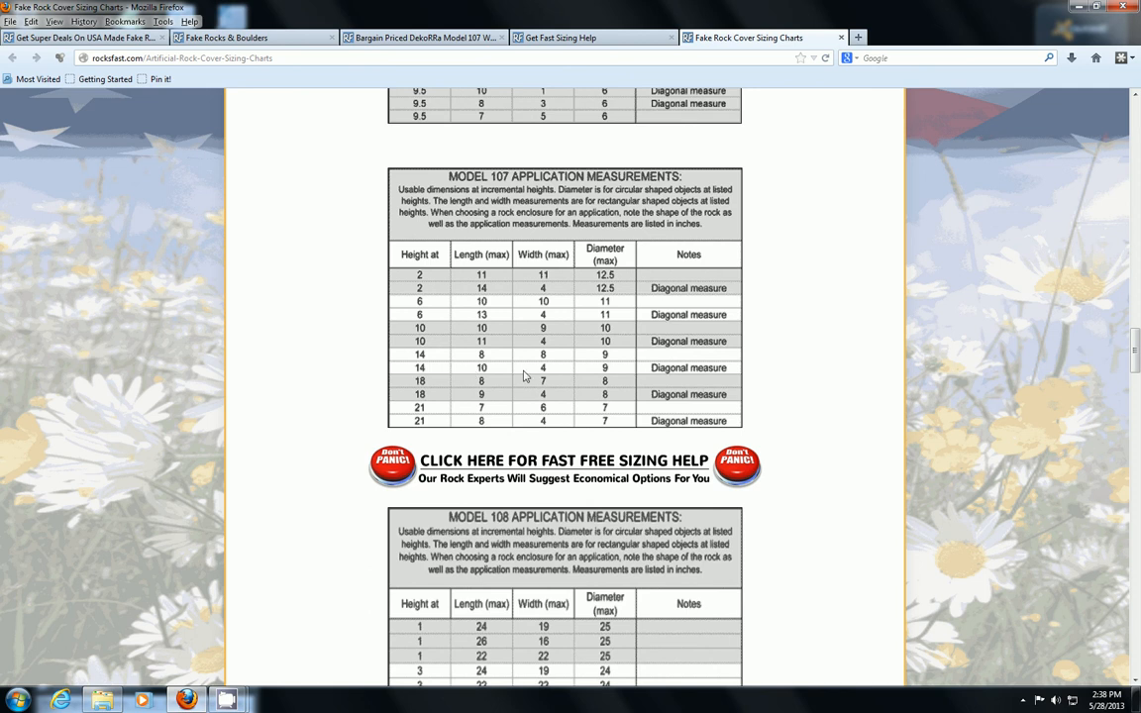
pyautogui.scroll(-3)
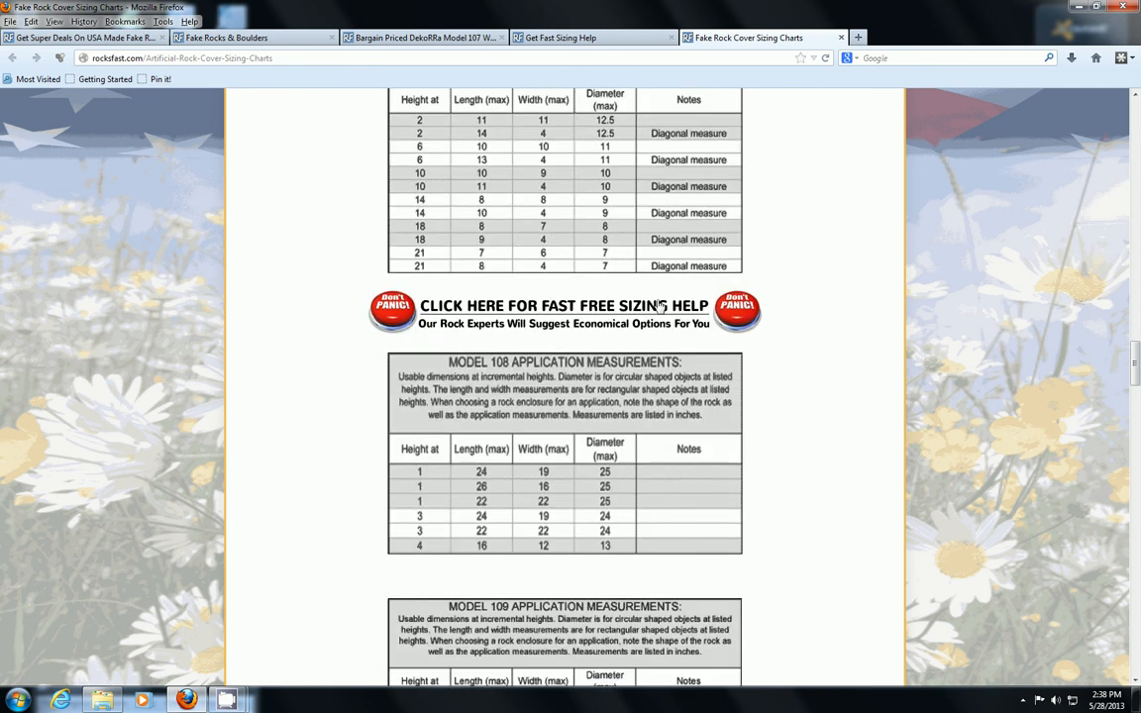
pyautogui.moveTo(738, 310)
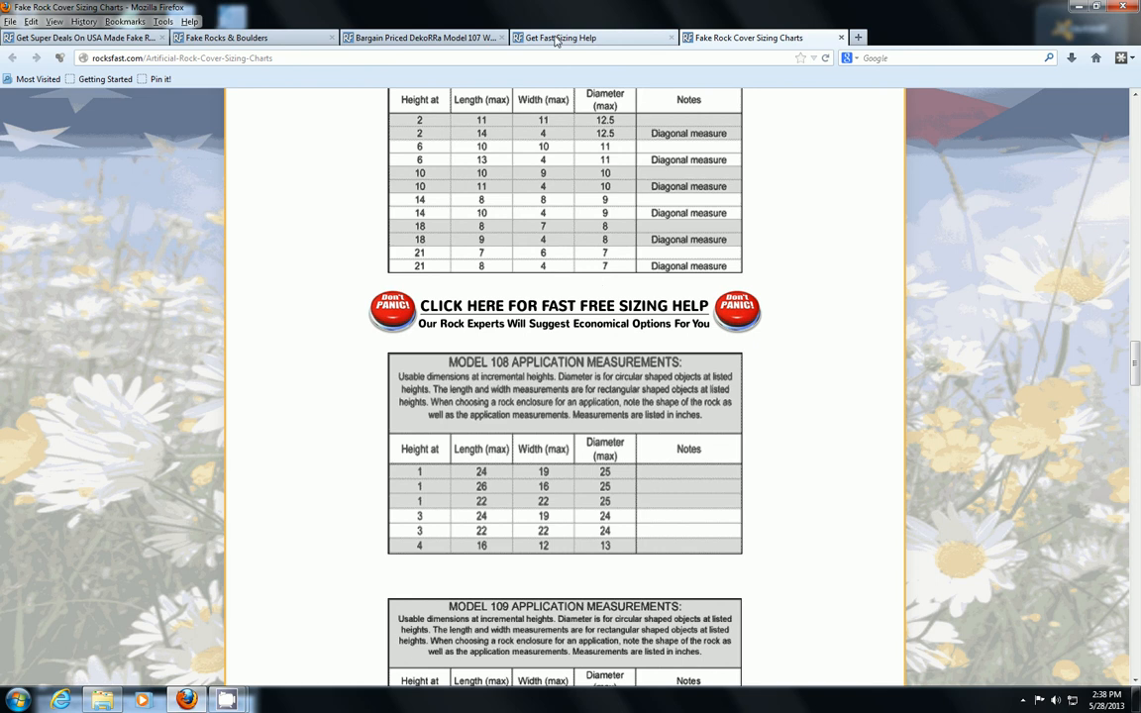
# Read through the Rockulator measuring guide on Get Fast Sizing Help, then return to top.
pyautogui.click(560, 37)
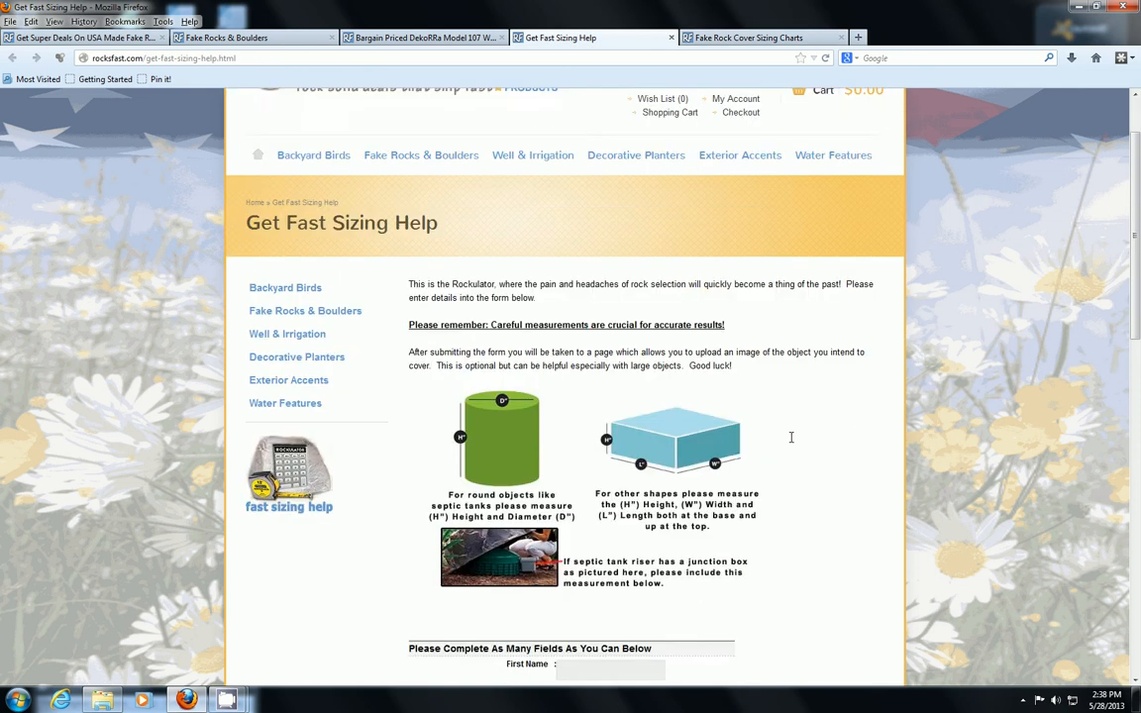
pyautogui.scroll(-3)
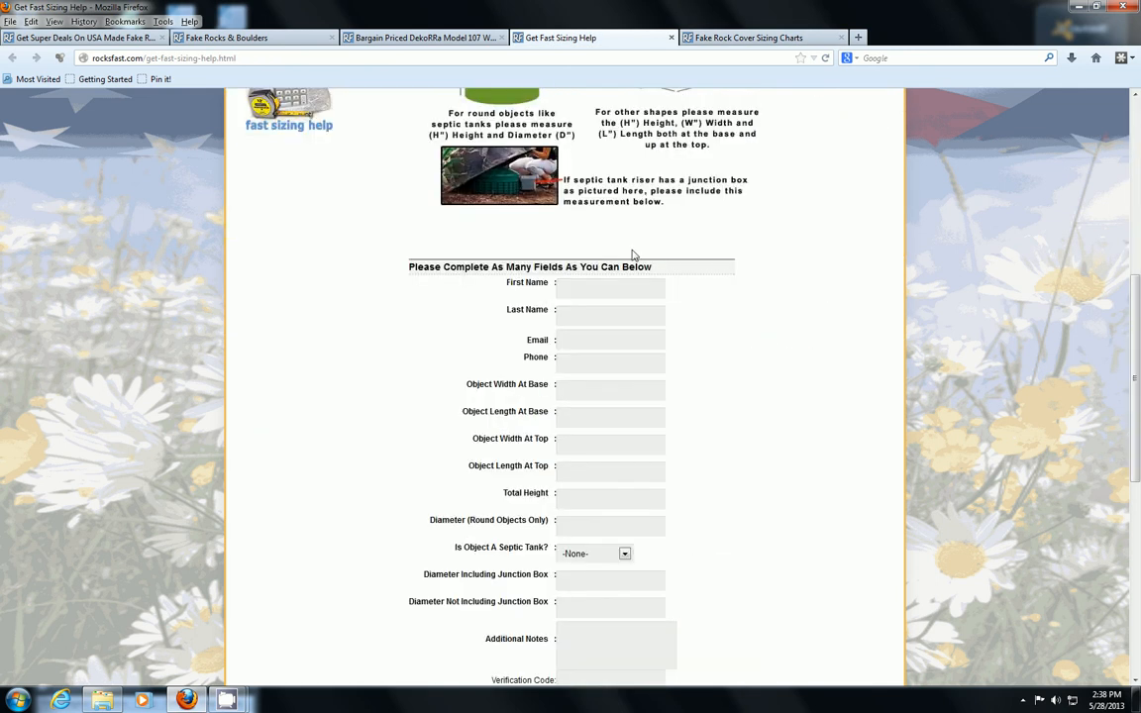
pyautogui.scroll(3)
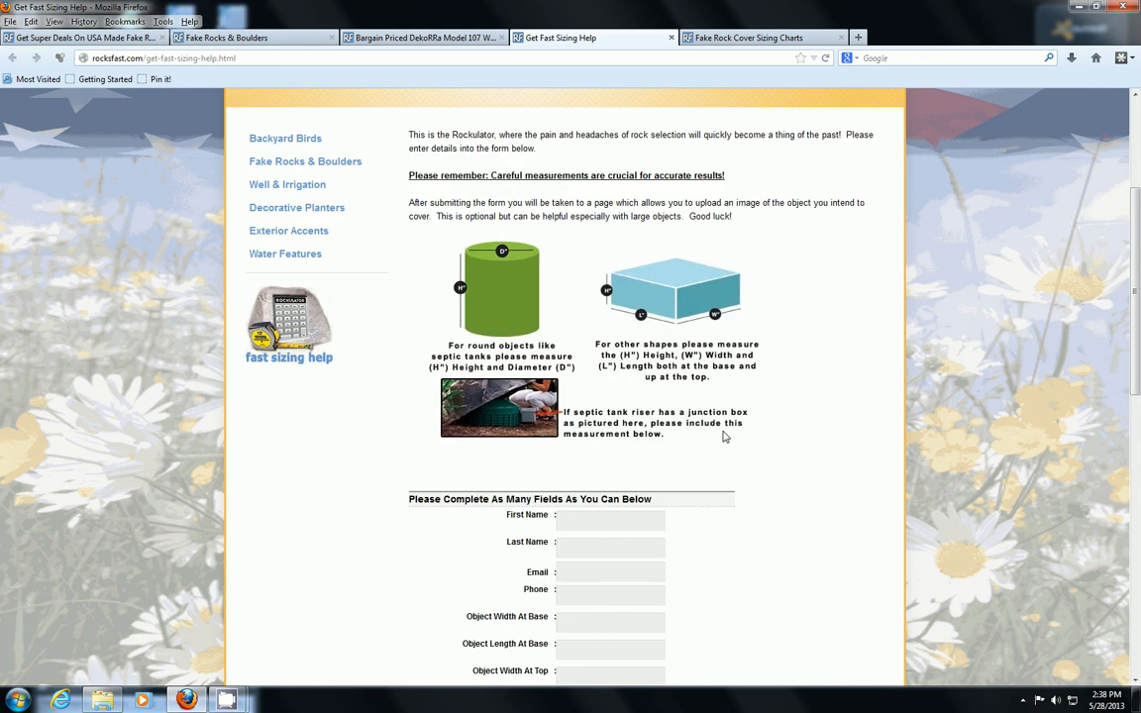
pyautogui.moveTo(759, 282)
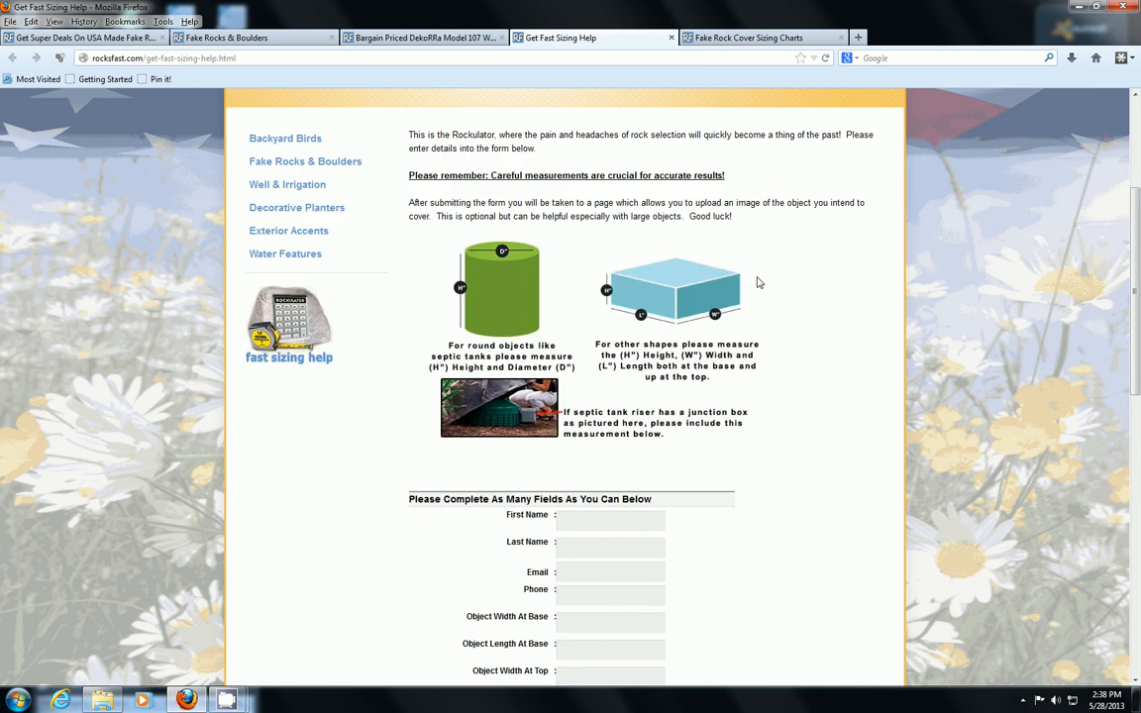
pyautogui.moveTo(517, 259)
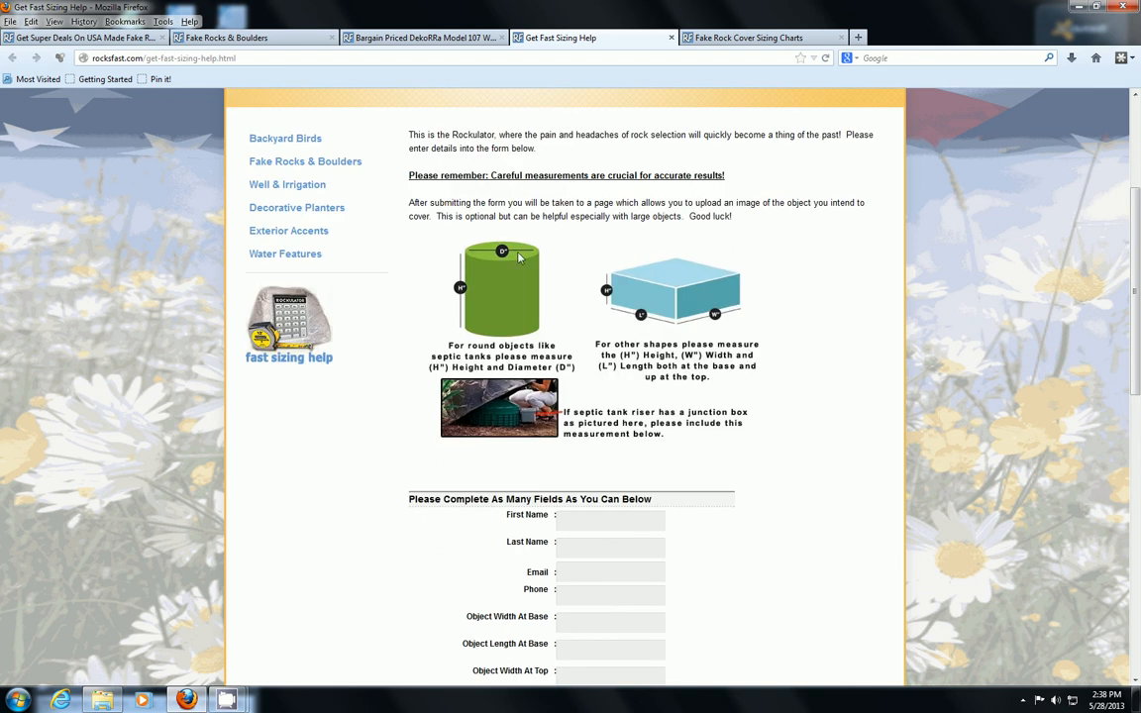
pyautogui.scroll(-3)
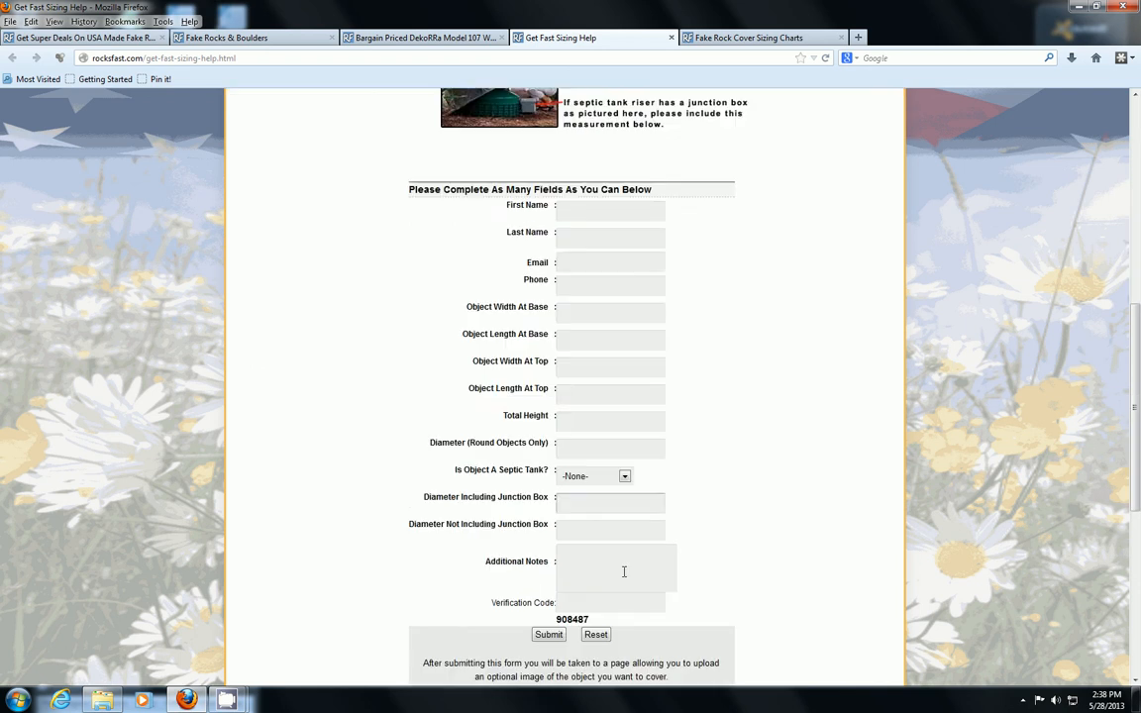
pyautogui.scroll(-3)
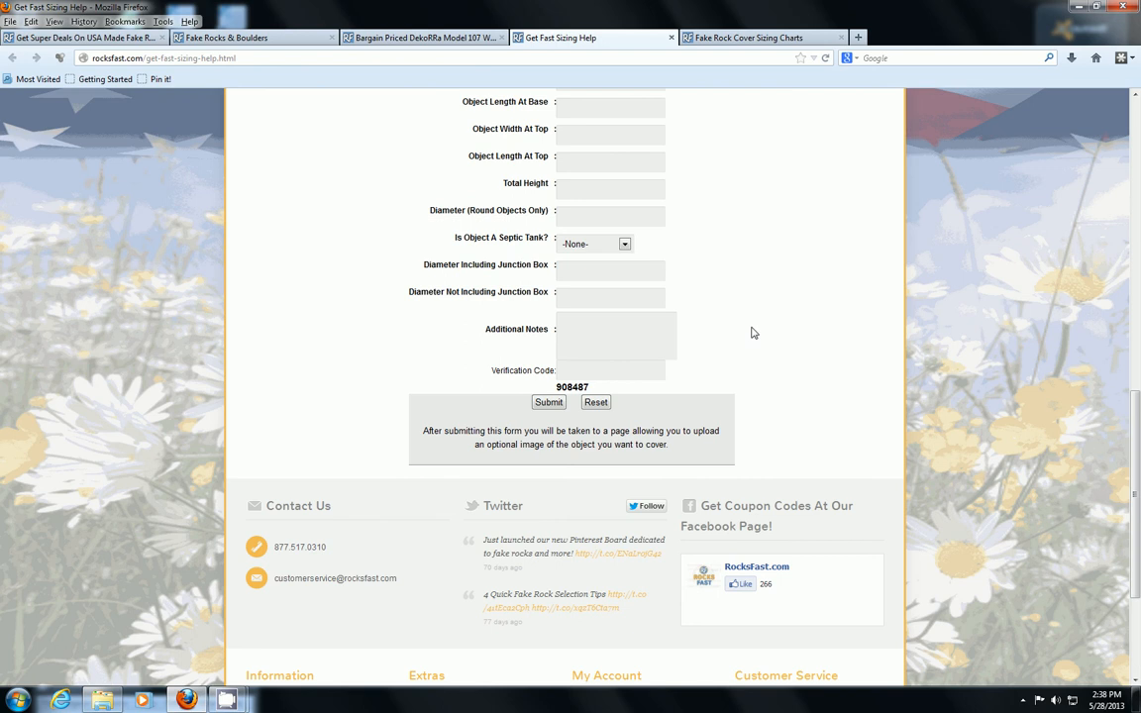
pyautogui.moveTo(751, 366)
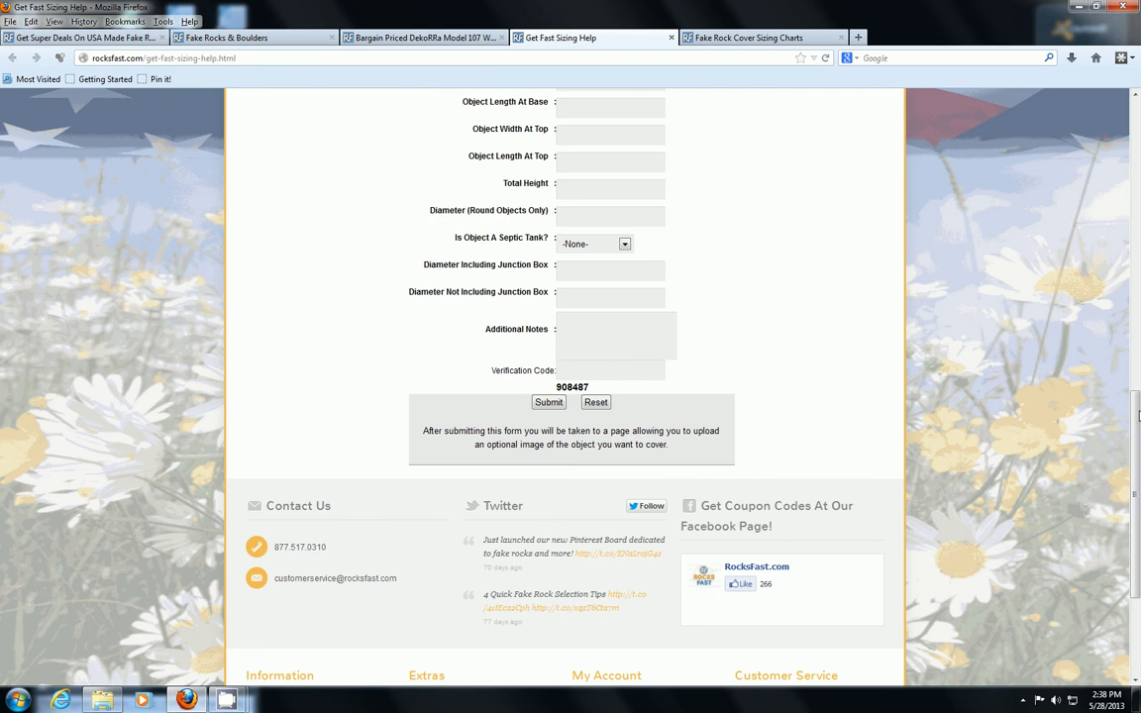
pyautogui.scroll(3)
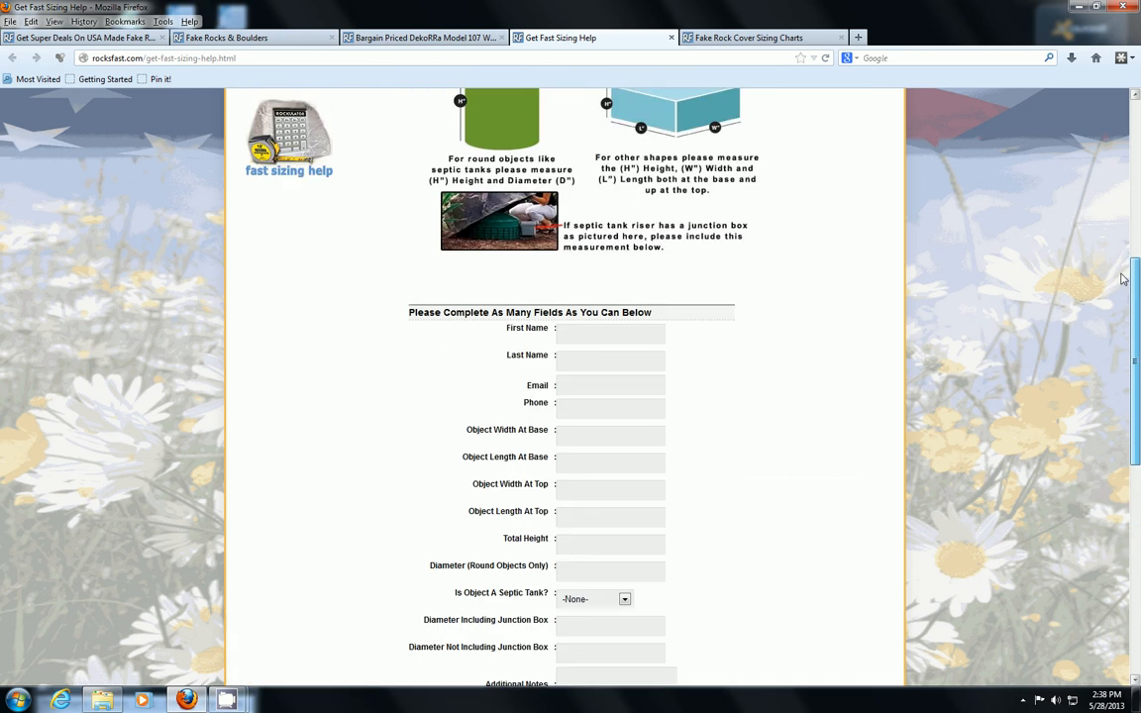
pyautogui.scroll(3)
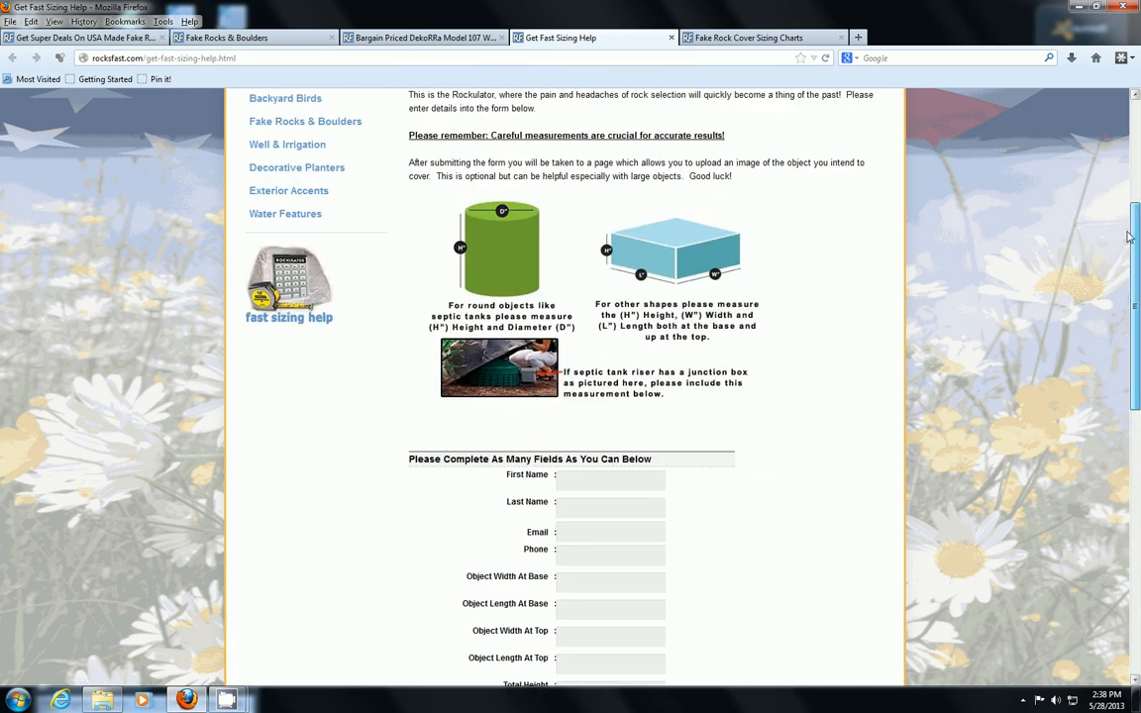
pyautogui.scroll(-3)
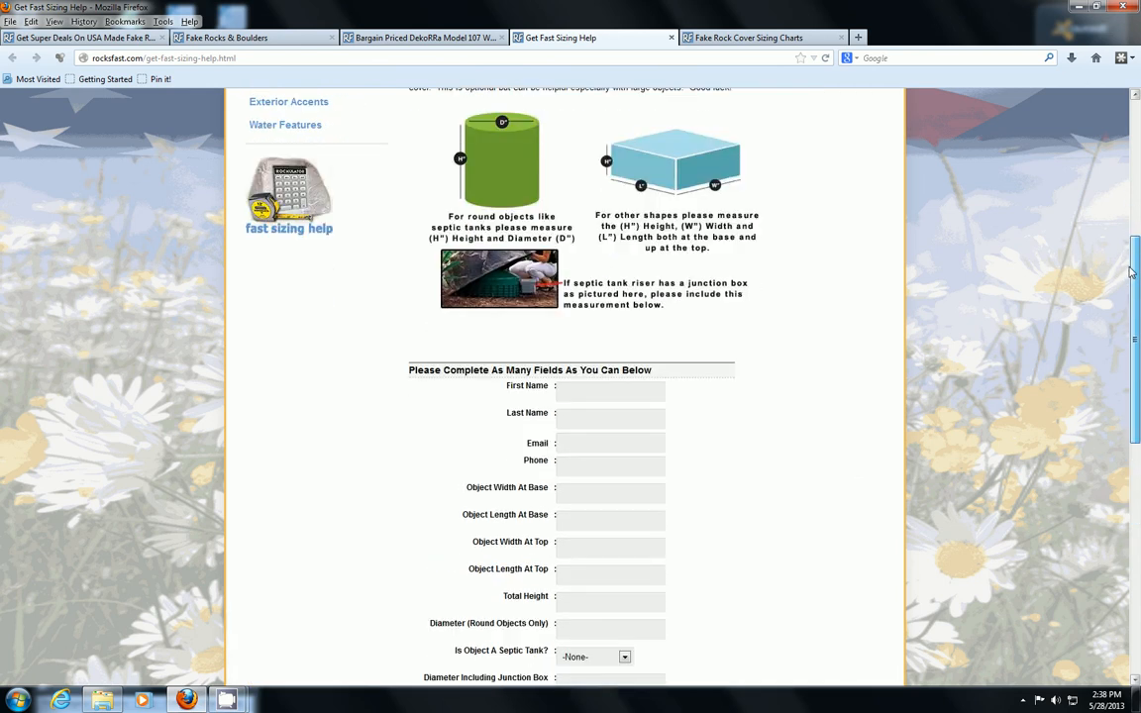
pyautogui.scroll(3)
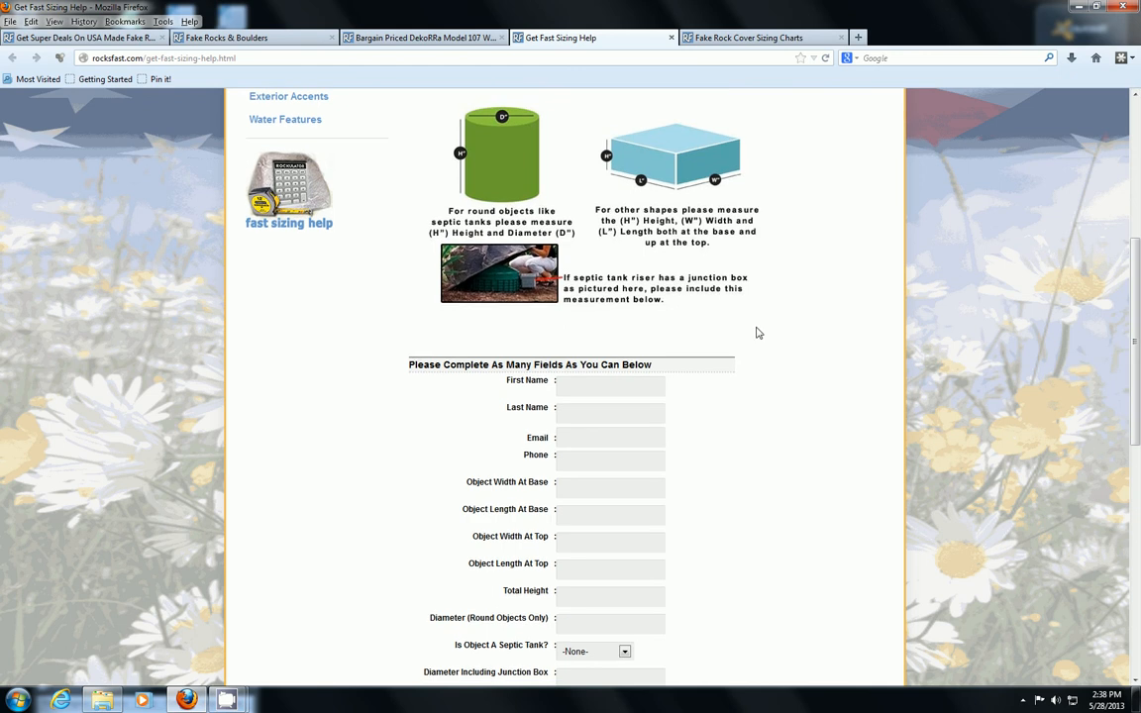
pyautogui.scroll(3)
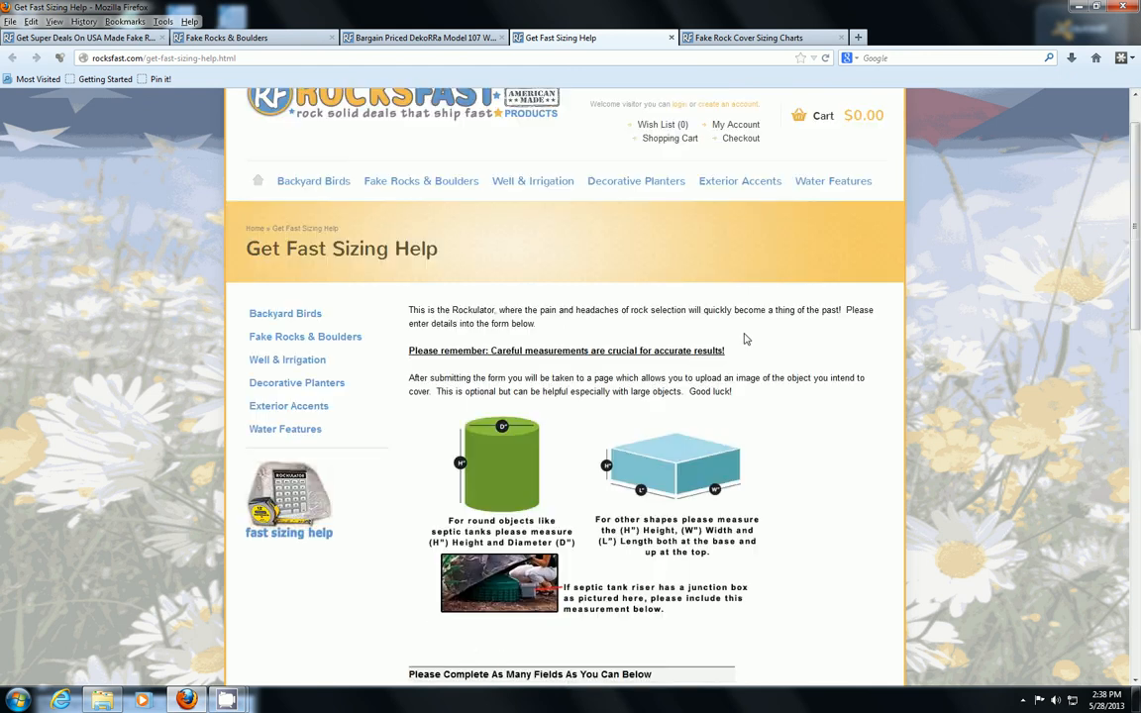
pyautogui.scroll(3)
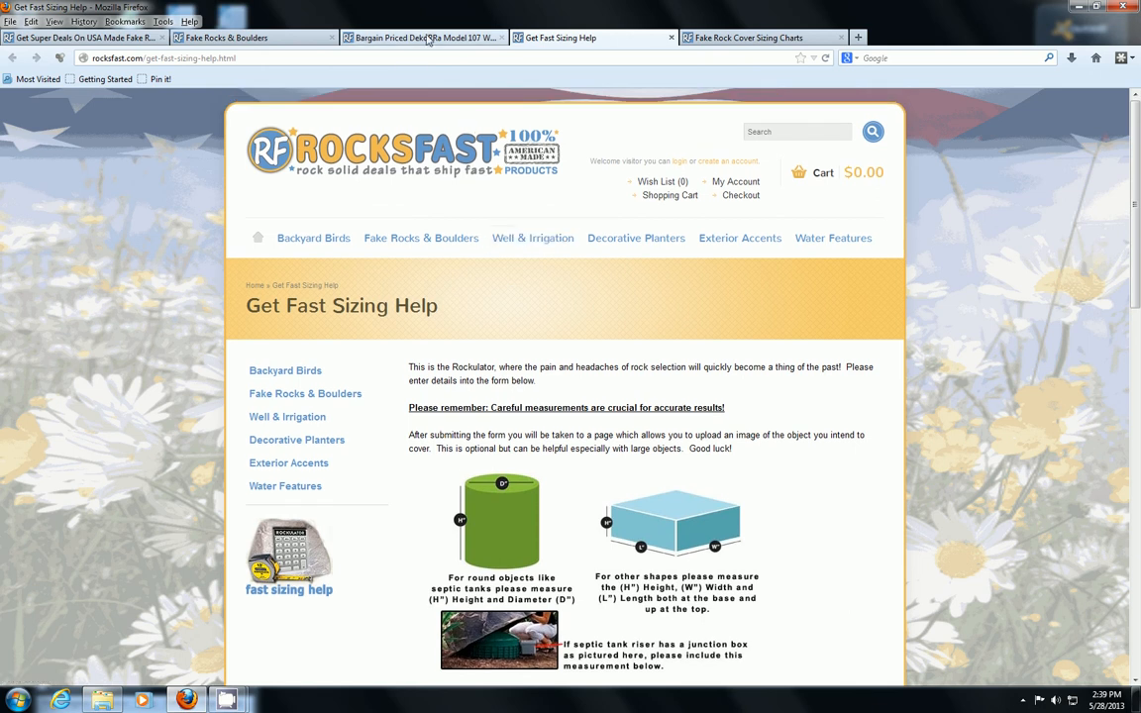
# From Dekorra 107's related products, open the Well-B'-Gone WBG107 kit in a new tab.
pyautogui.click(421, 38)
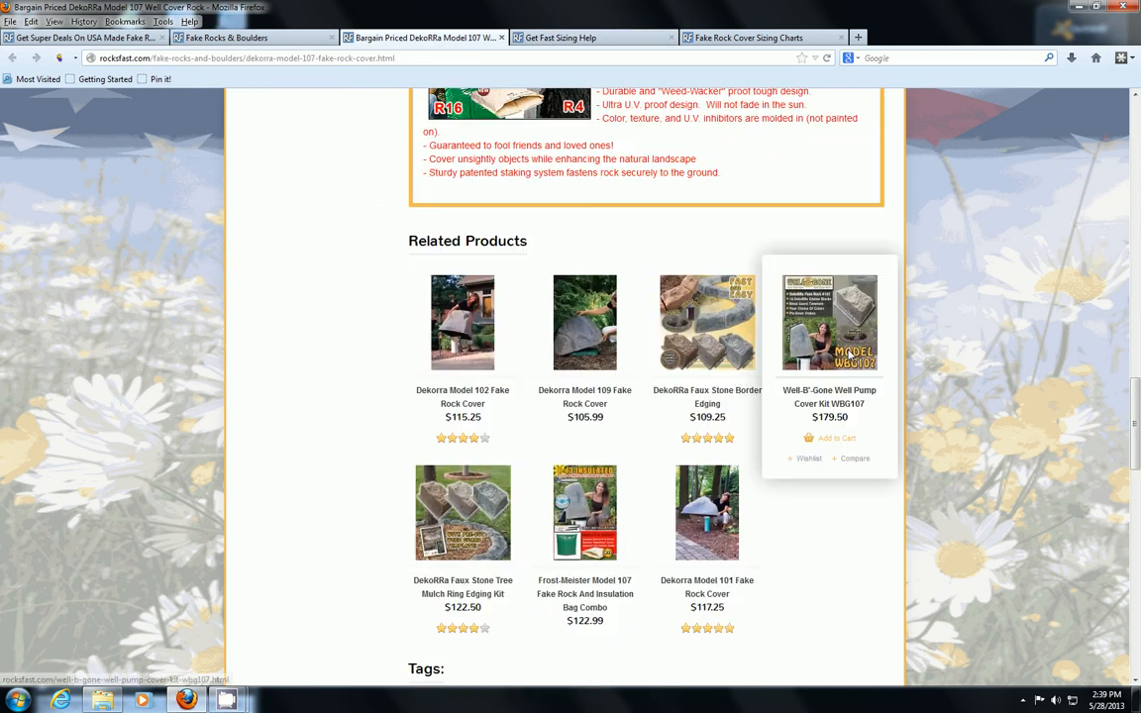
pyautogui.scroll(-3)
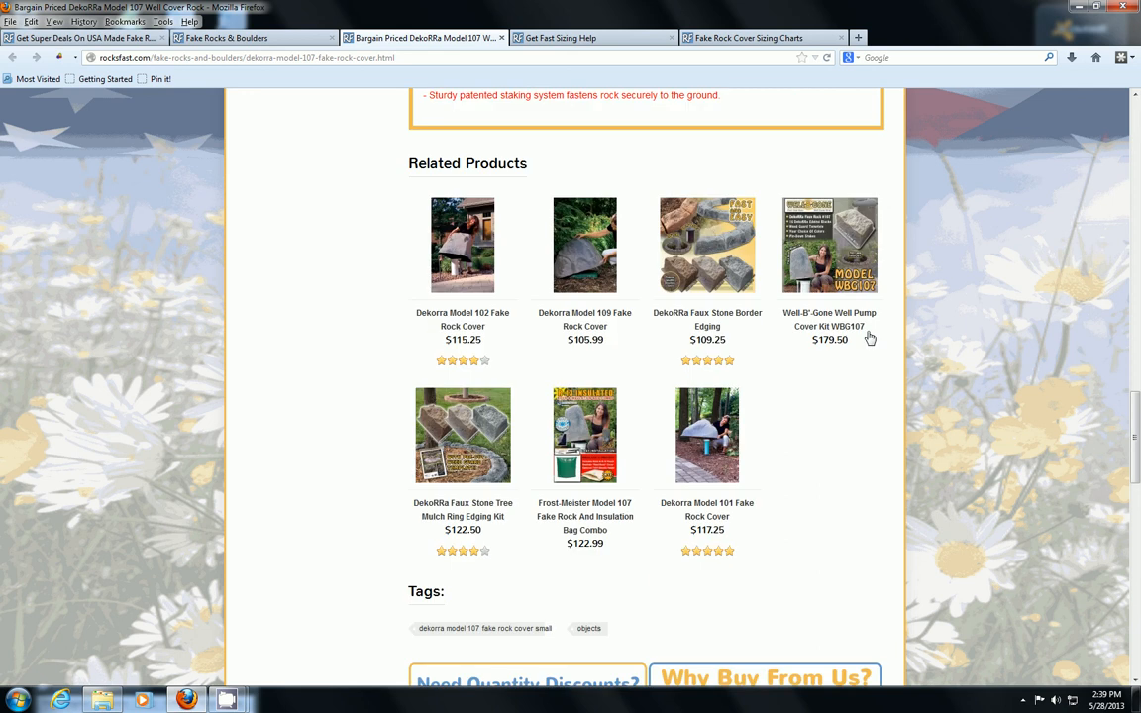
pyautogui.moveTo(829, 244)
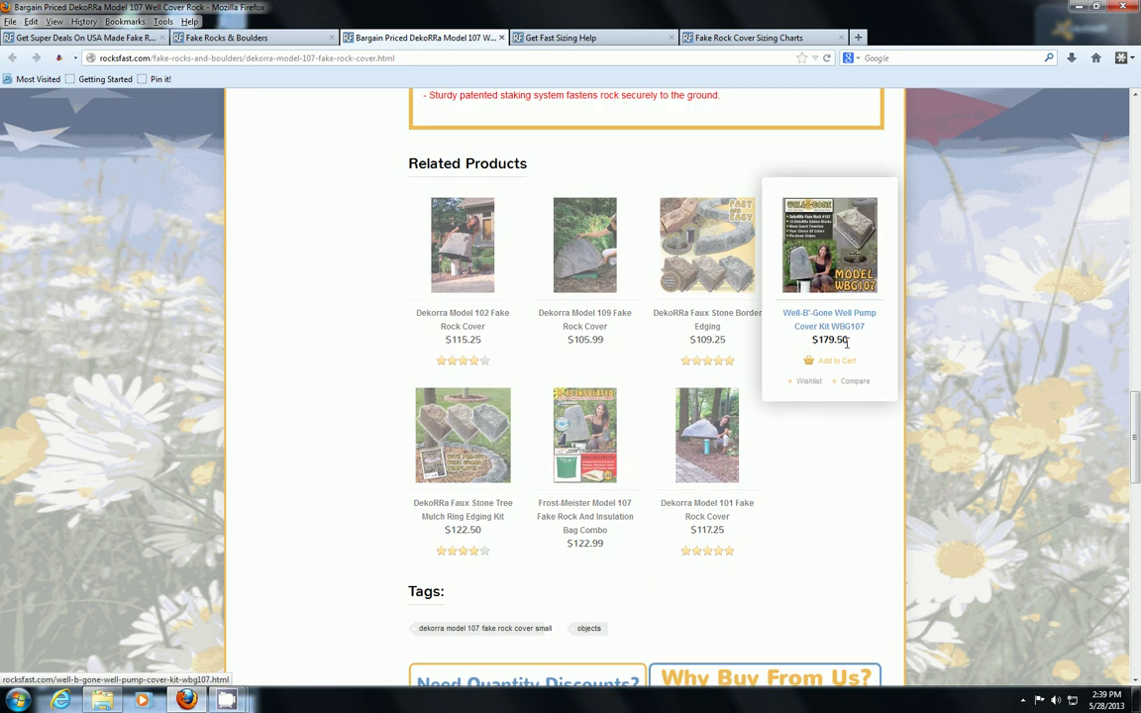
pyautogui.rightClick(829, 246)
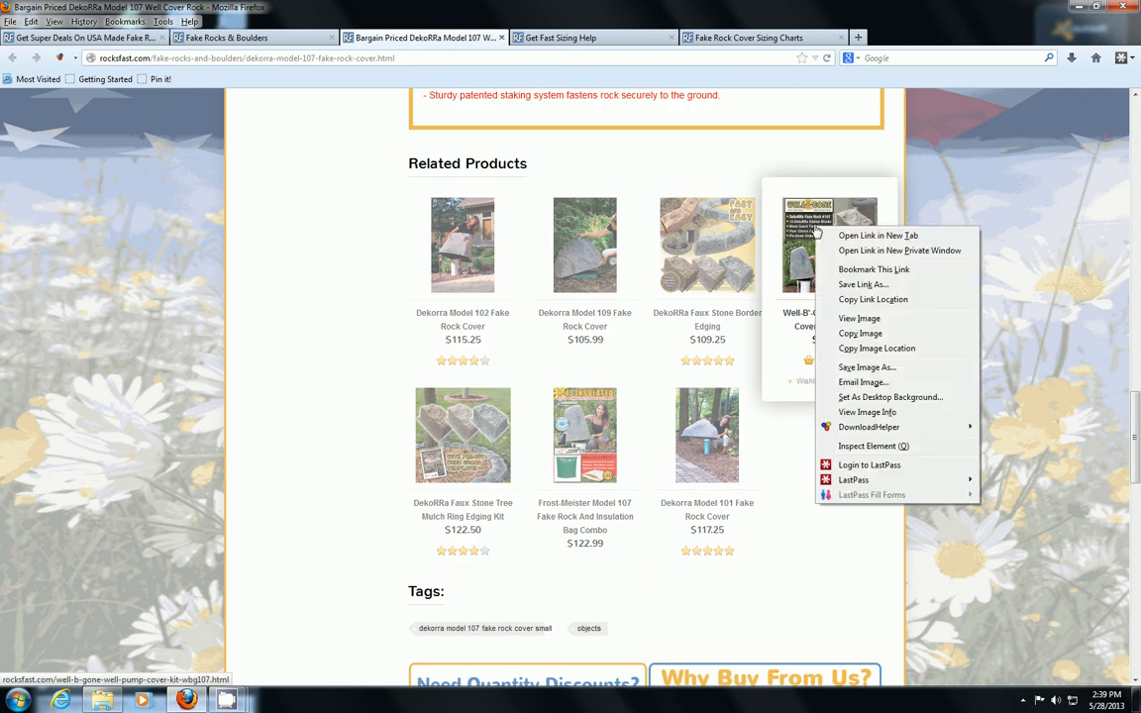
pyautogui.click(878, 235)
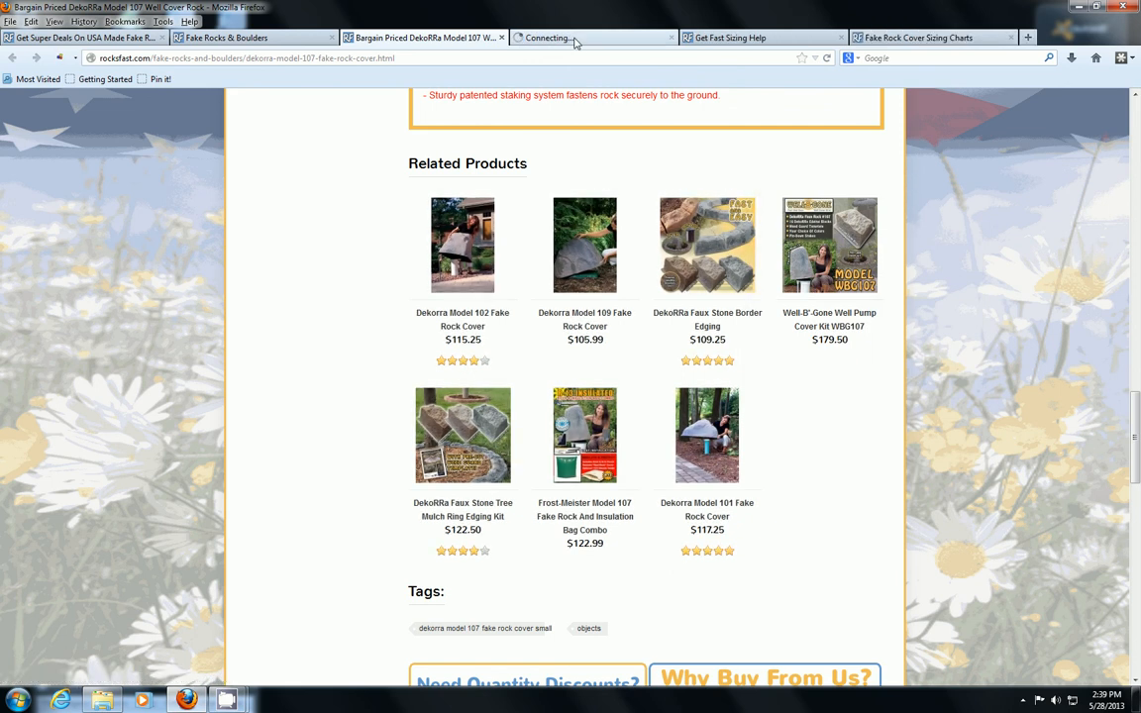
pyautogui.moveTo(829, 246)
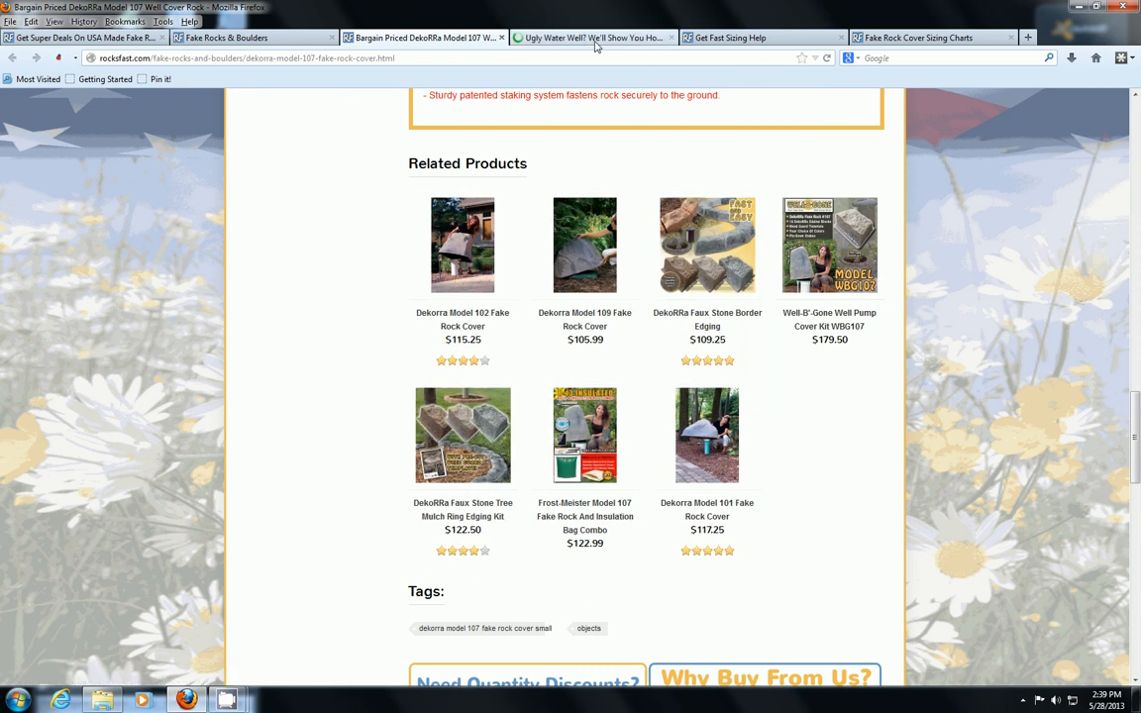
# Go to the $179.50 Well-B'-Gone WBG107 page and enlarge its main photo.
pyautogui.click(829, 244)
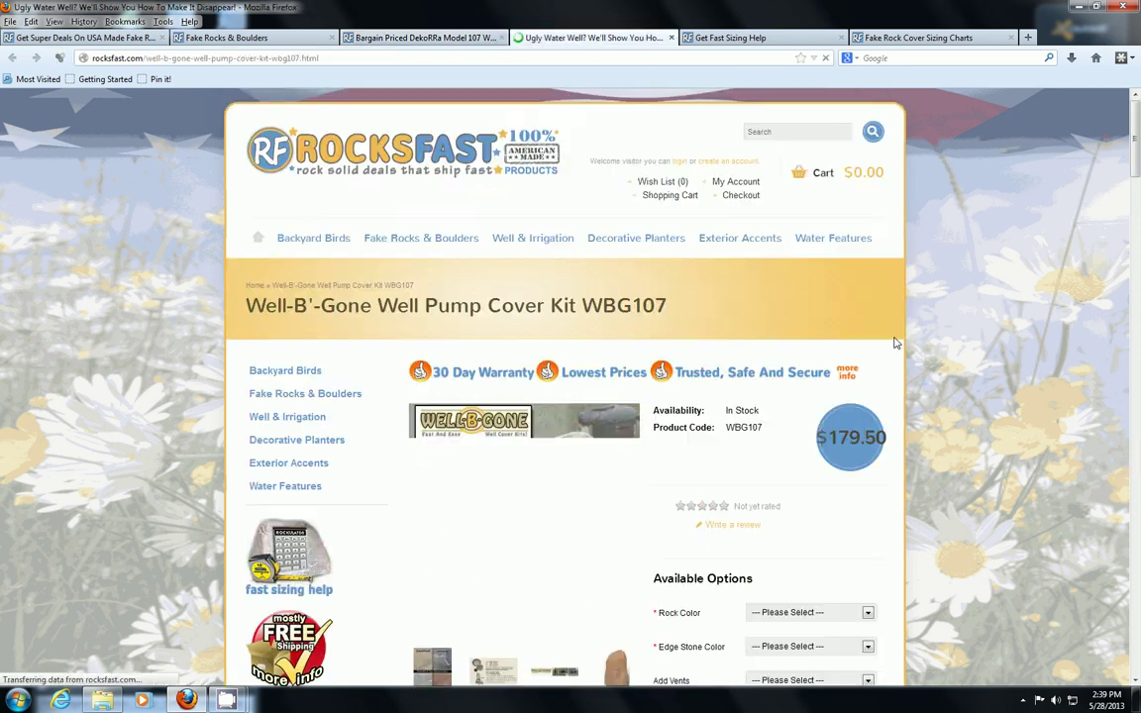
pyautogui.scroll(-3)
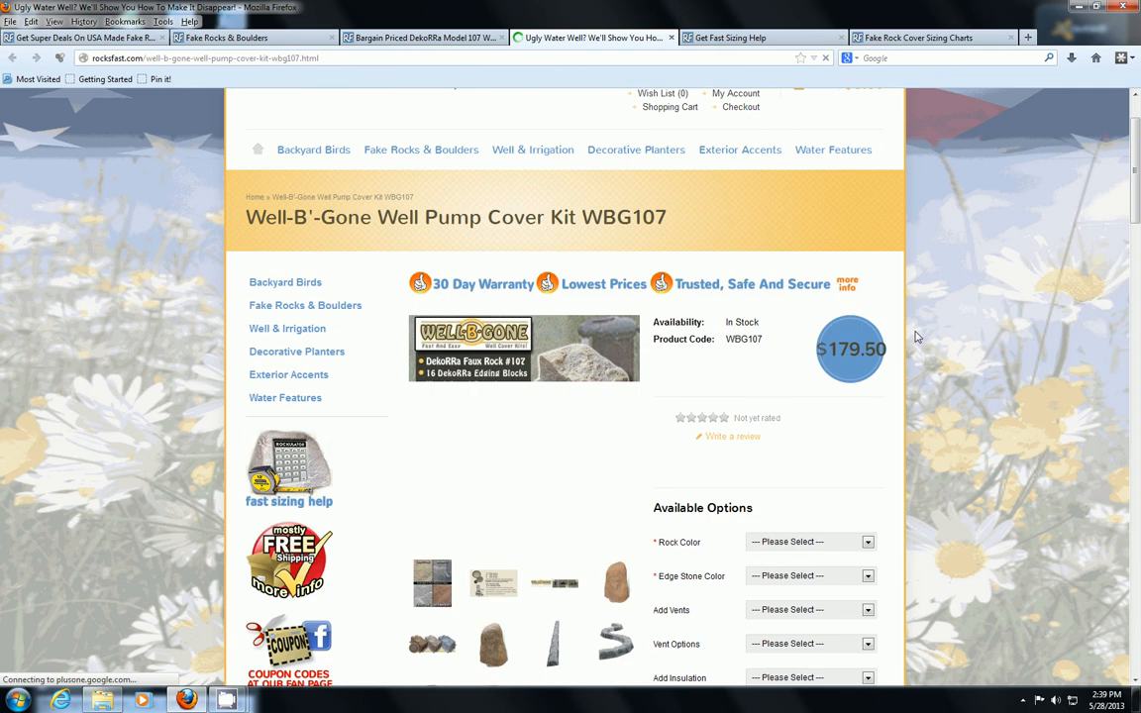
pyautogui.scroll(-3)
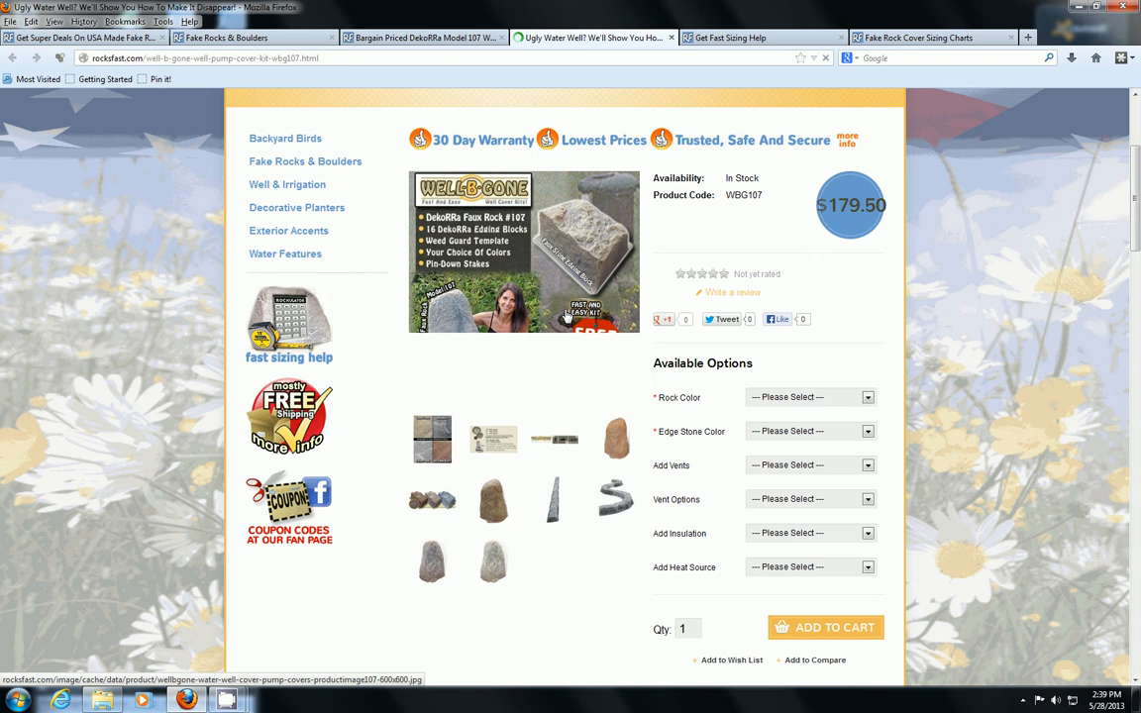
pyautogui.click(565, 440)
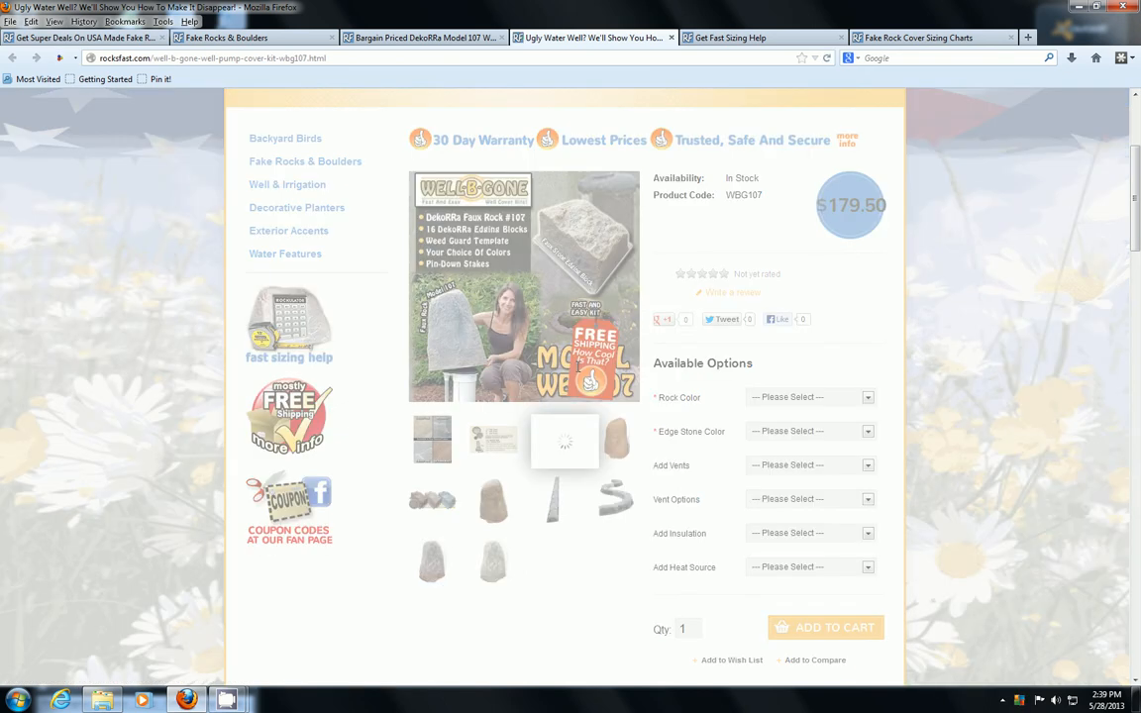
# View the kit's three-step before-and-after image, then return to the Dekorra Model 107 page.
pyautogui.click(565, 441)
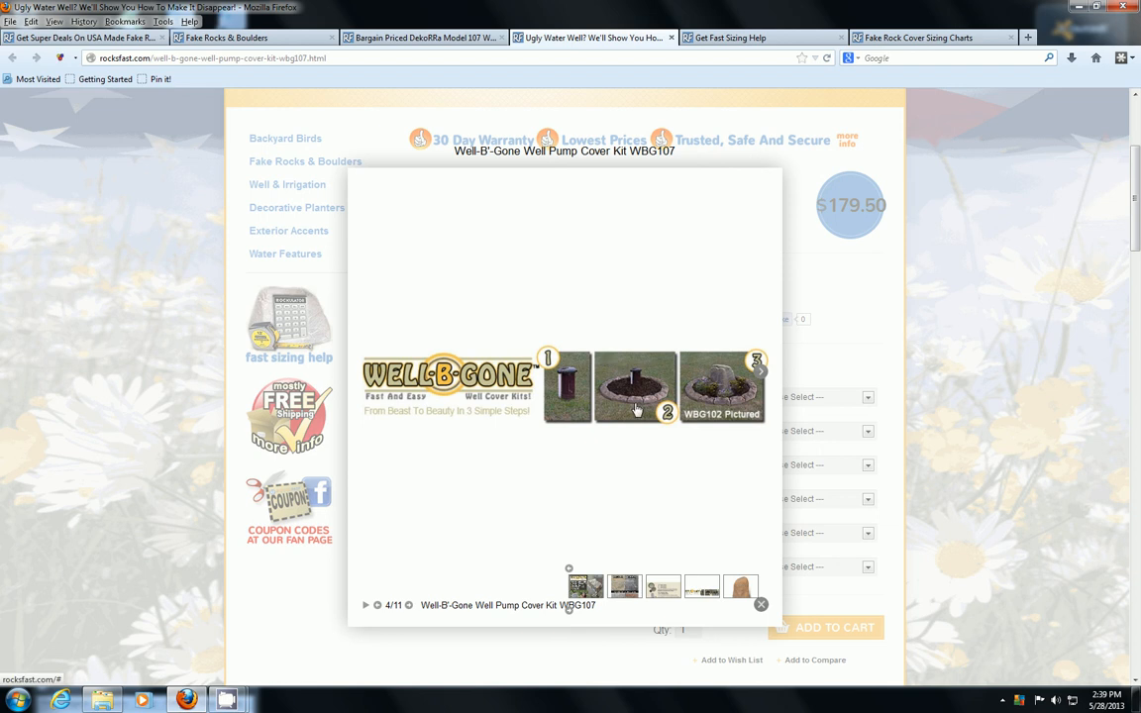
pyautogui.moveTo(585, 409)
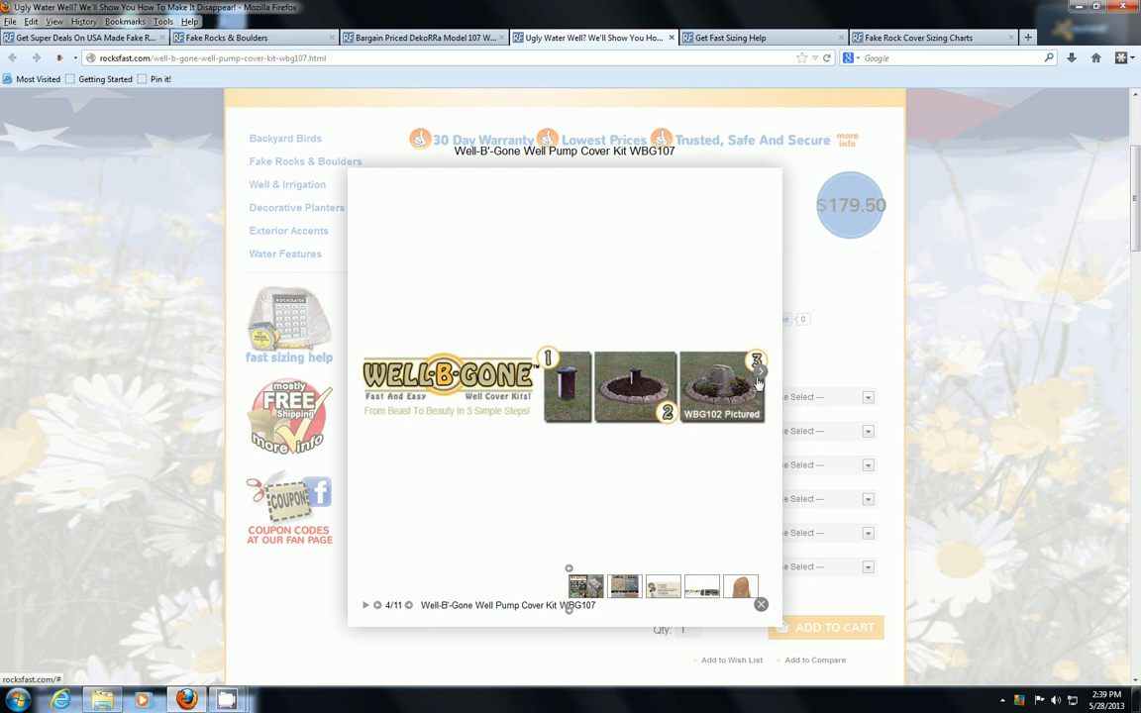
pyautogui.moveTo(661, 285)
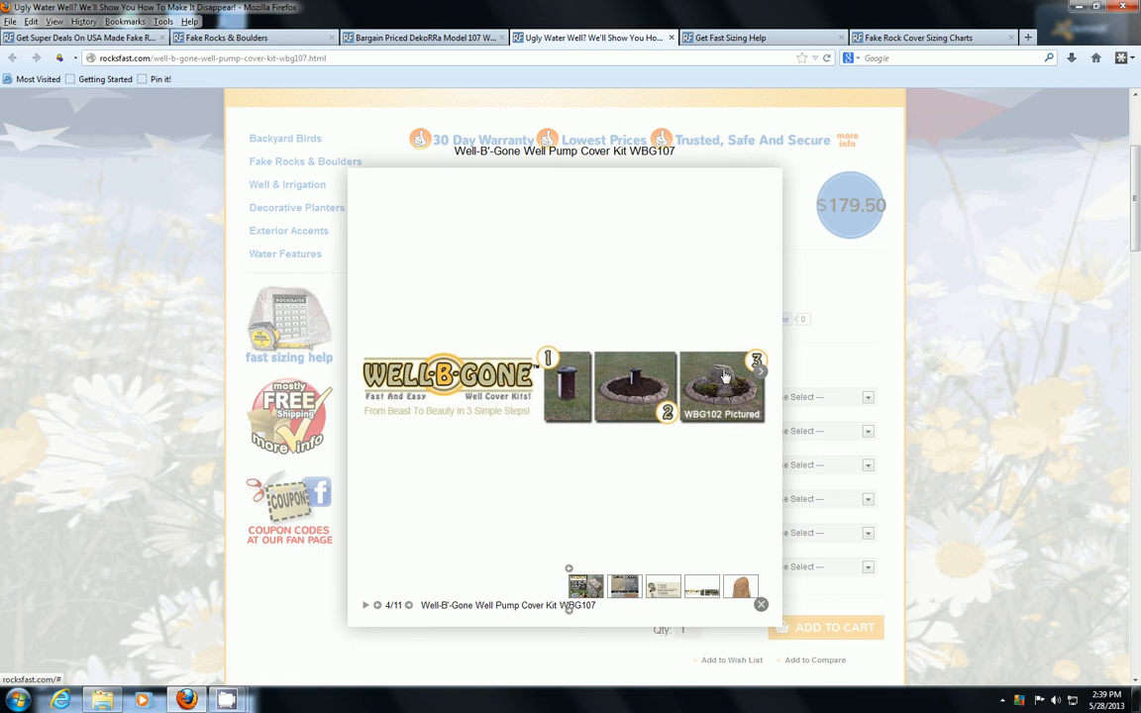
pyautogui.moveTo(694, 403)
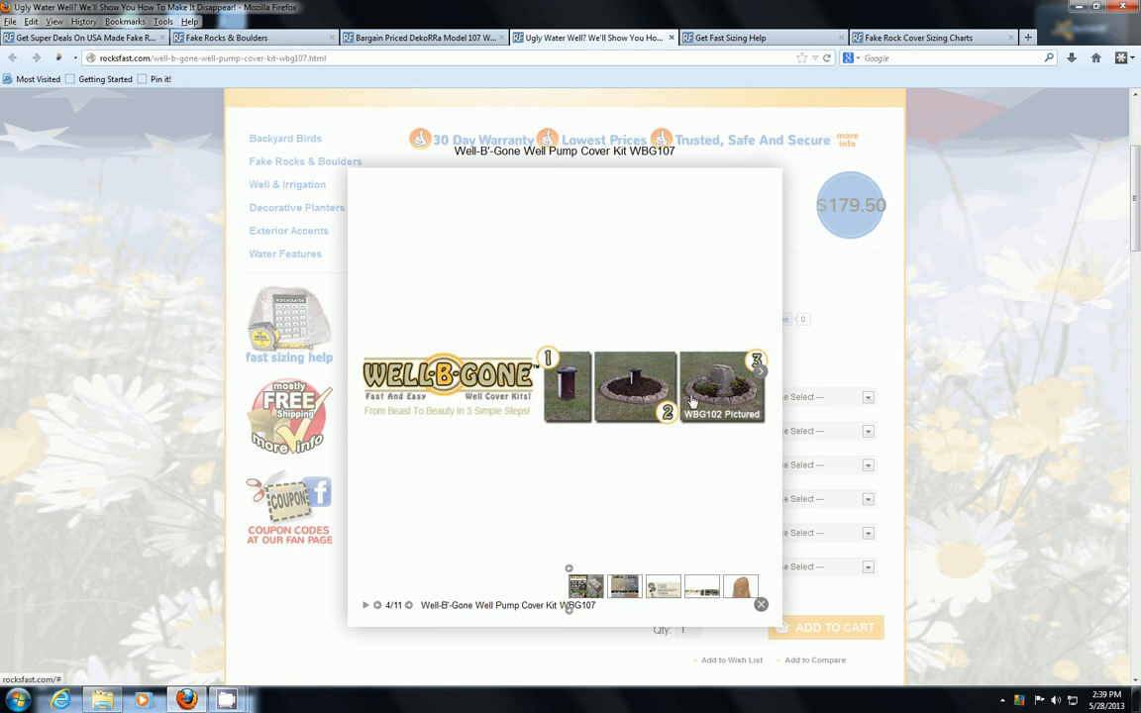
pyautogui.moveTo(617, 394)
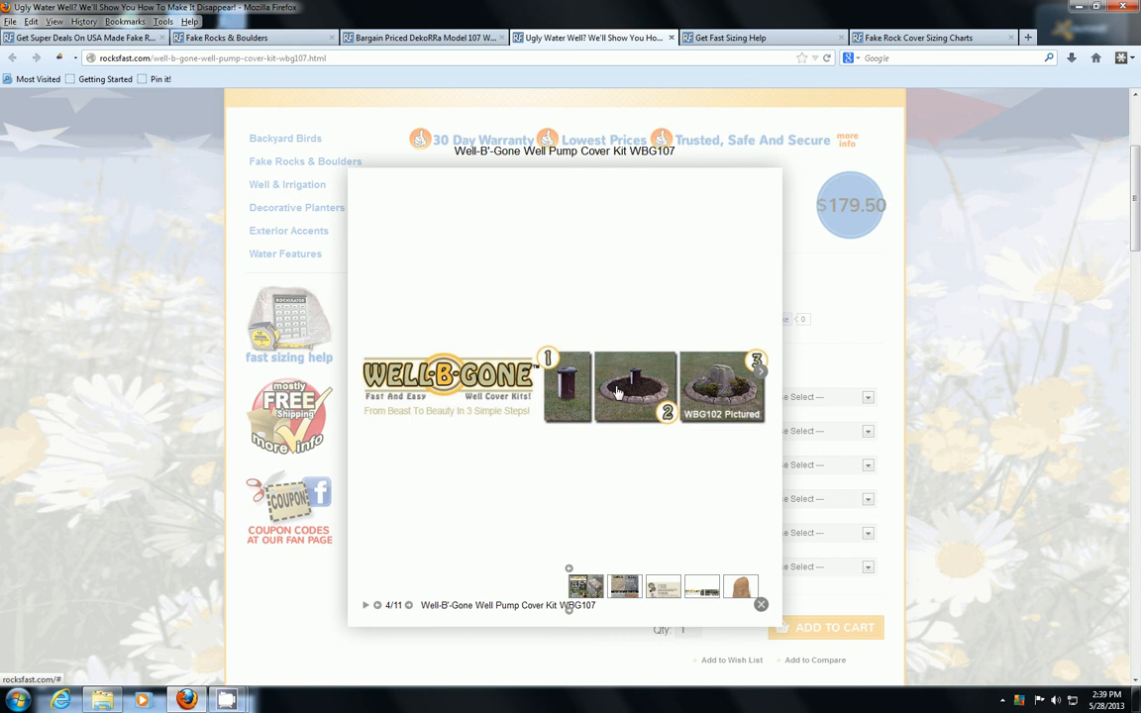
pyautogui.moveTo(662, 399)
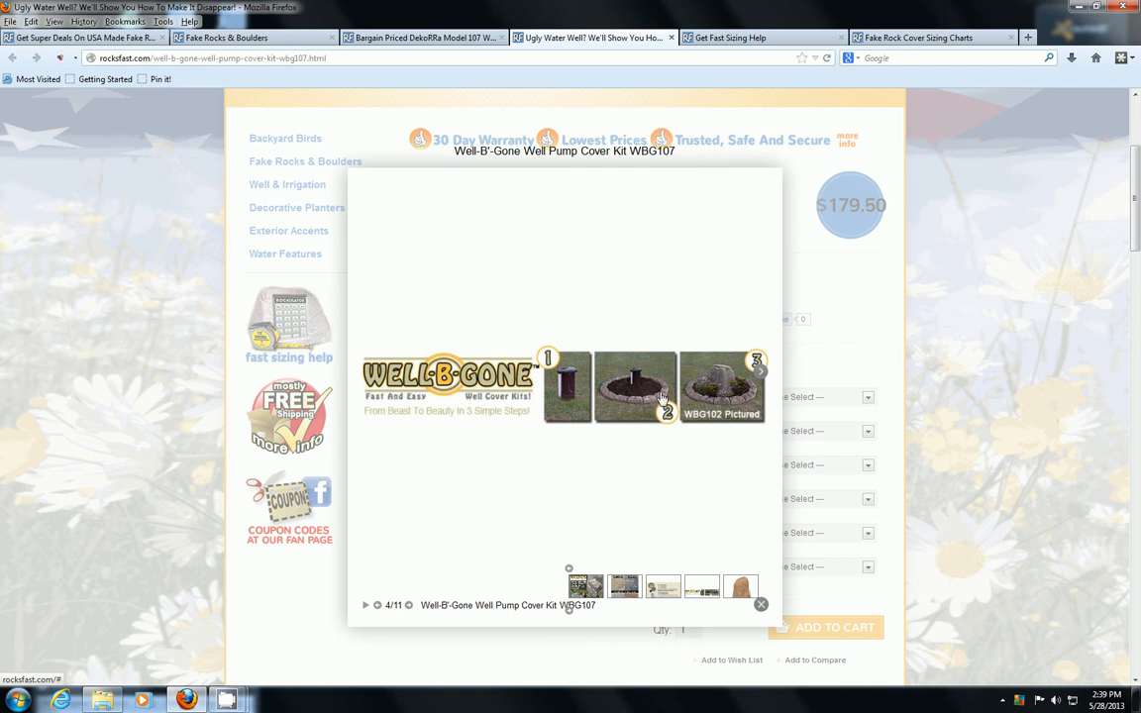
pyautogui.moveTo(639, 415)
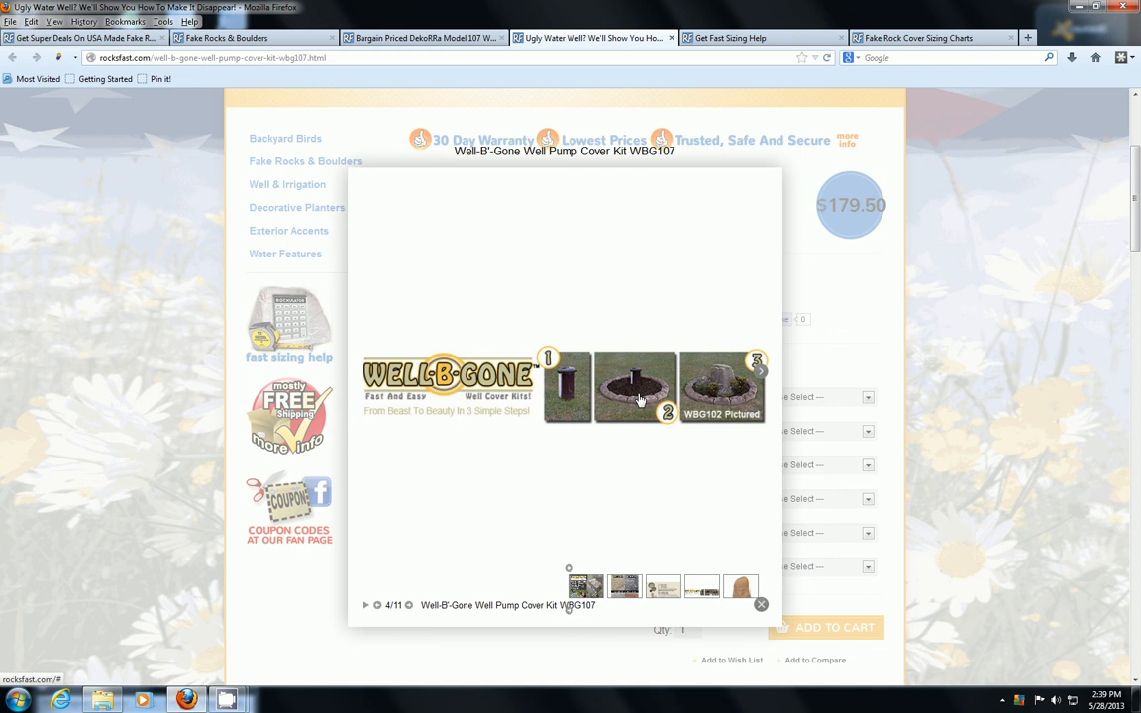
pyautogui.moveTo(700, 386)
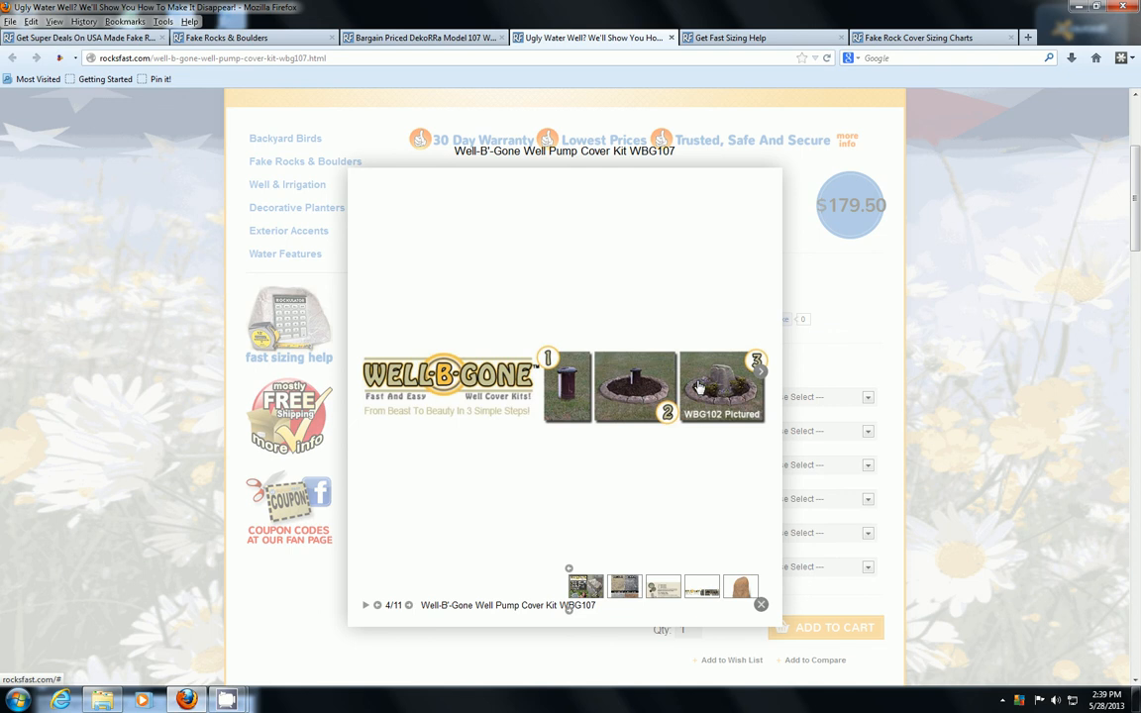
pyautogui.click(761, 605)
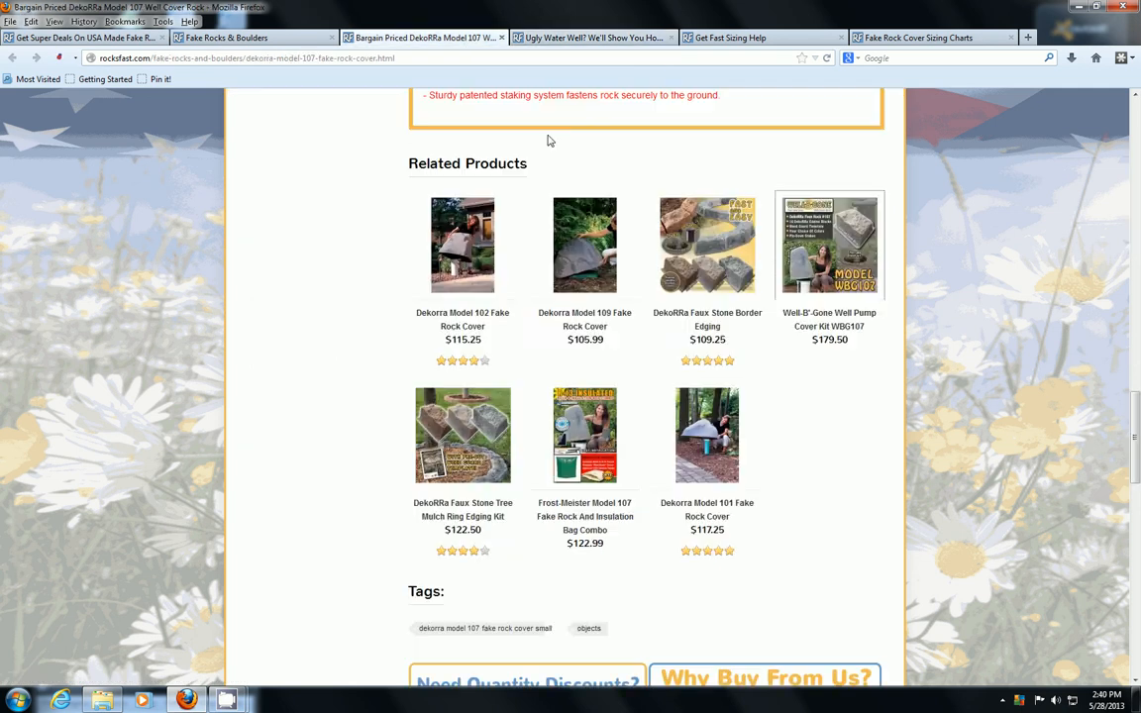
pyautogui.moveTo(585, 434)
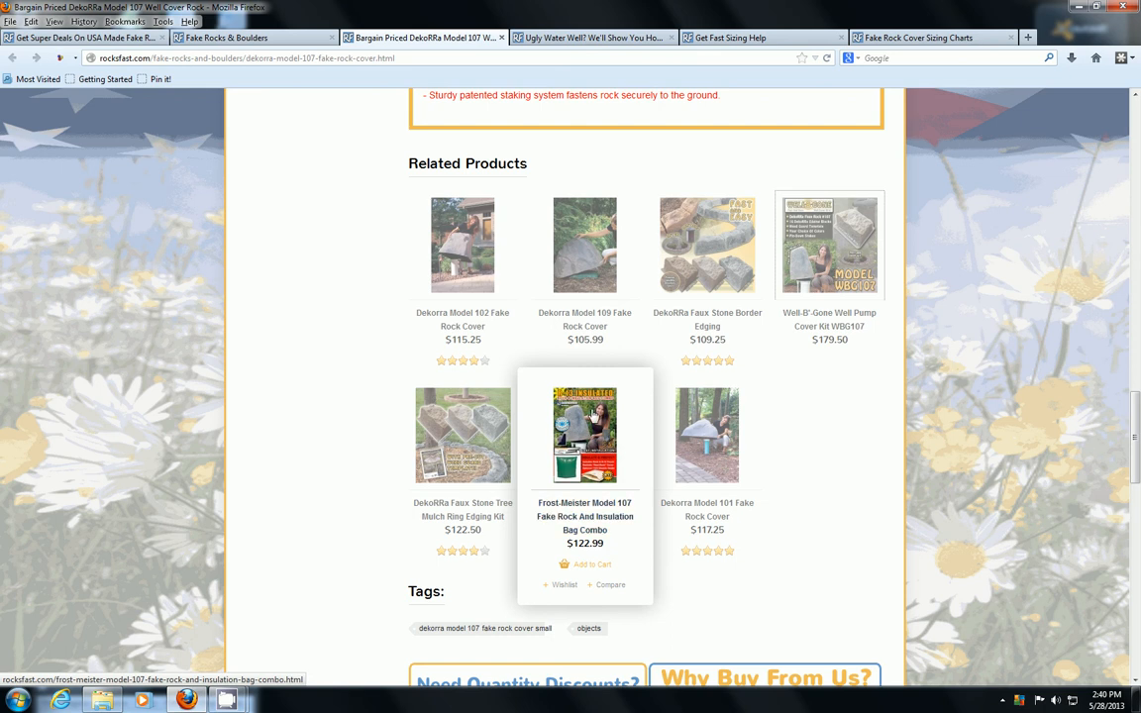
pyautogui.moveTo(591, 436)
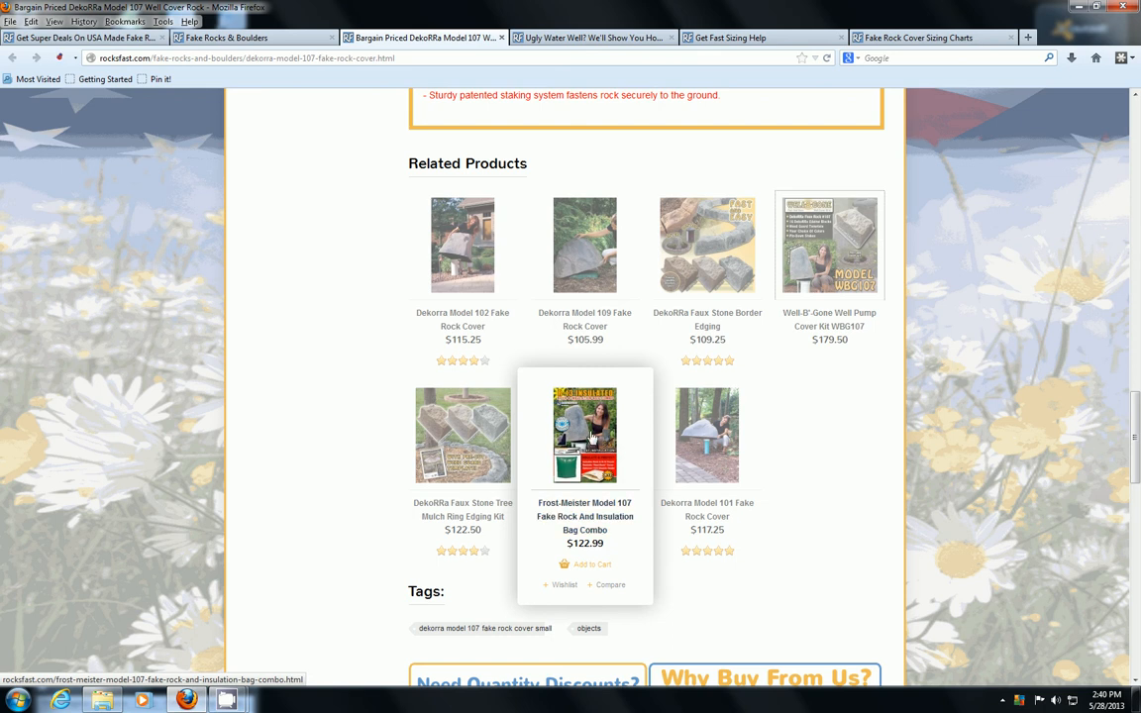
pyautogui.scroll(-3)
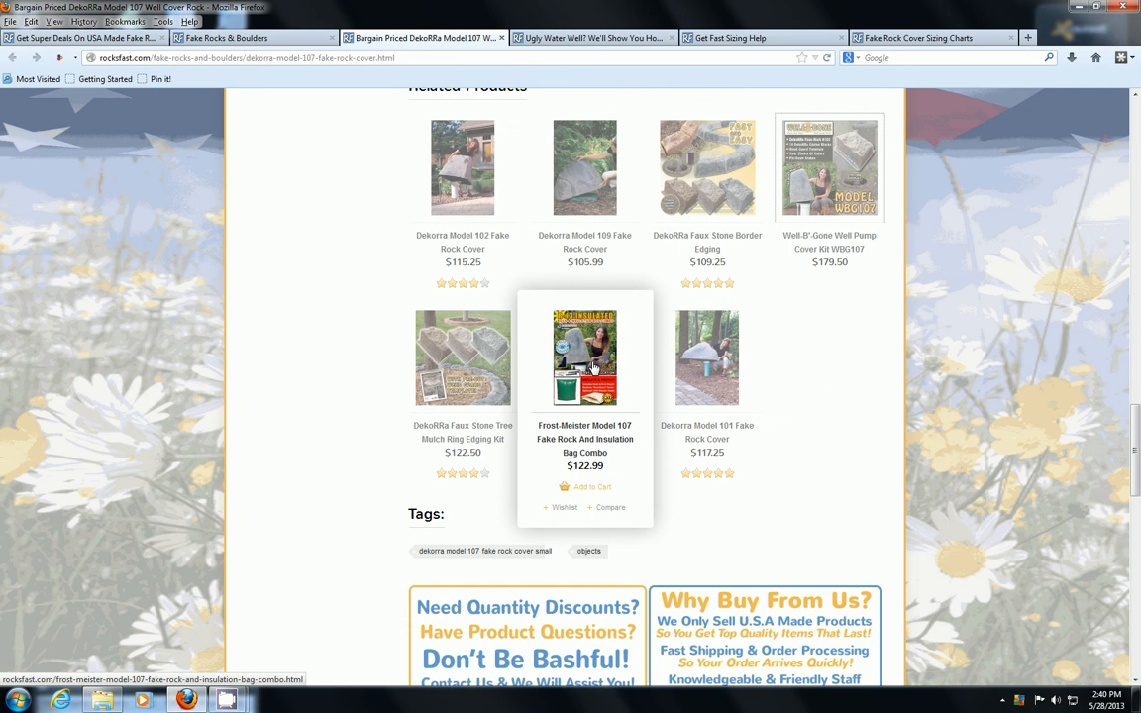
pyautogui.moveTo(577, 368)
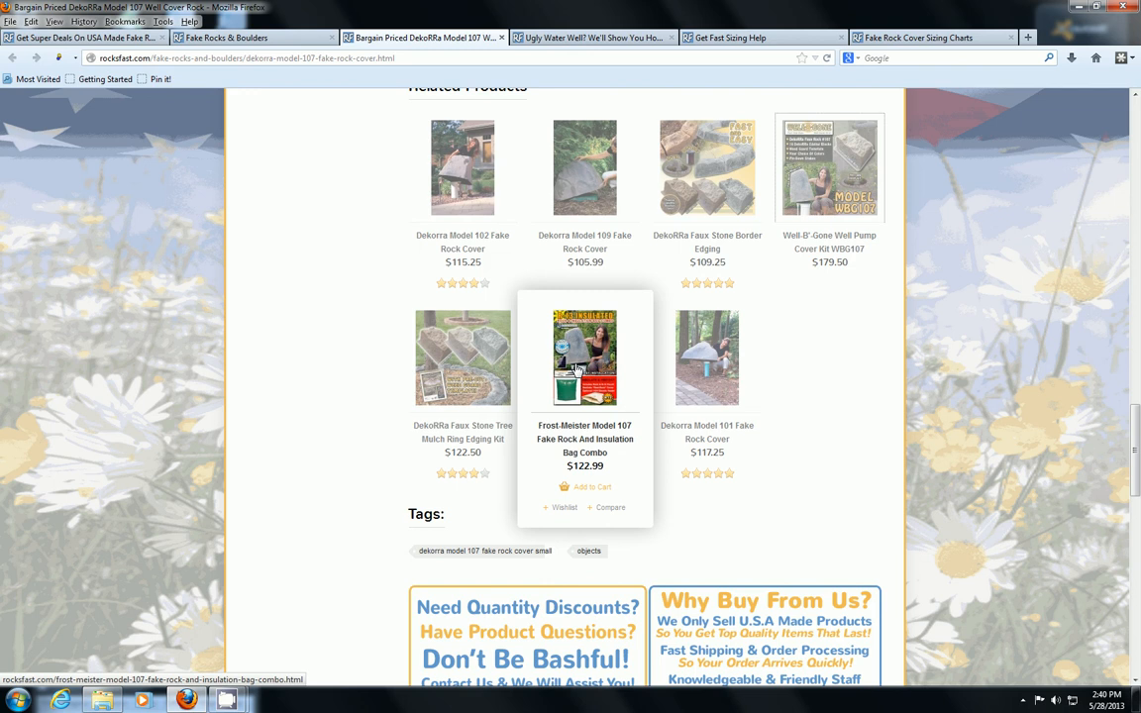
# Scroll up past the description to the Dekorra Model 107 photo and $74.75 price.
pyautogui.scroll(3)
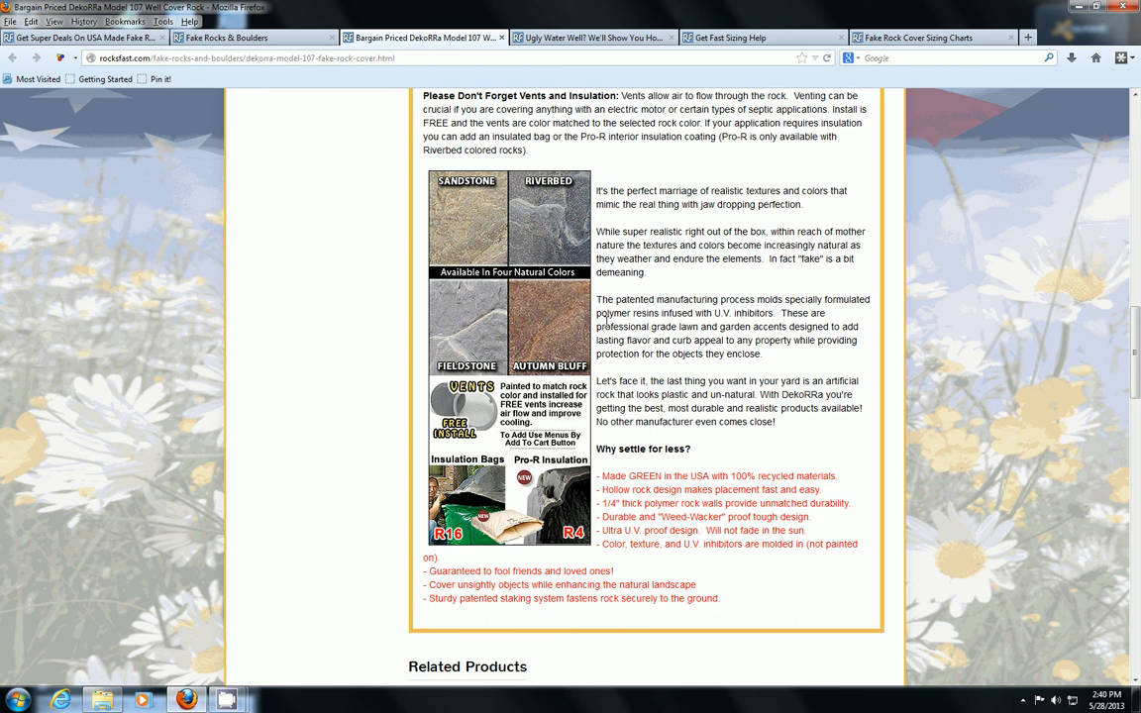
pyautogui.scroll(3)
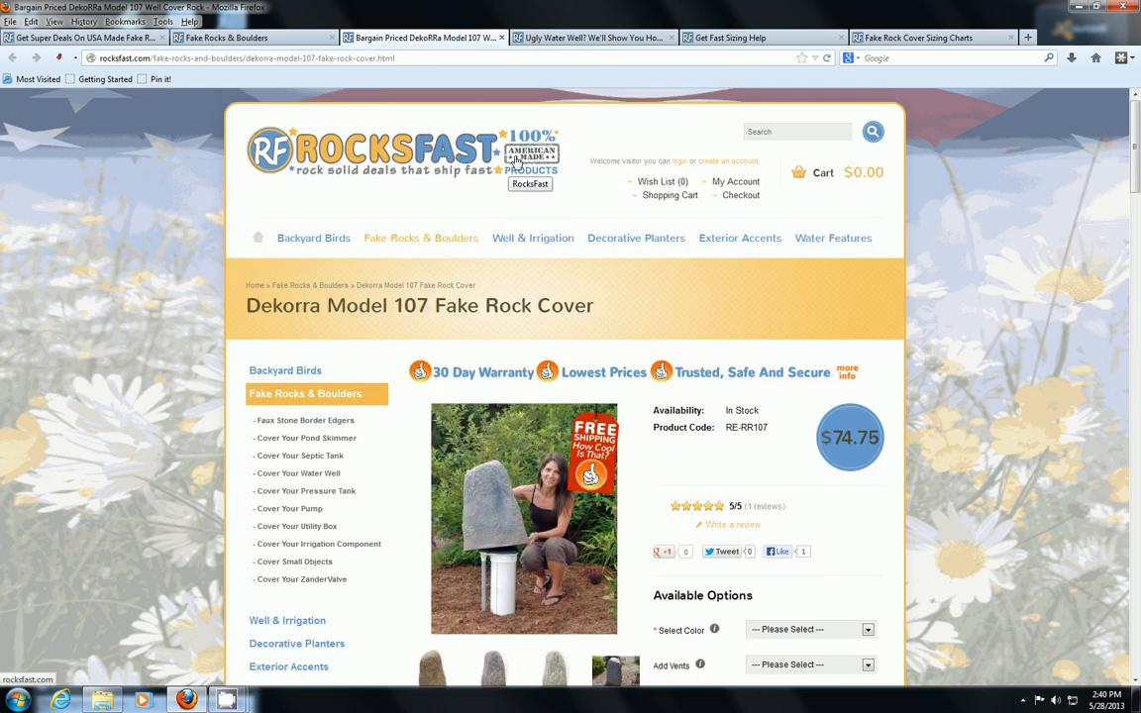